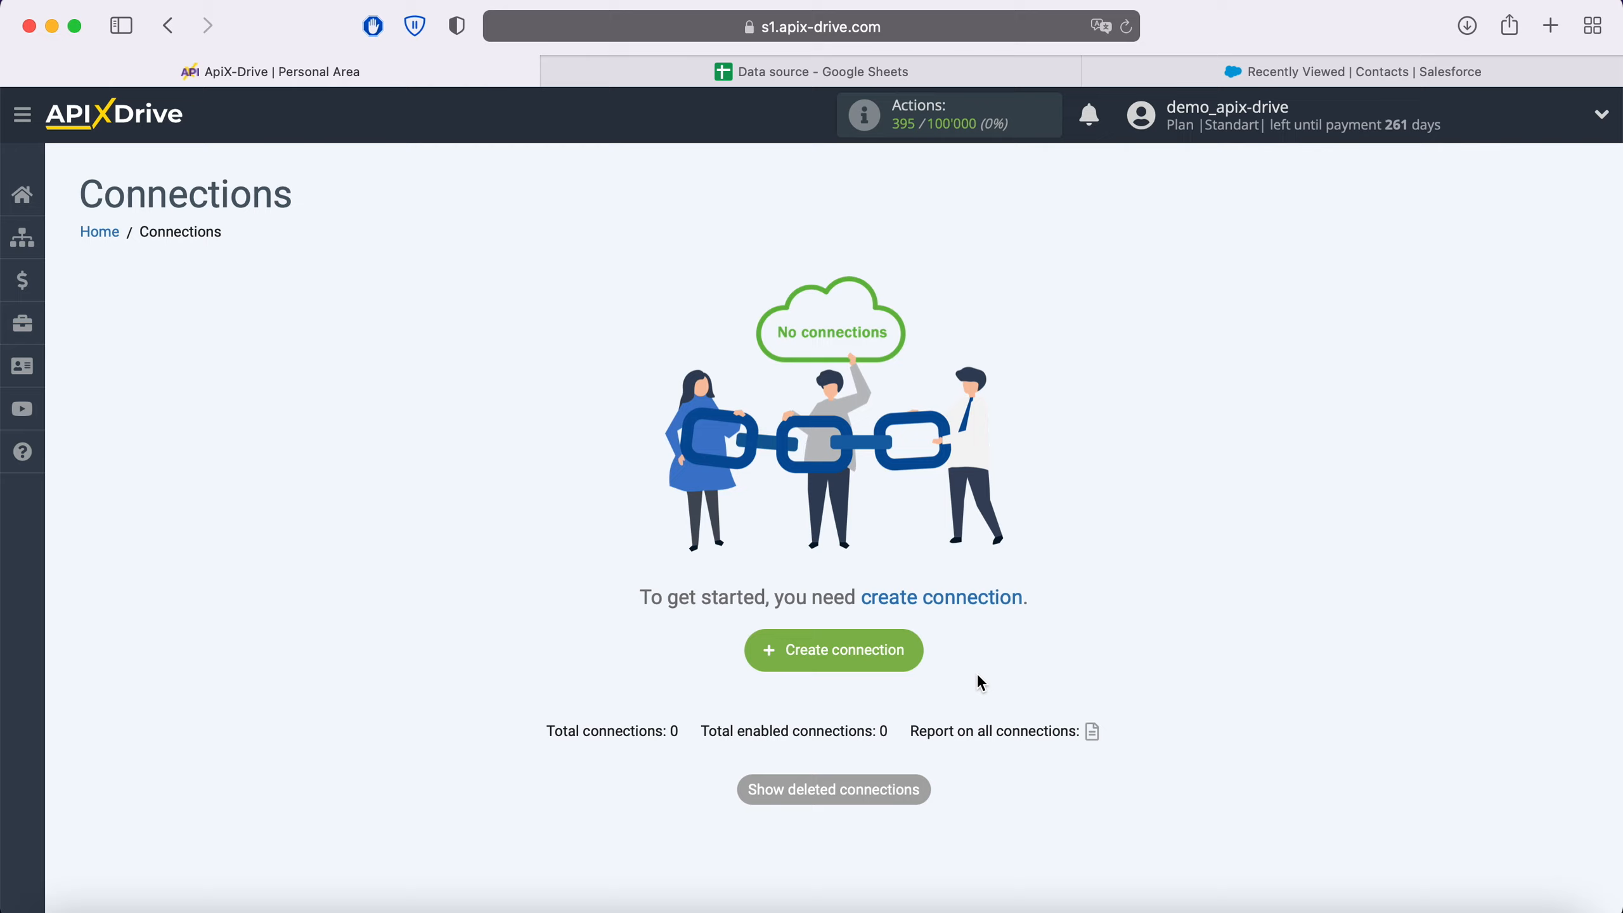
Create a connection with Google Sheets as the source and the Get Rows (new) action
click(812, 71)
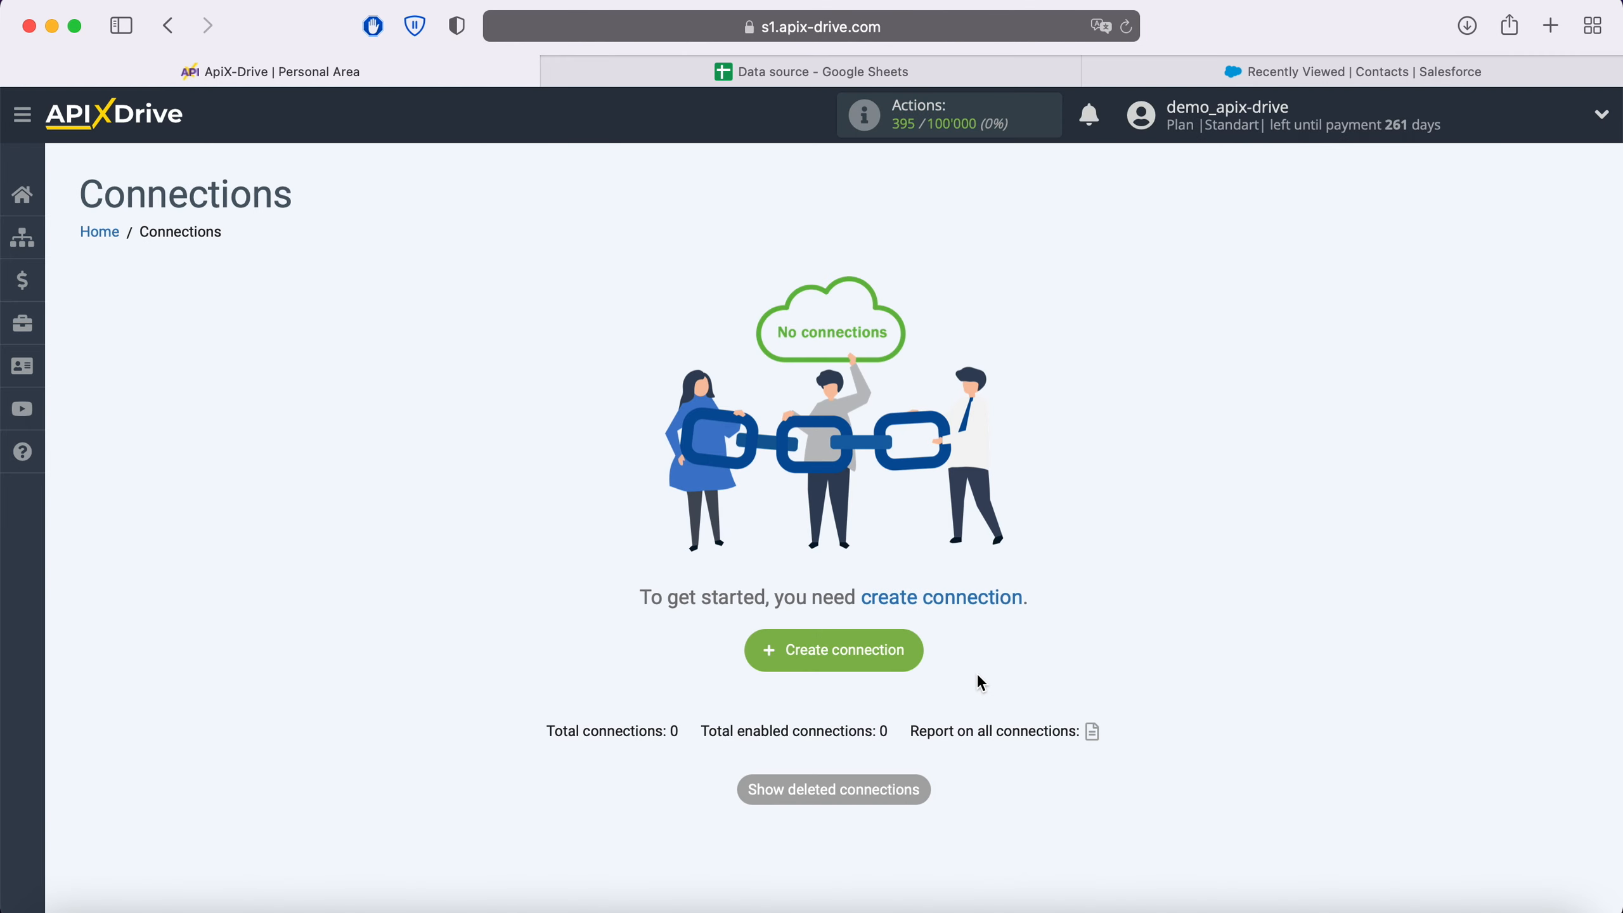
click(833, 650)
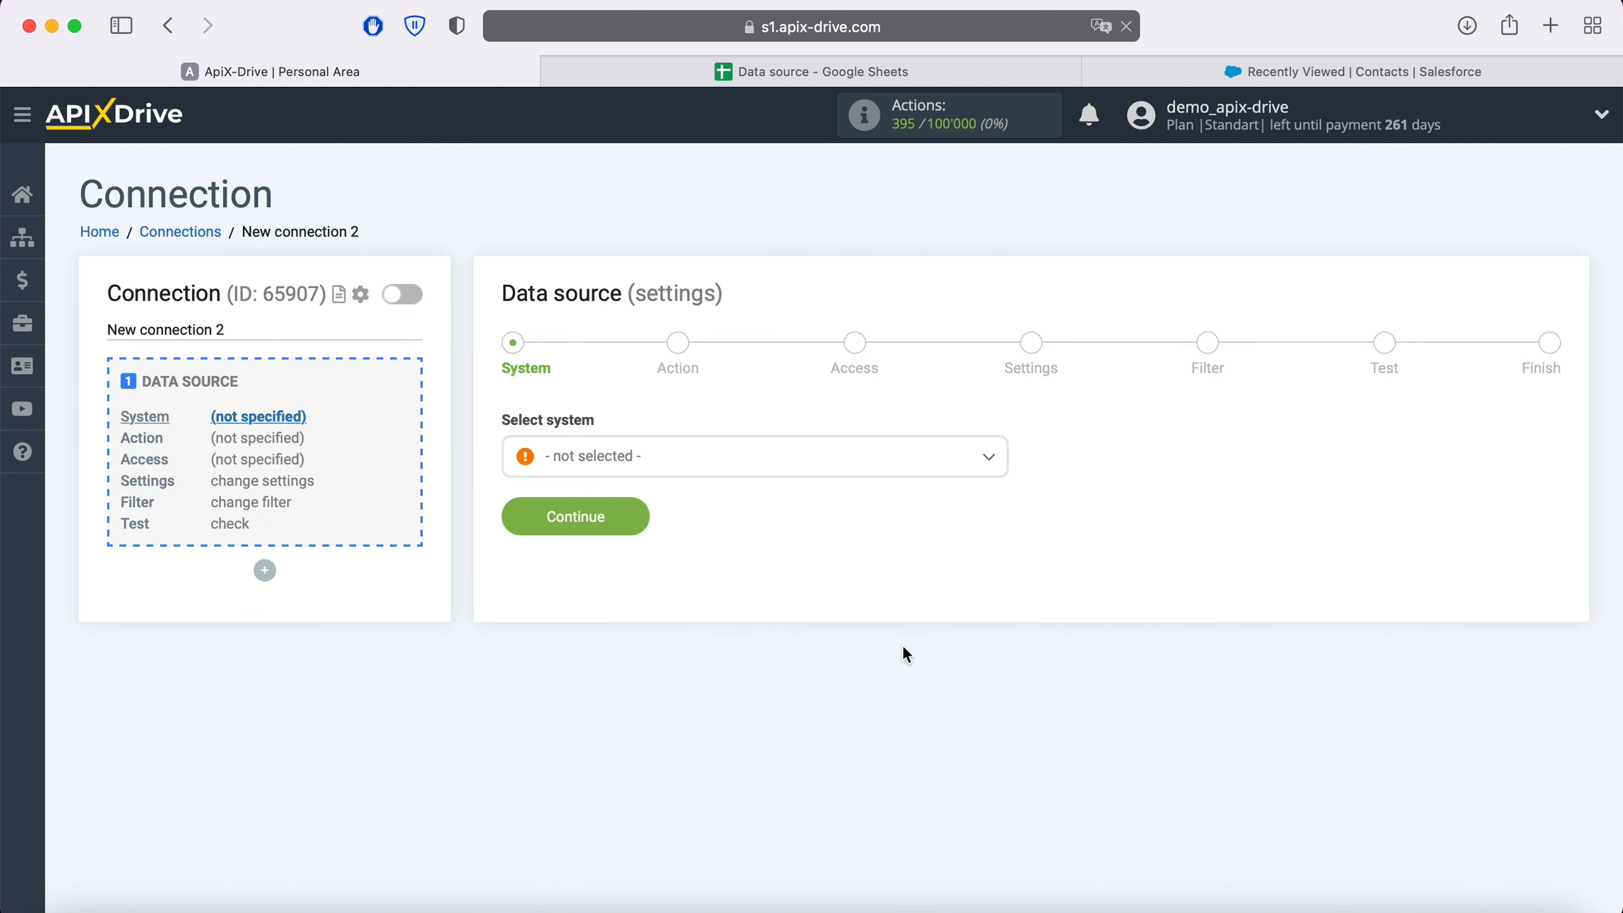
click(754, 457)
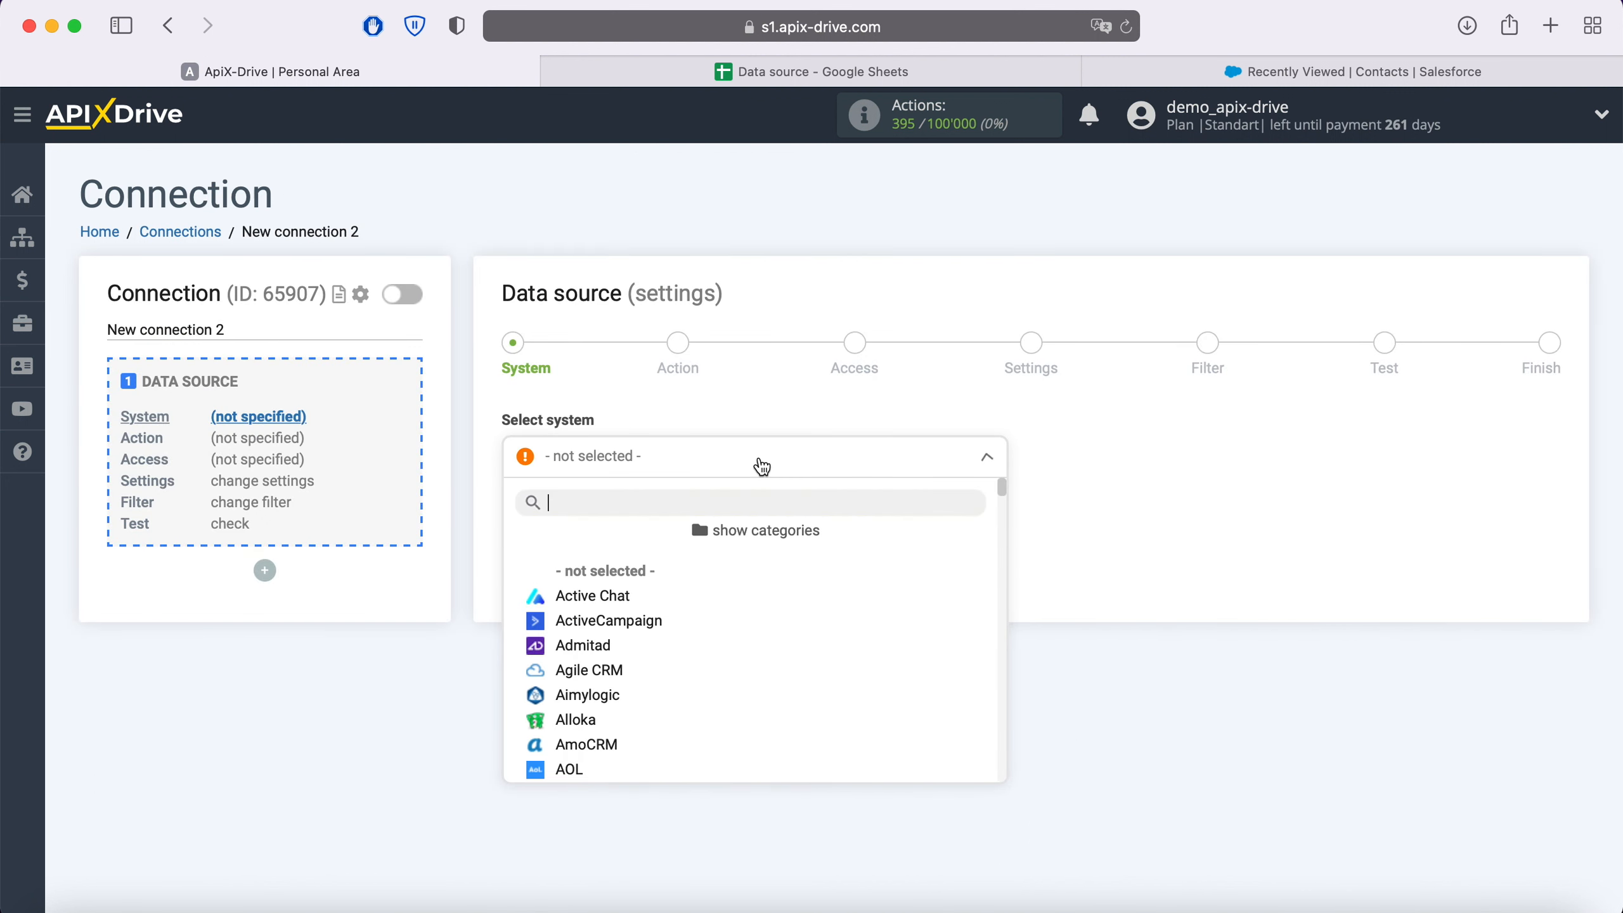
scroll(down, 3)
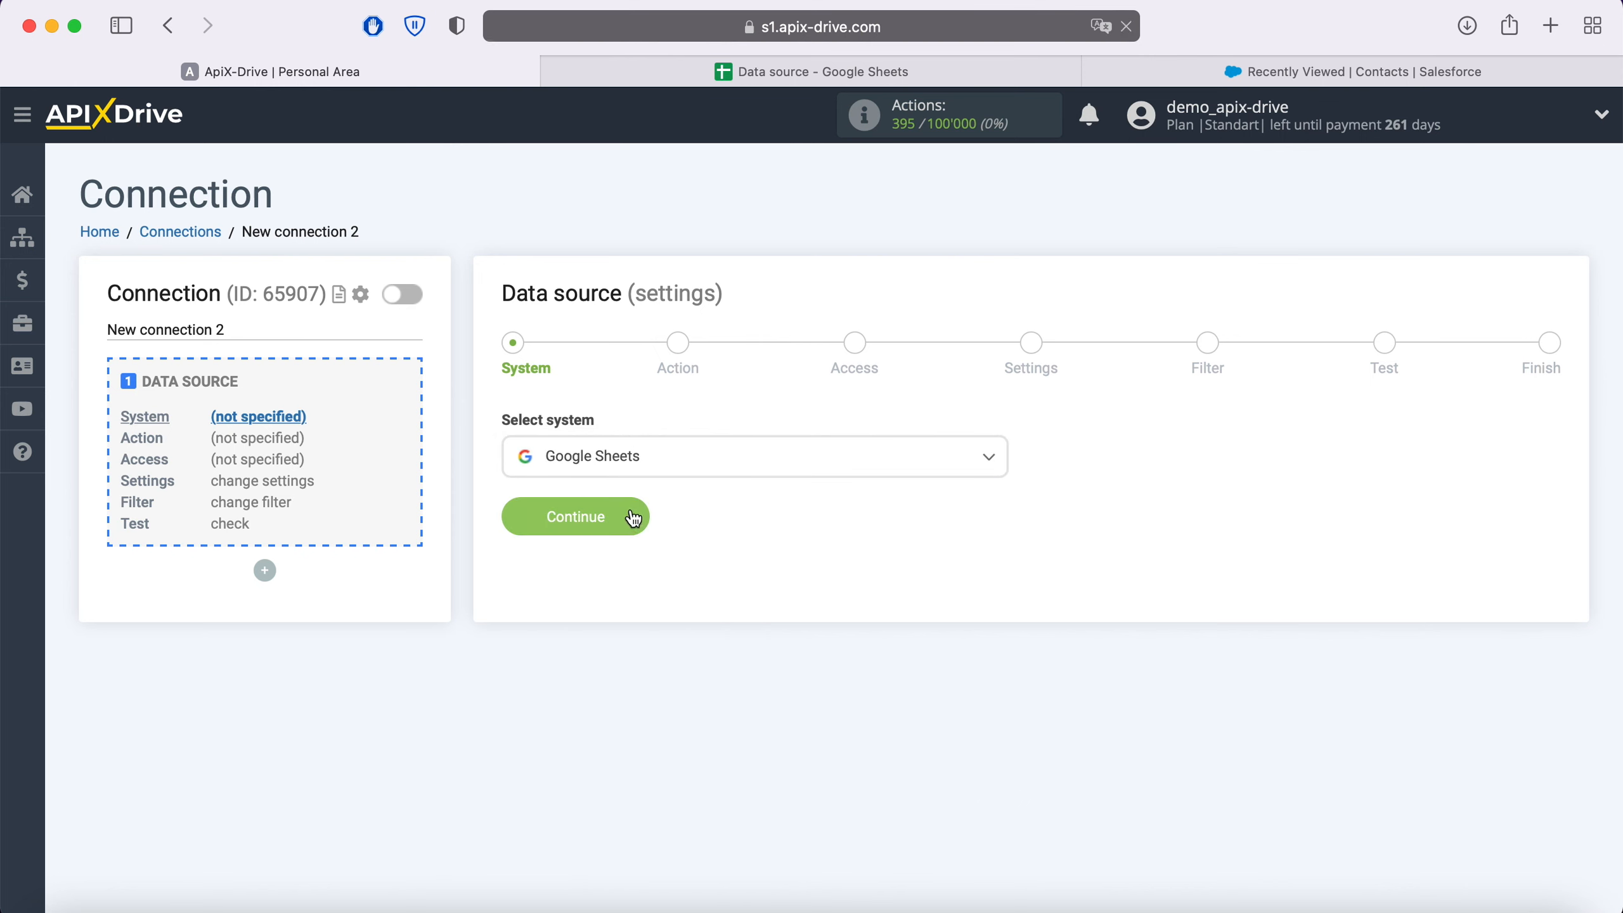
click(574, 516)
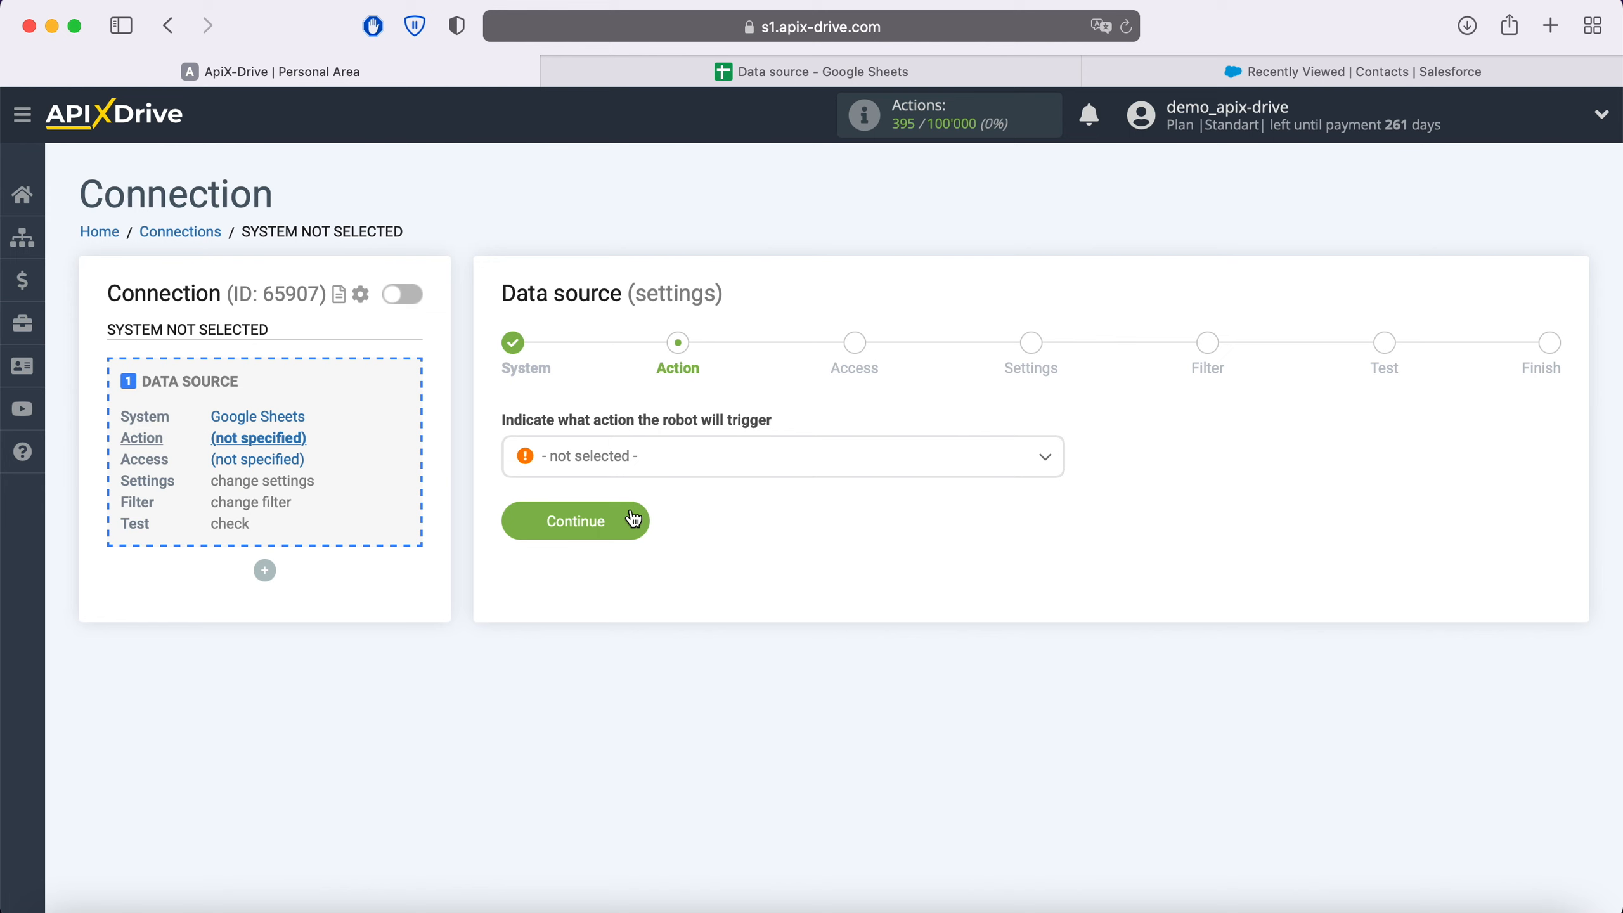
click(780, 456)
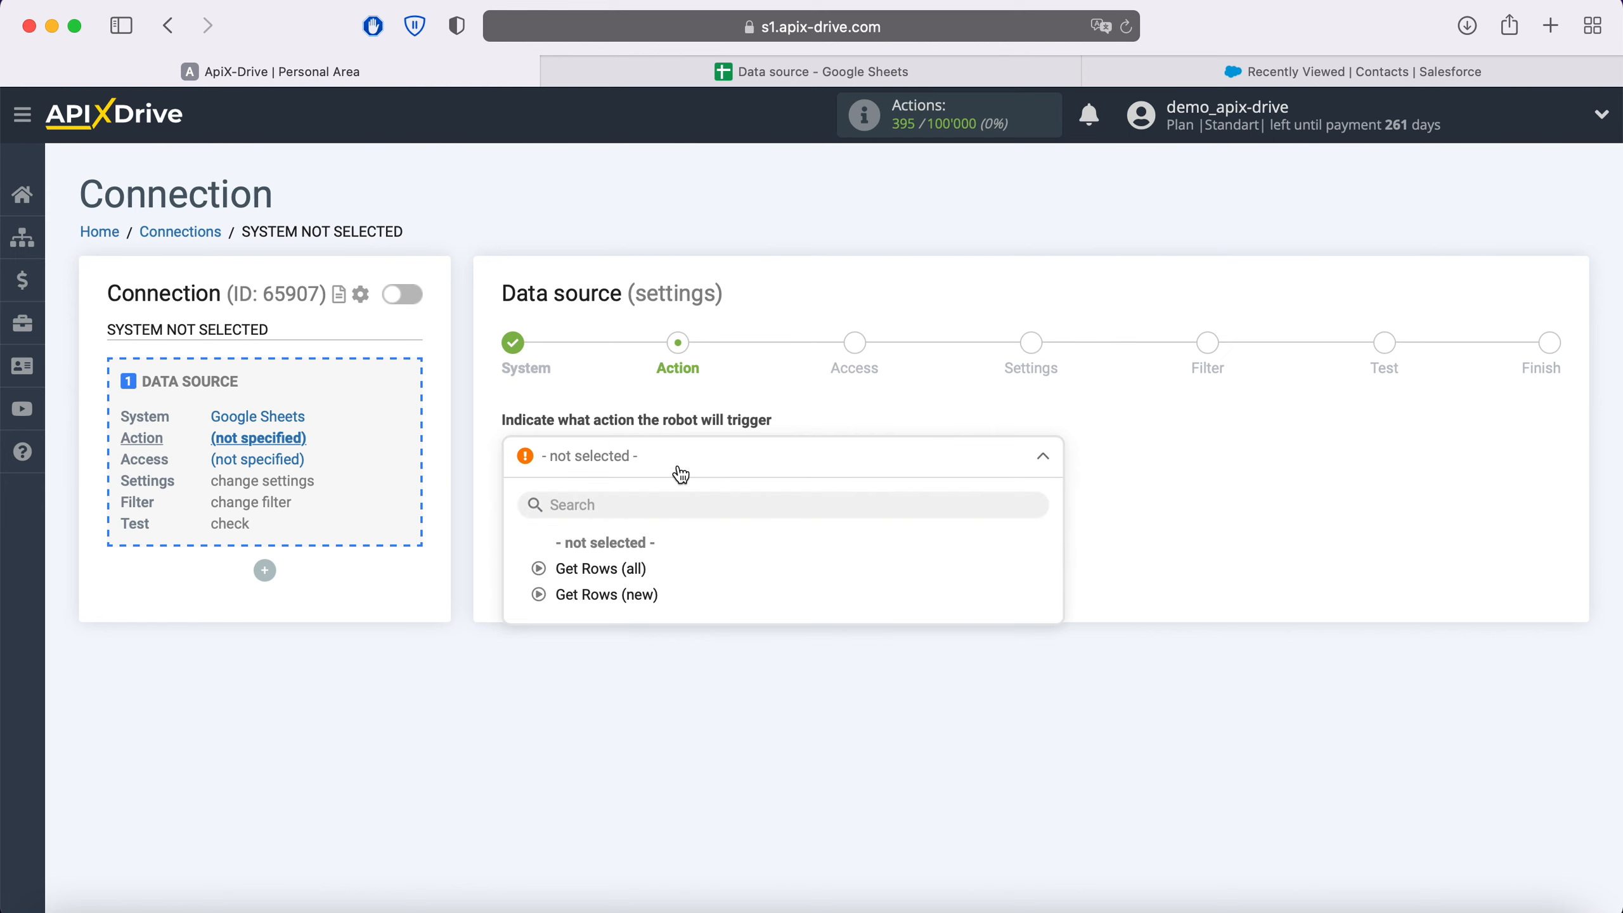
click(606, 594)
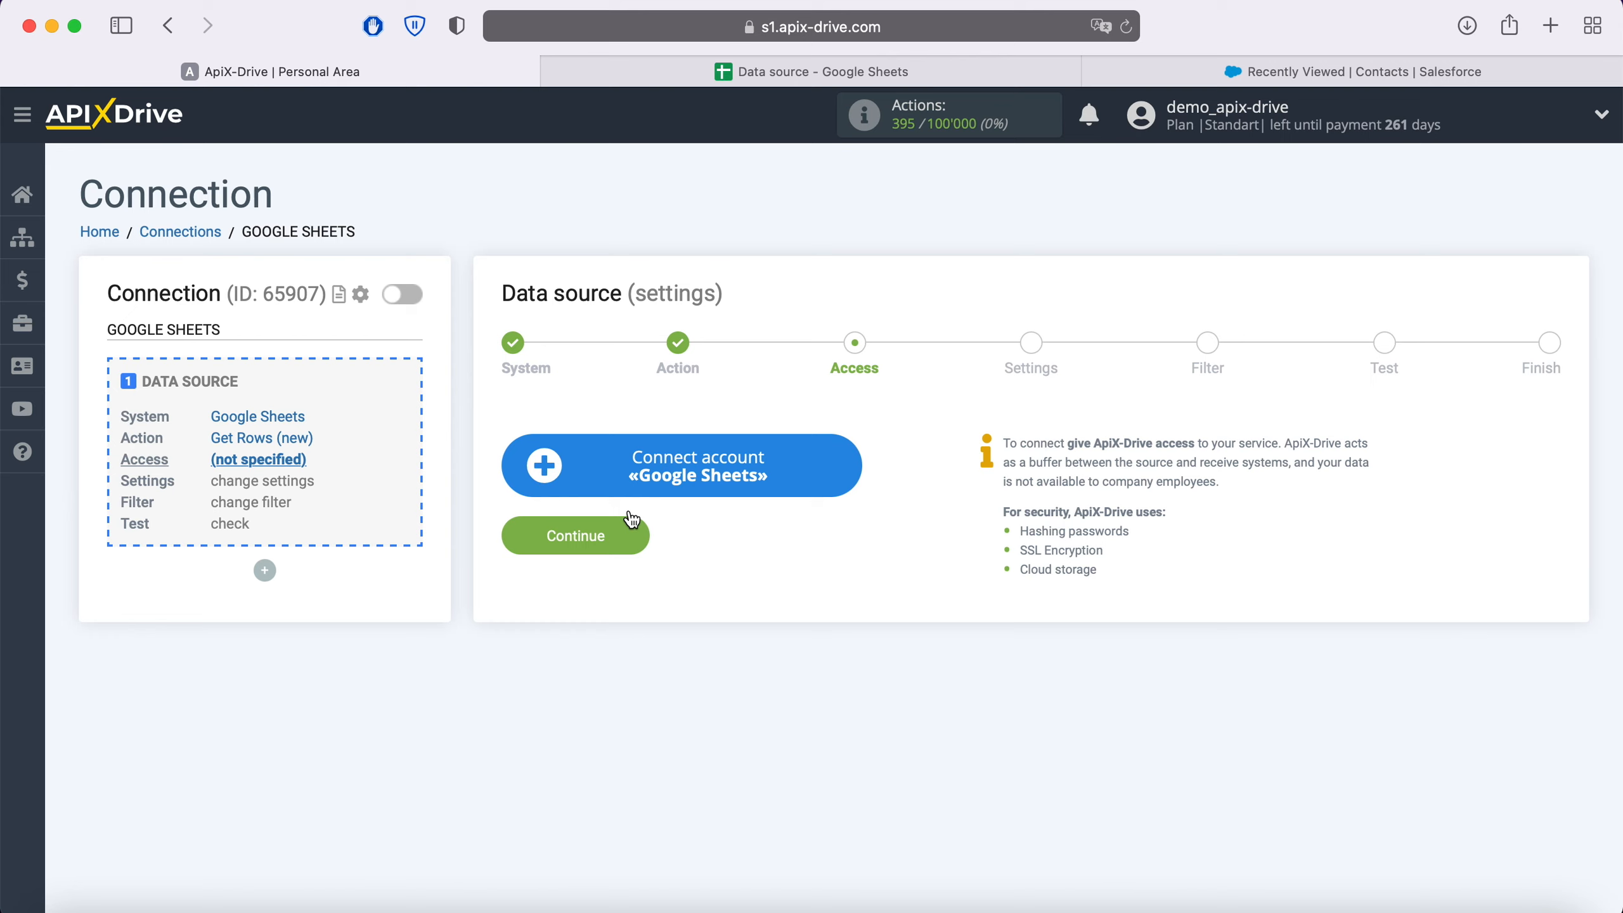
mouse_move(812, 483)
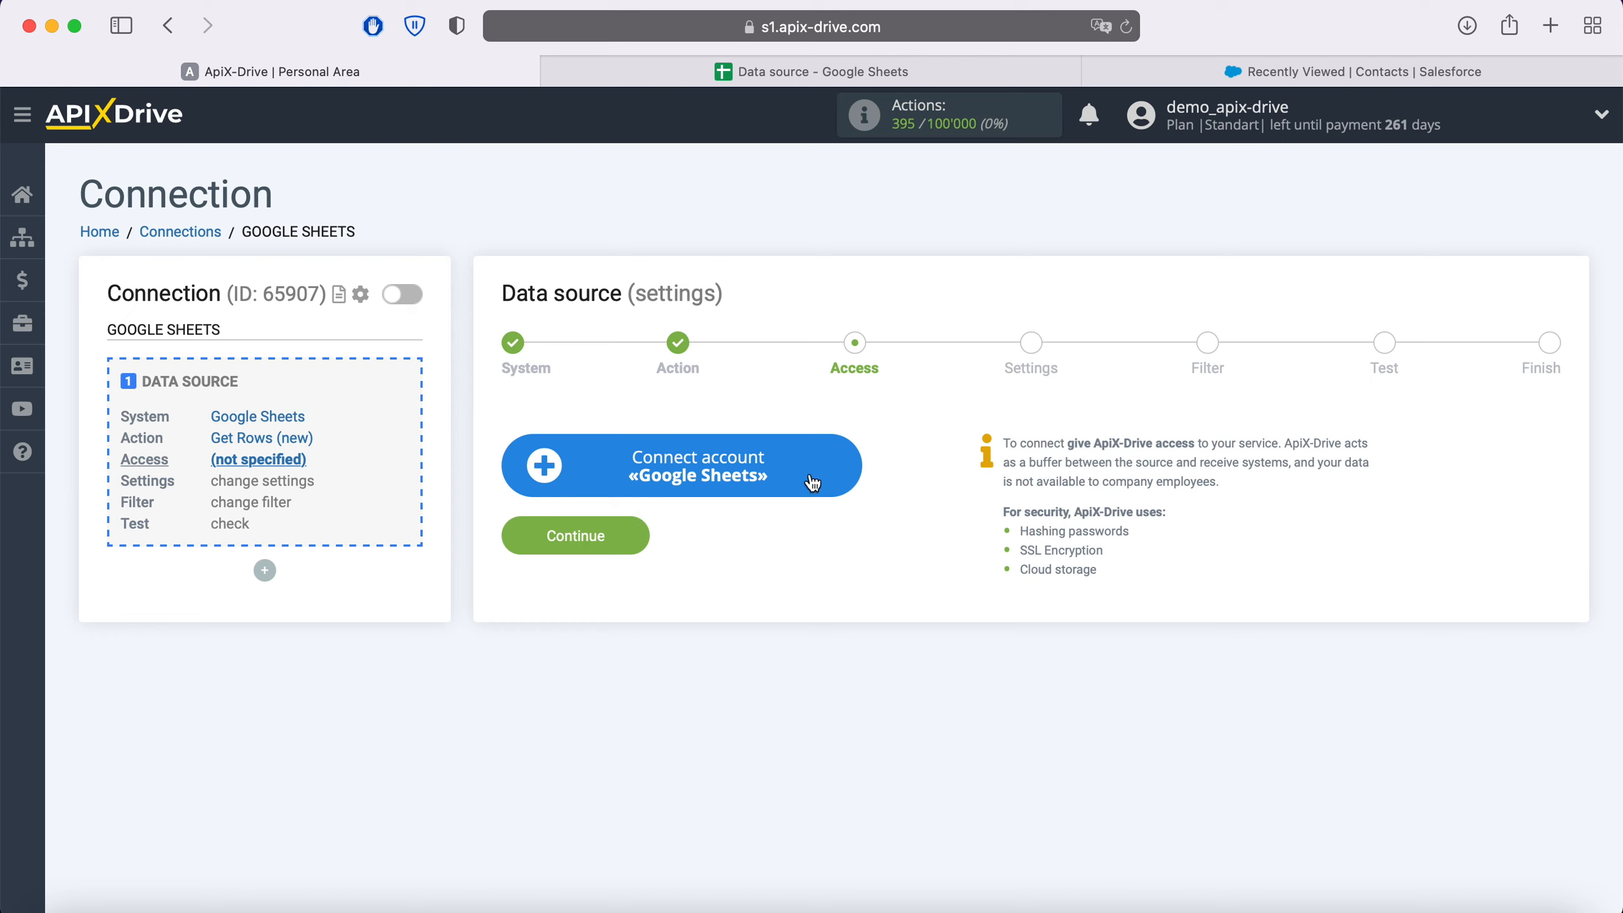
Sign in with the saved Google account and grant access to Drive files and Sheets
click(680, 464)
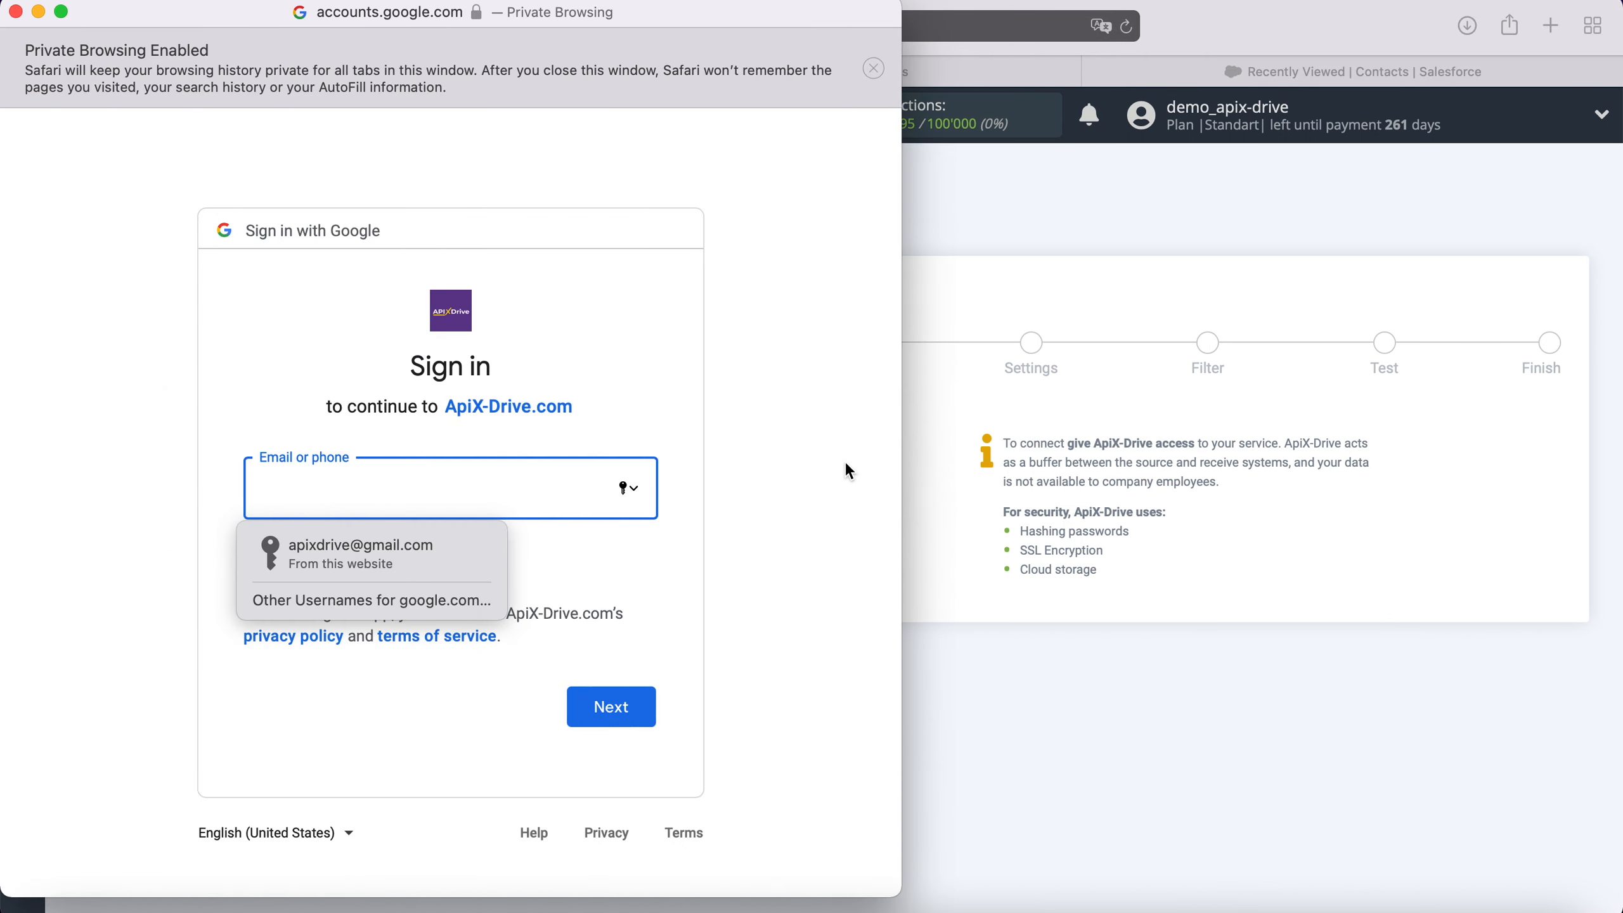
click(360, 545)
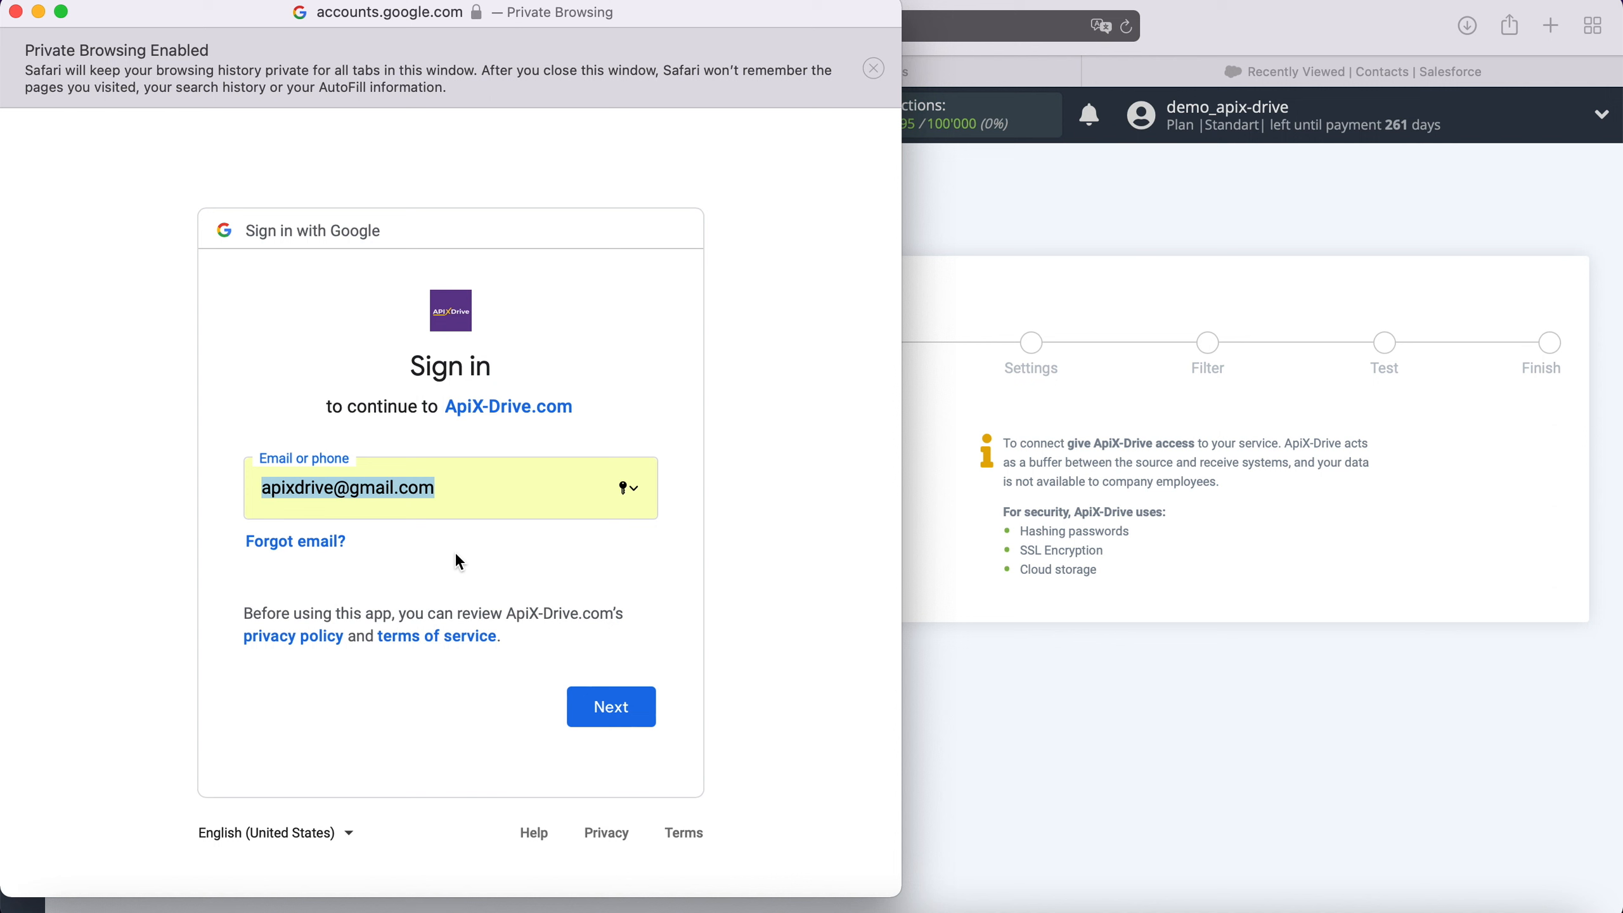
click(610, 705)
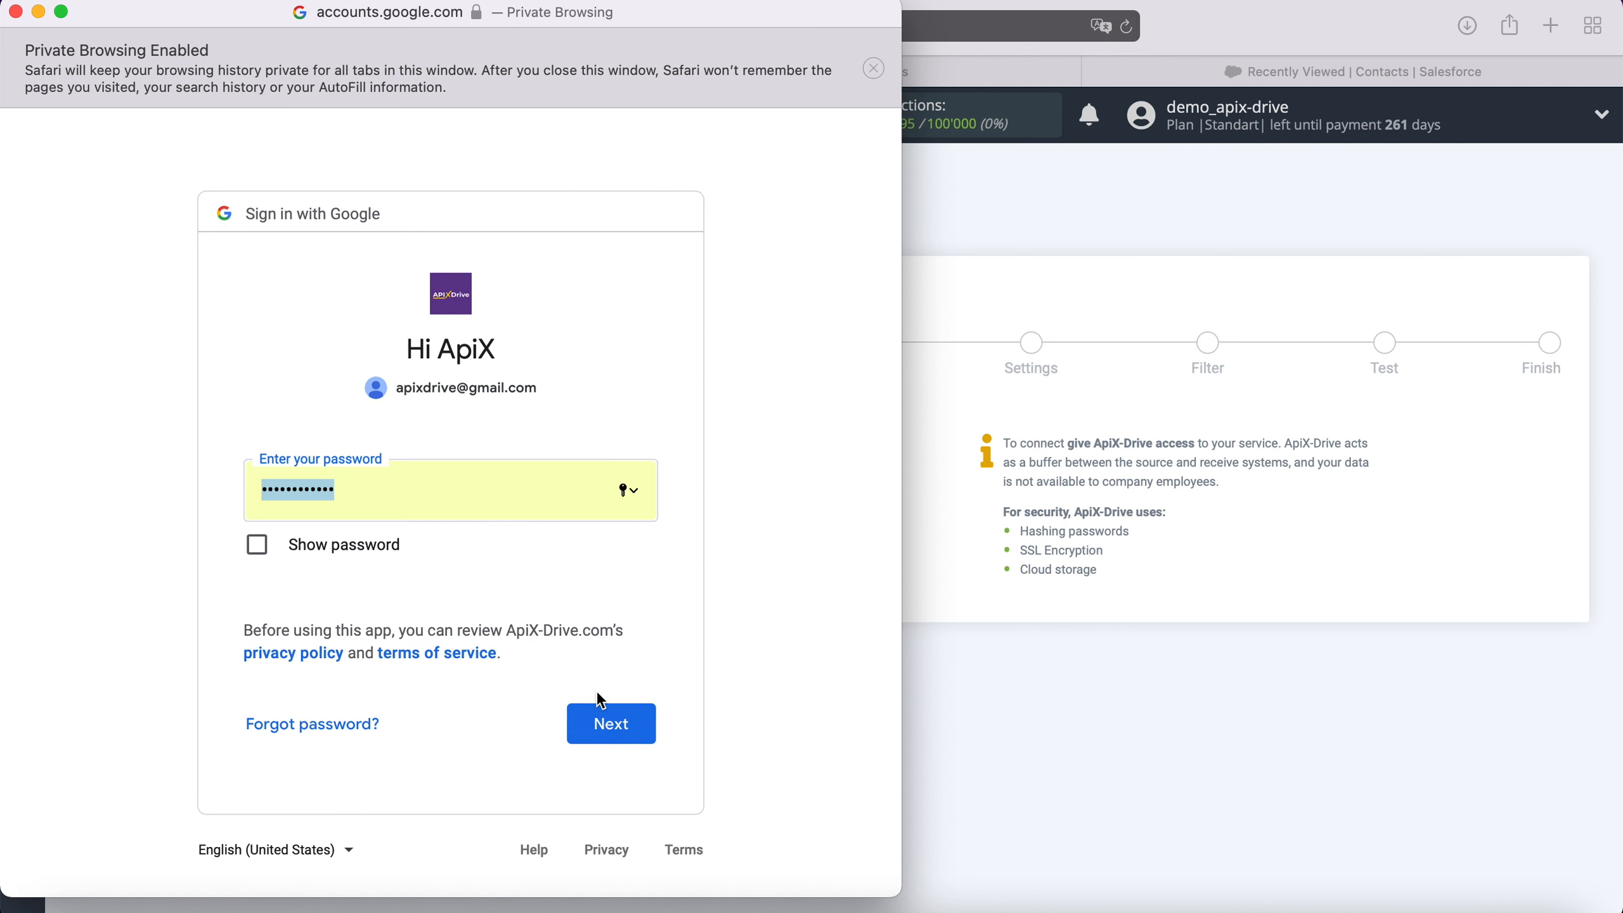
click(609, 724)
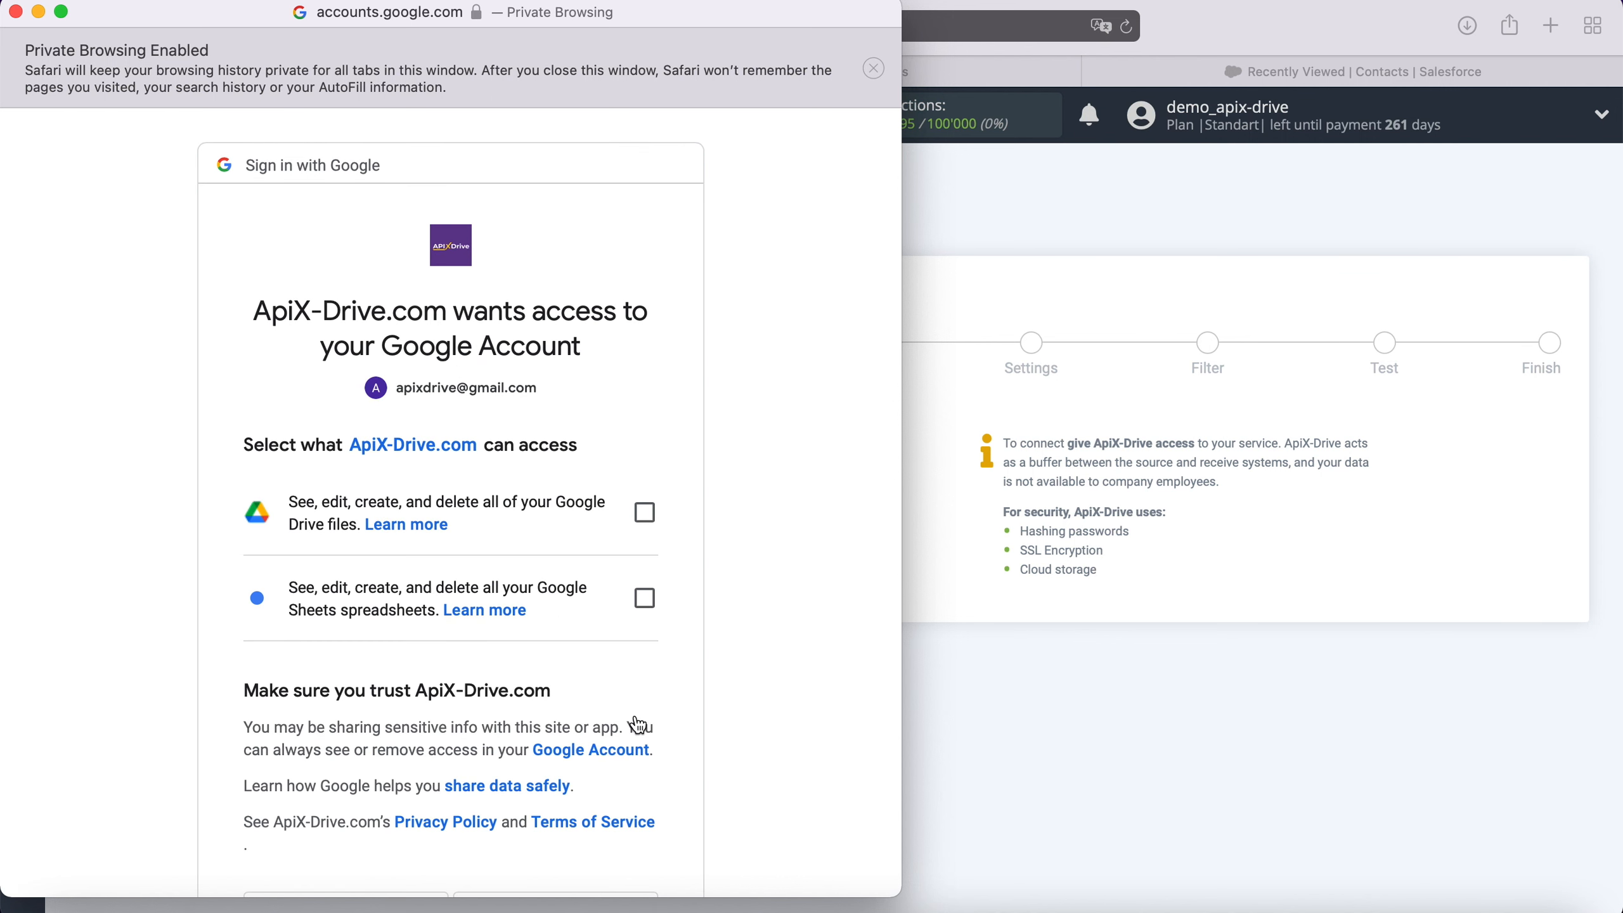
mouse_move(652, 551)
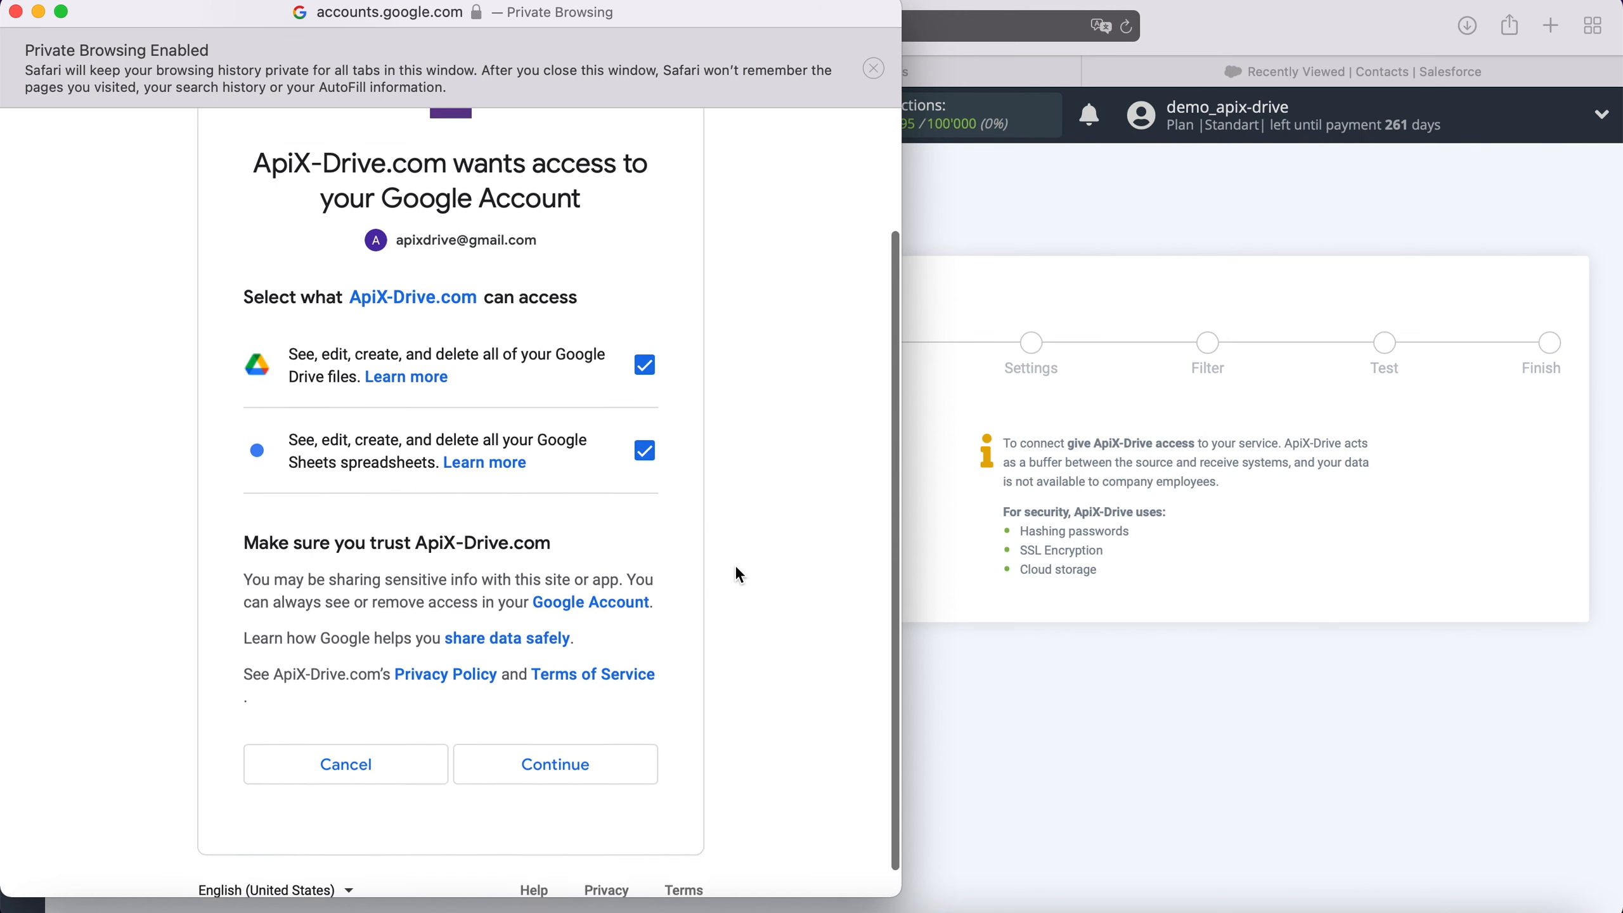
click(553, 764)
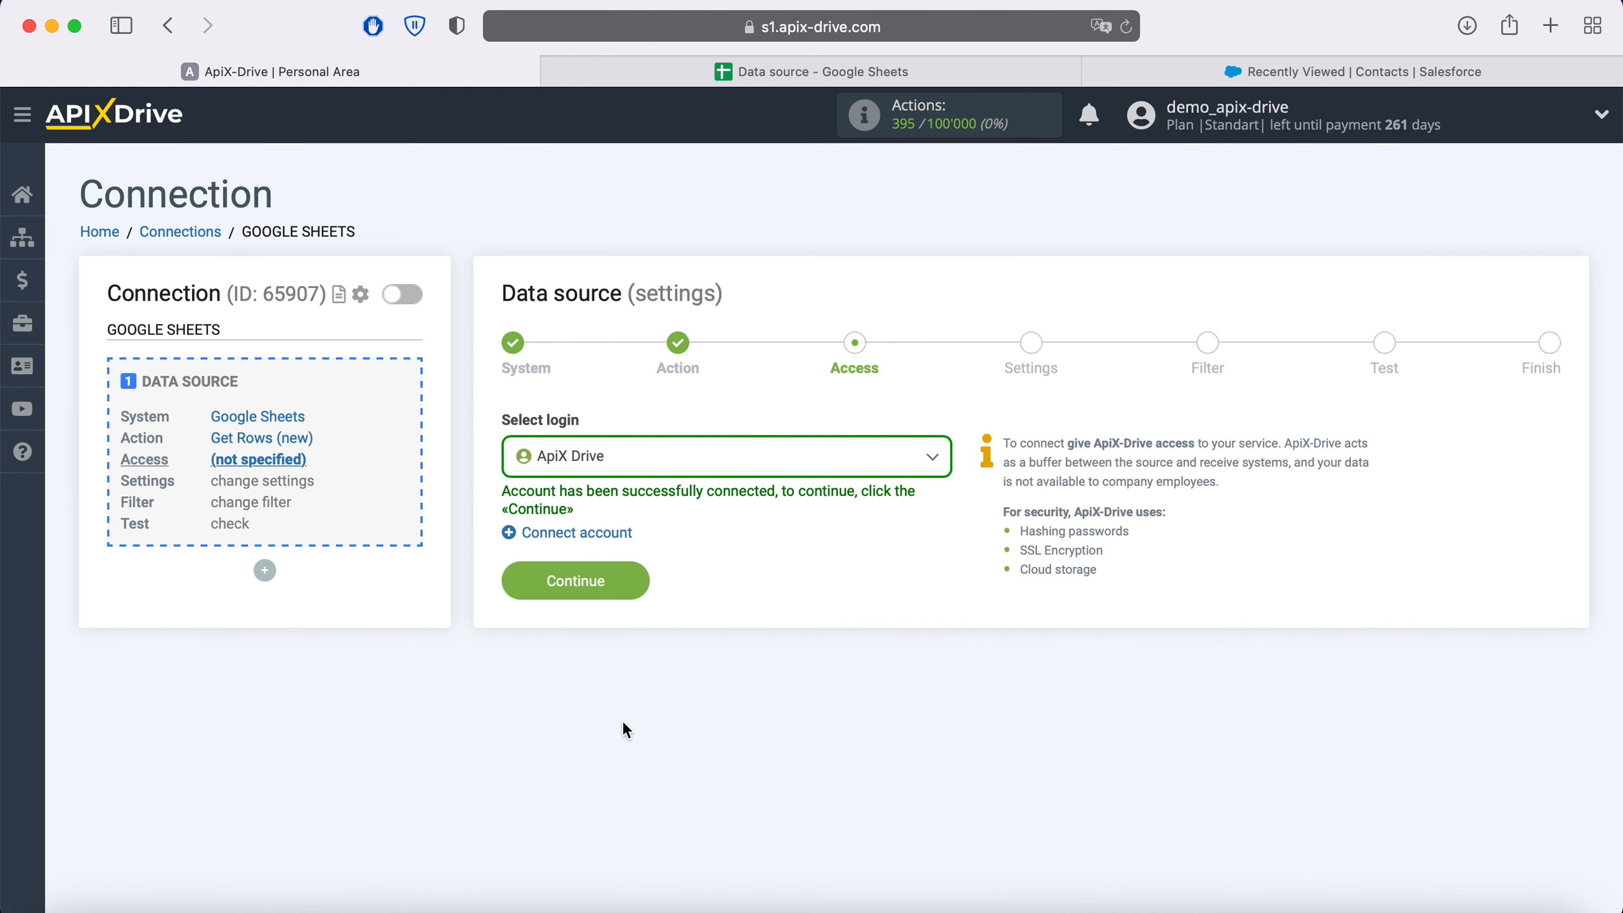
Choose the ApiX Drive login and the Data source file and sheet, loading from row 1
click(726, 456)
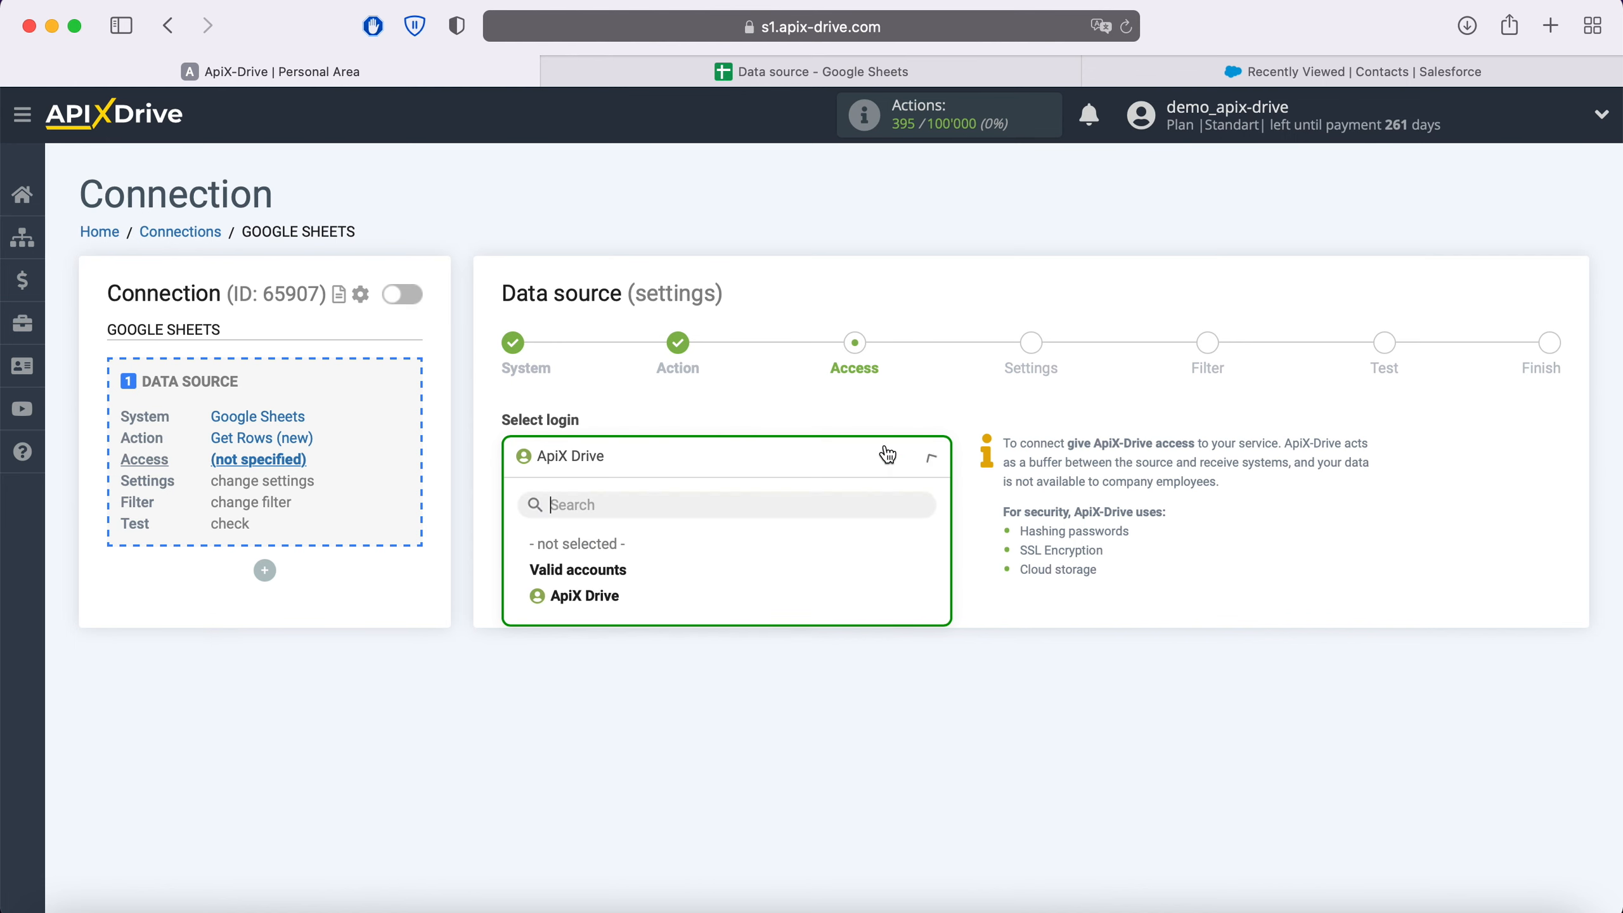
click(584, 595)
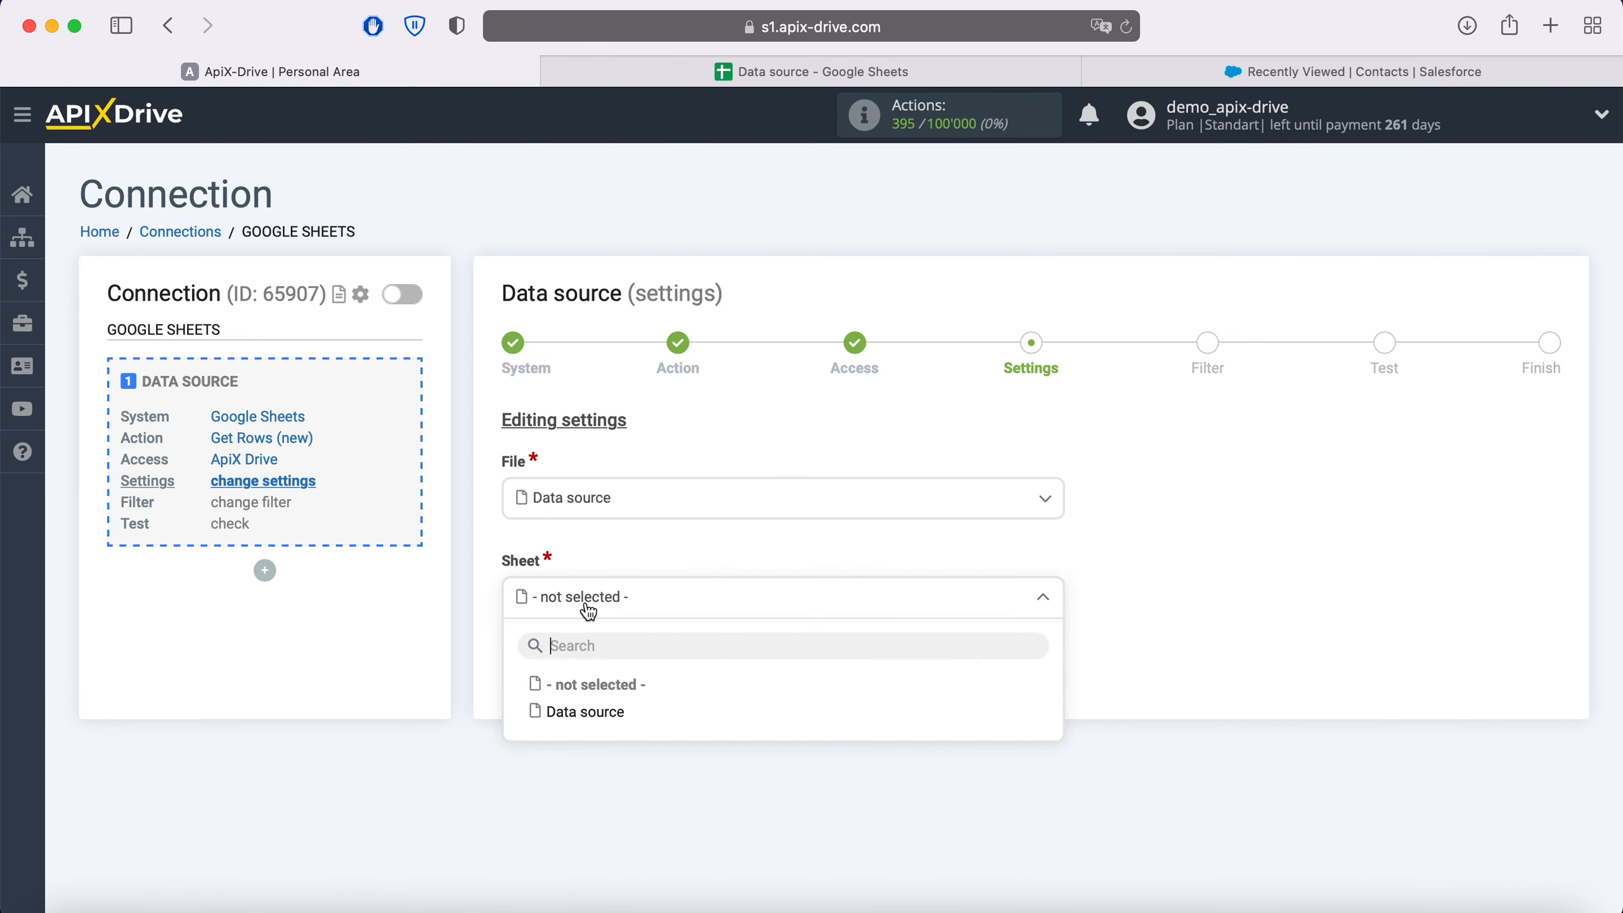
click(585, 711)
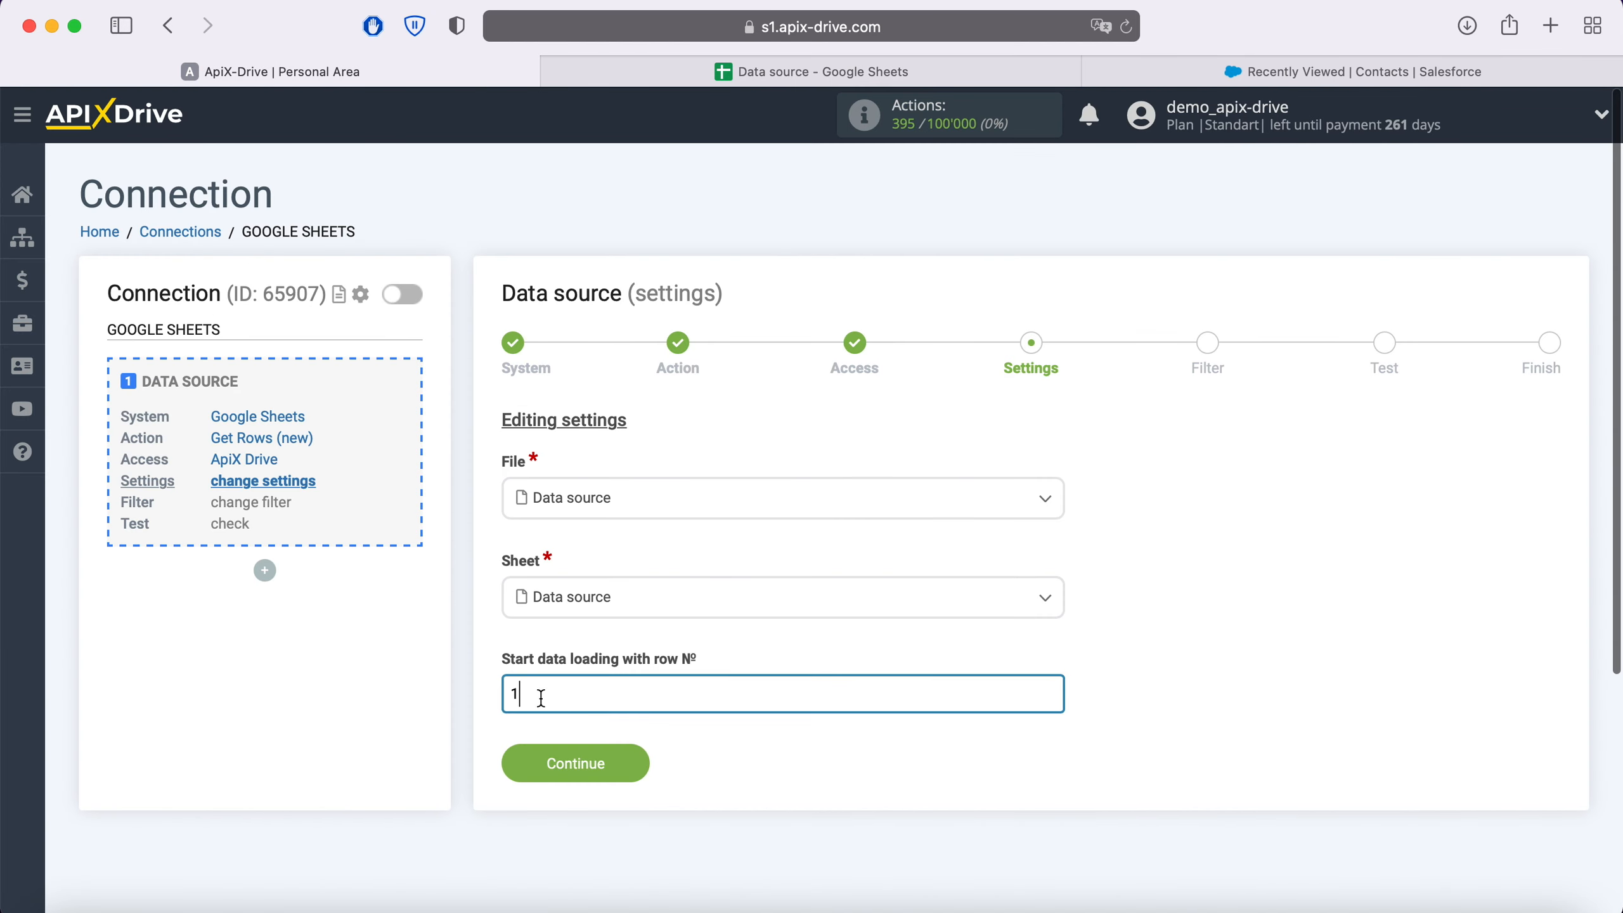
click(574, 763)
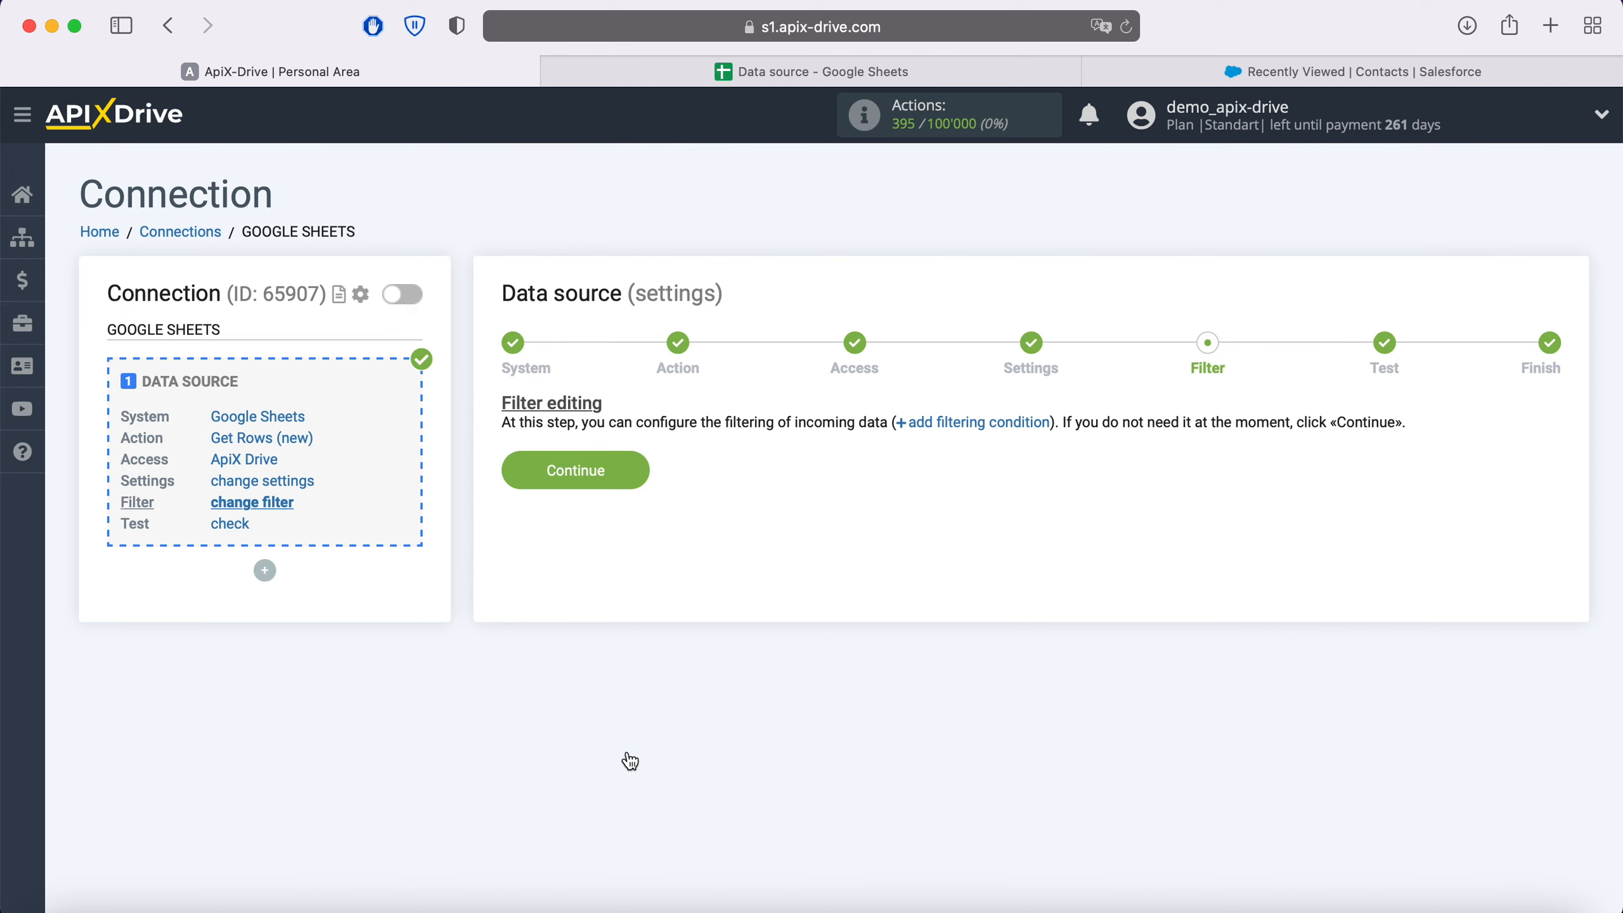
Skip filtering, accept the Google Sheets test row, and start configuring data receiving
click(574, 469)
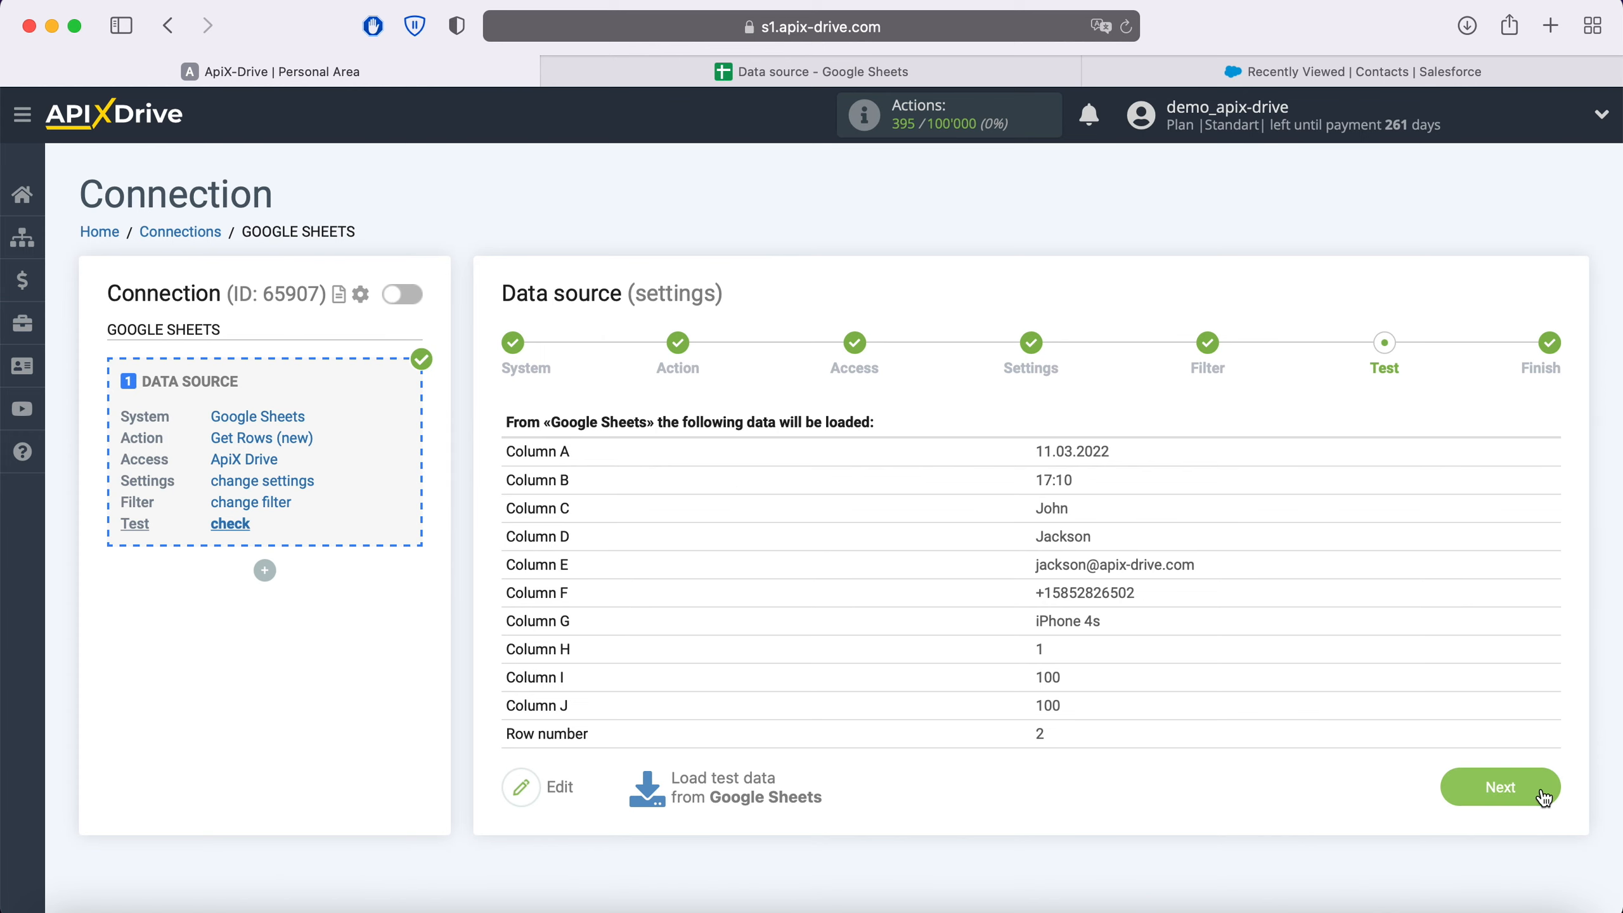
click(1500, 786)
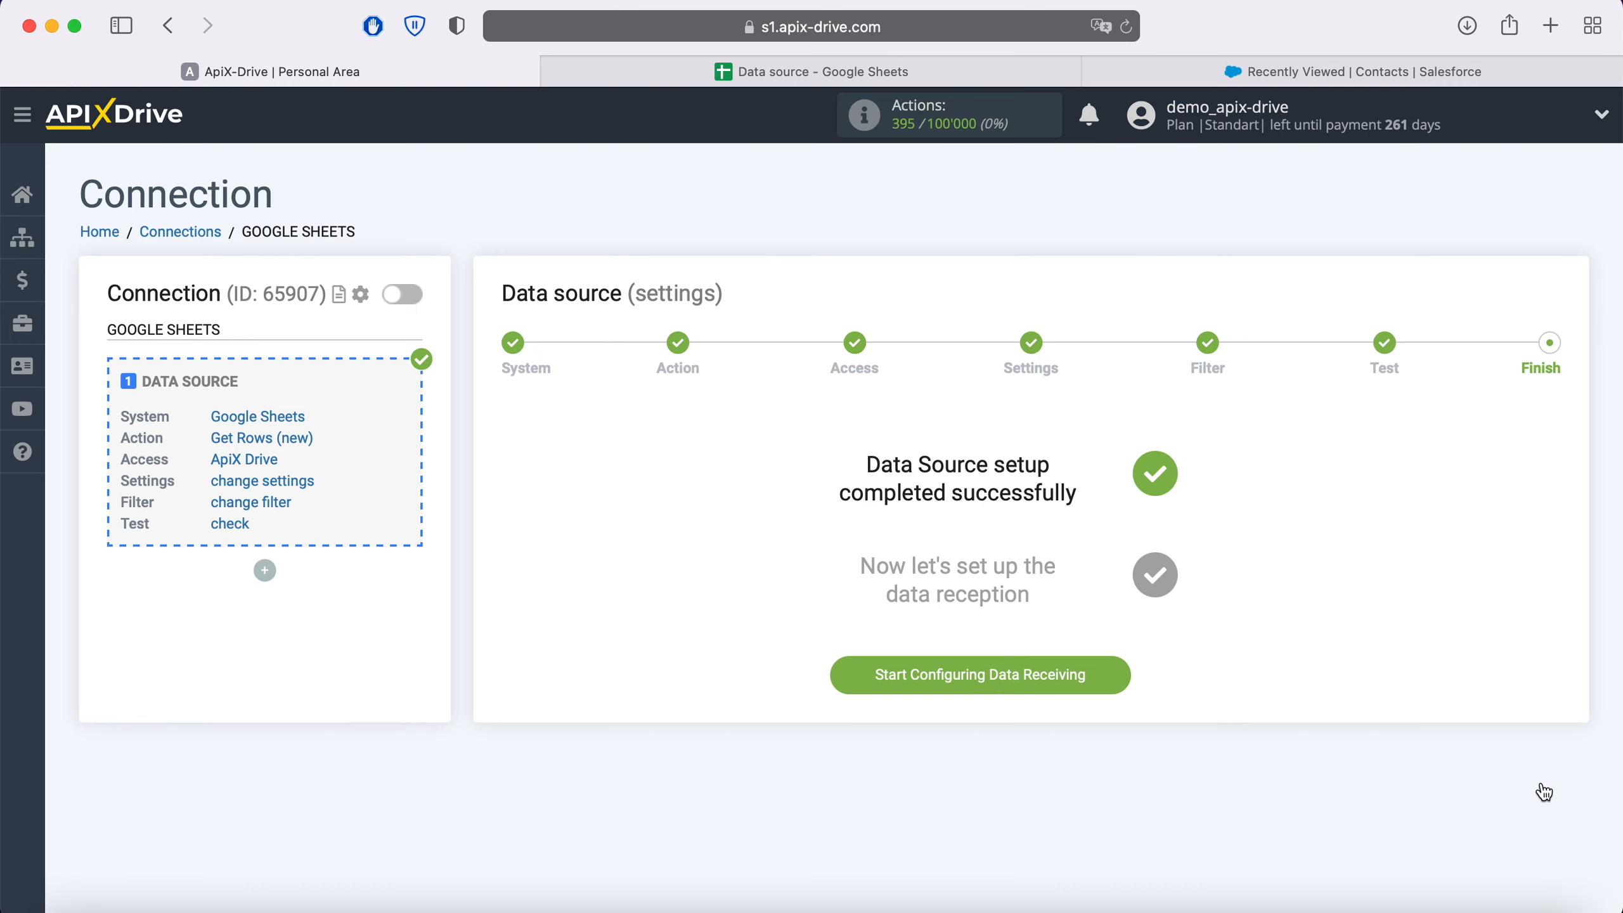
mouse_move(1307, 781)
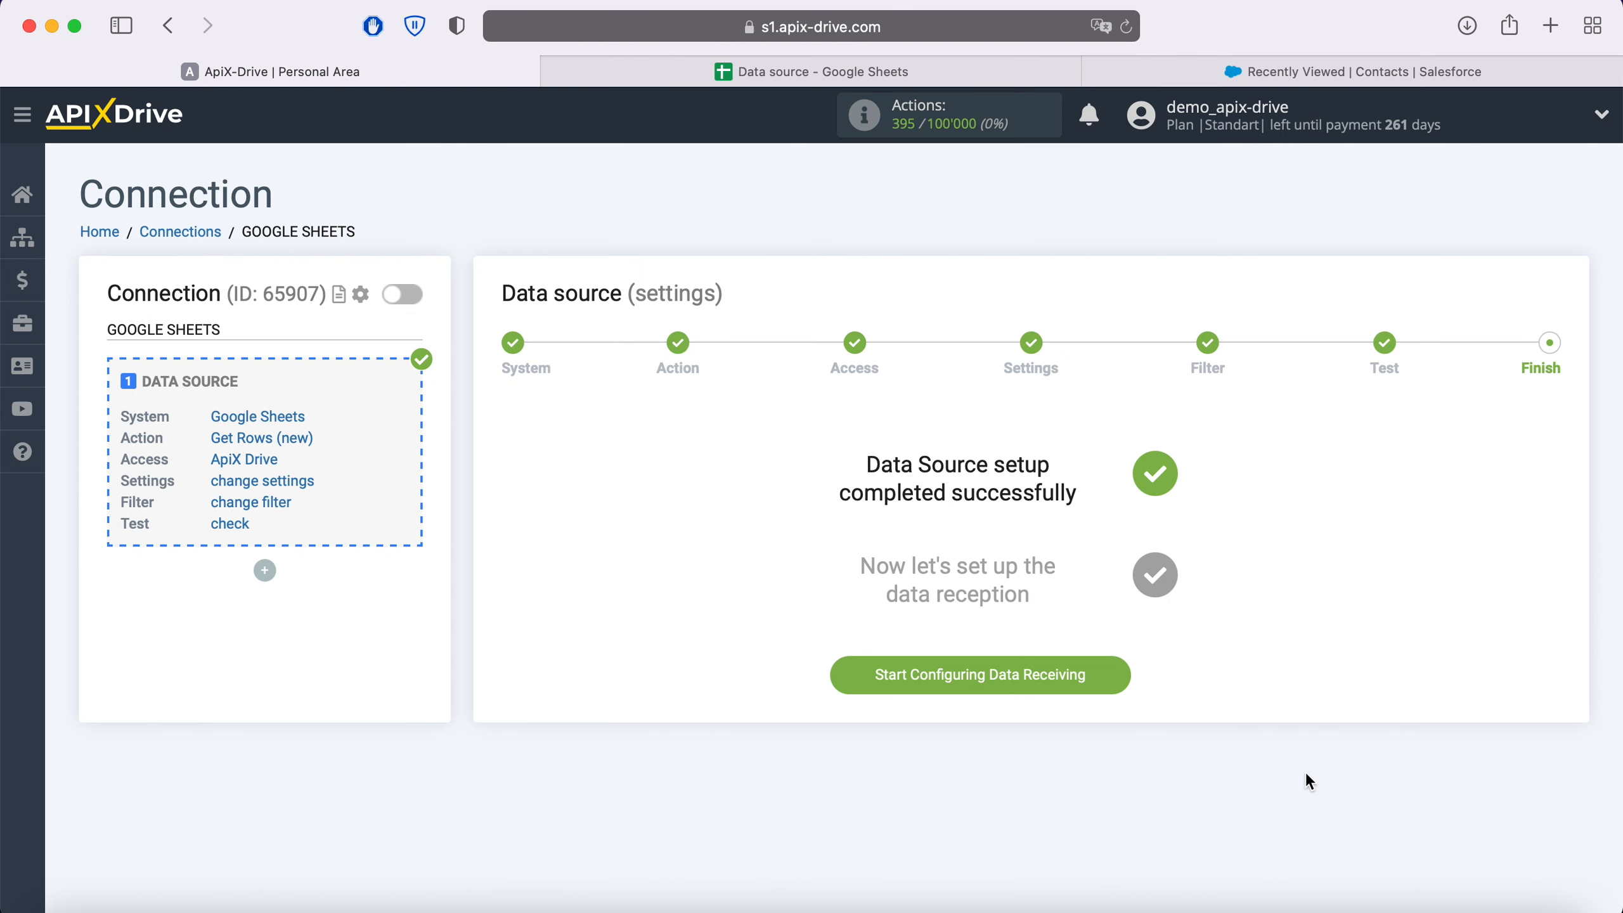
click(978, 674)
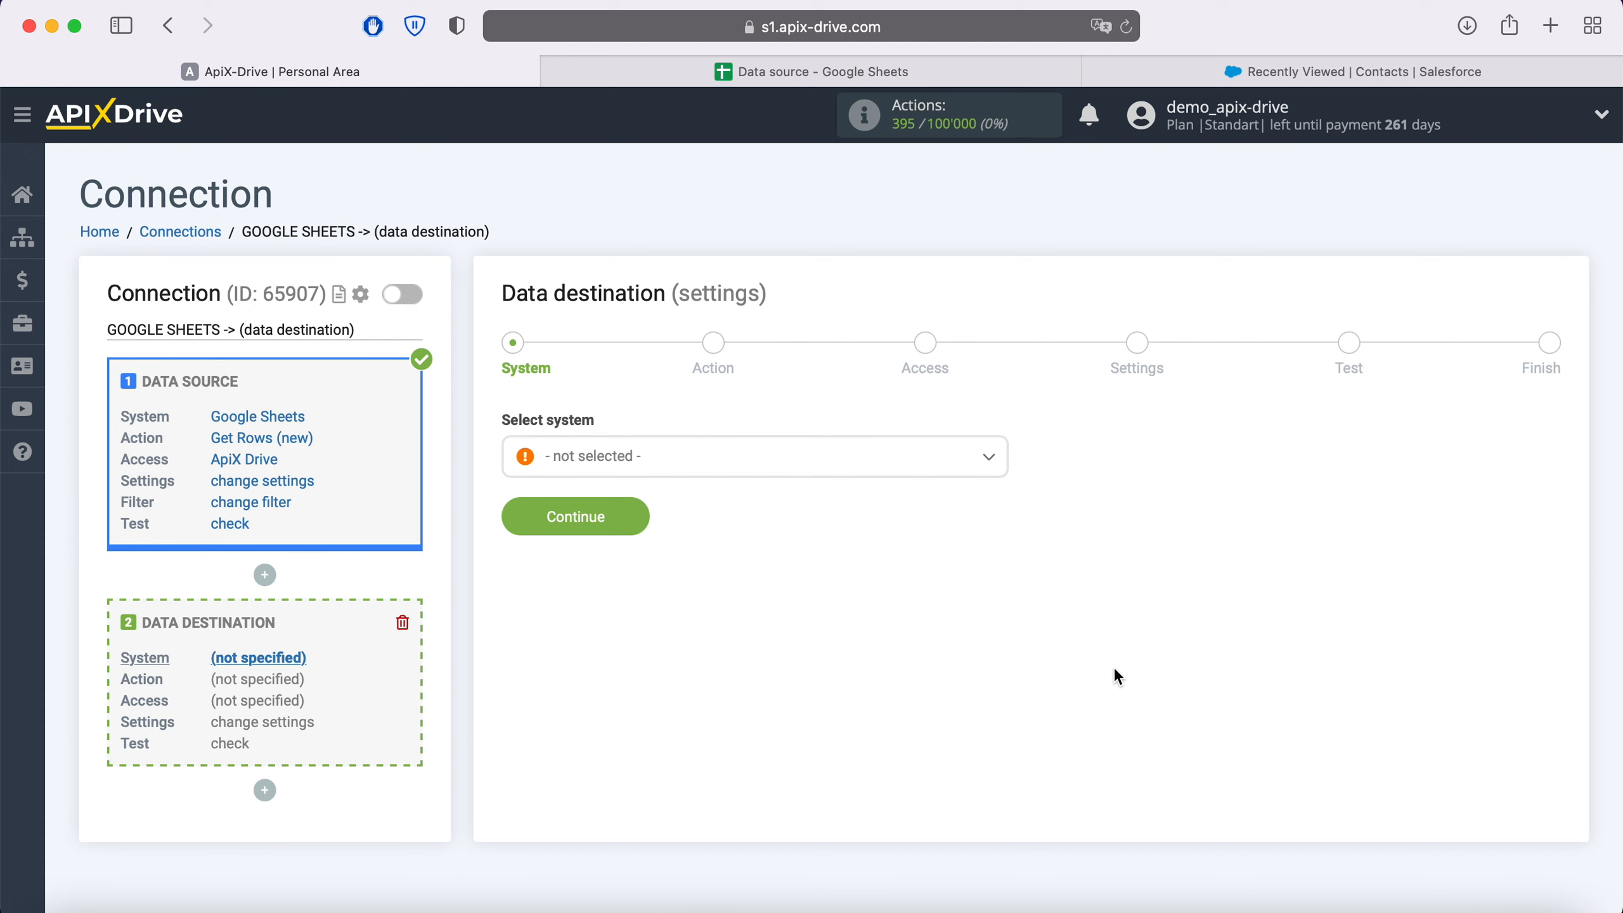
Set Salesforce CRM as the destination with the Create Contacts action and begin account connection
click(754, 456)
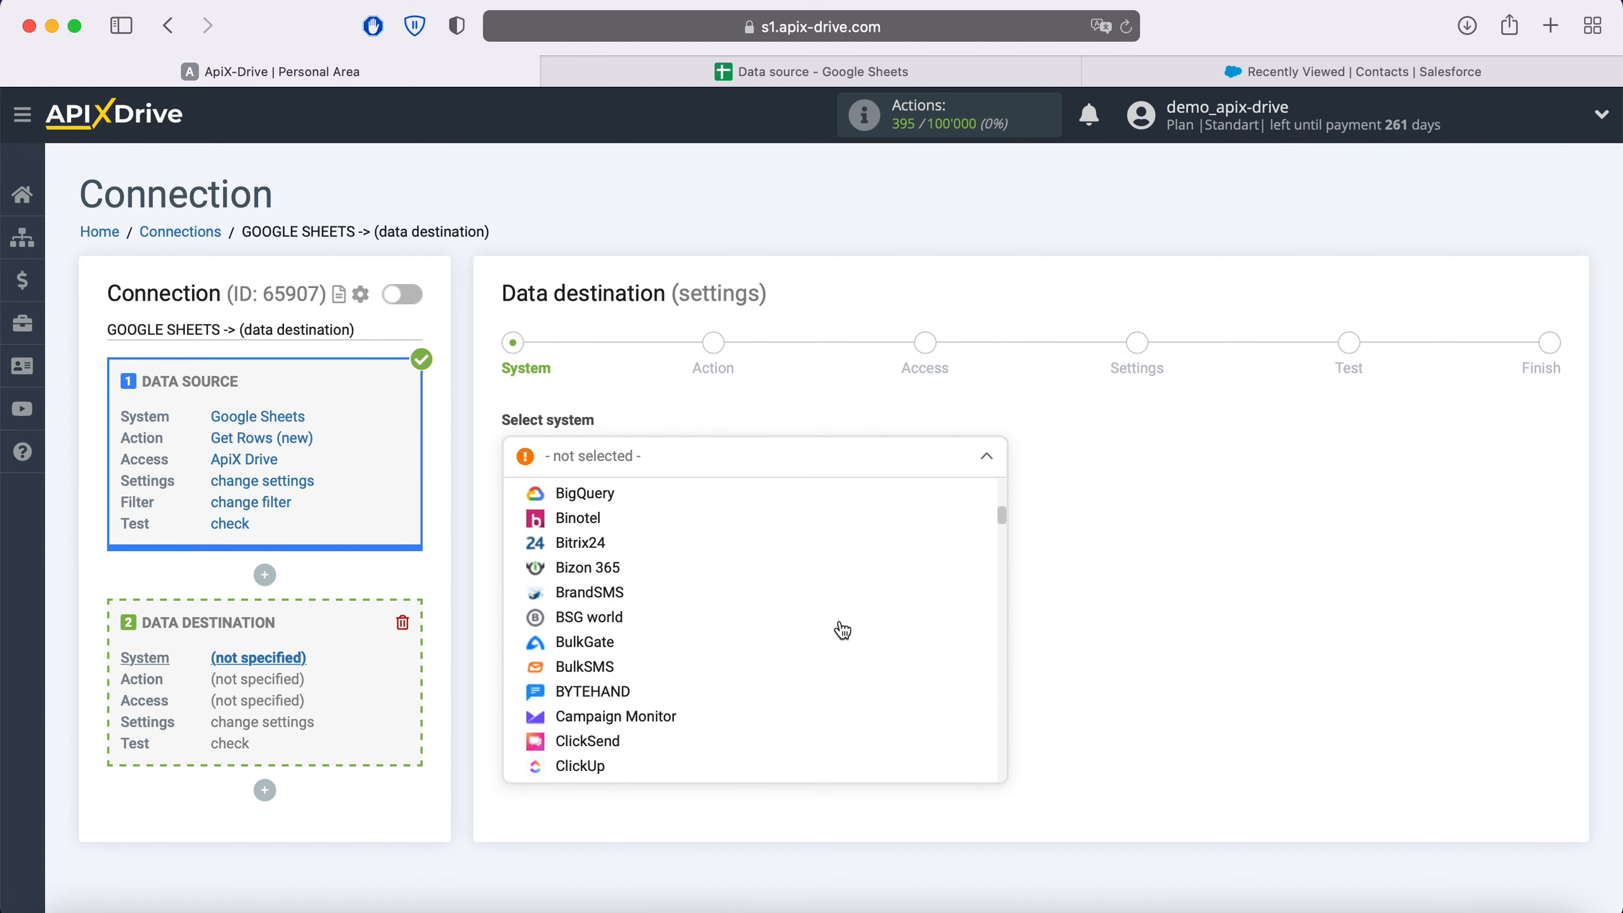
scroll(down, 3)
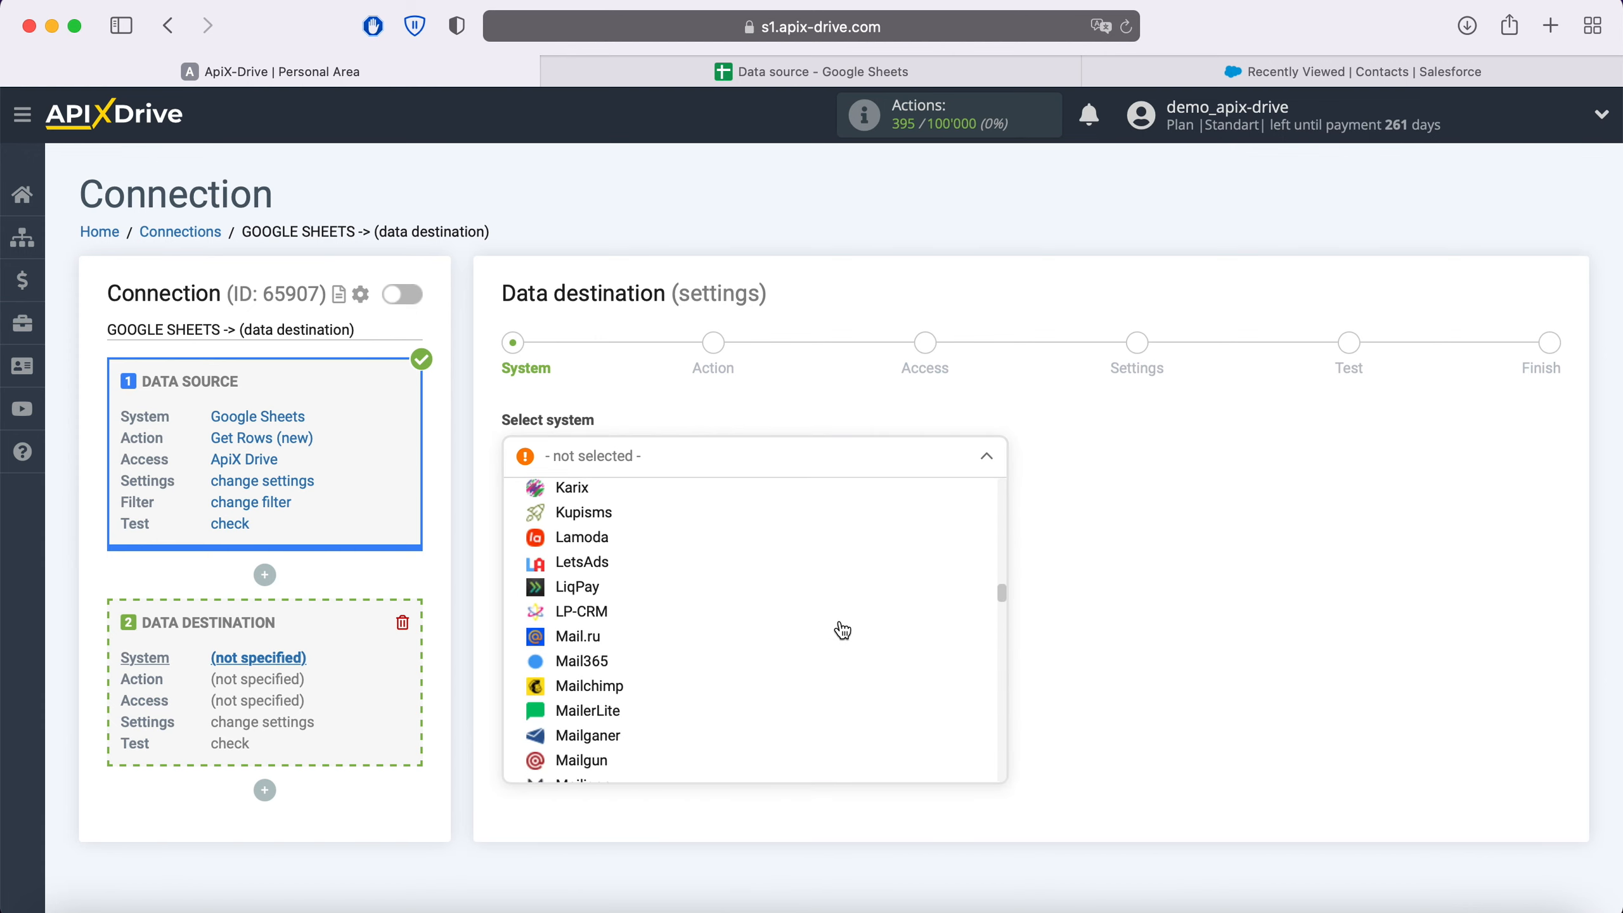
scroll(down, 3)
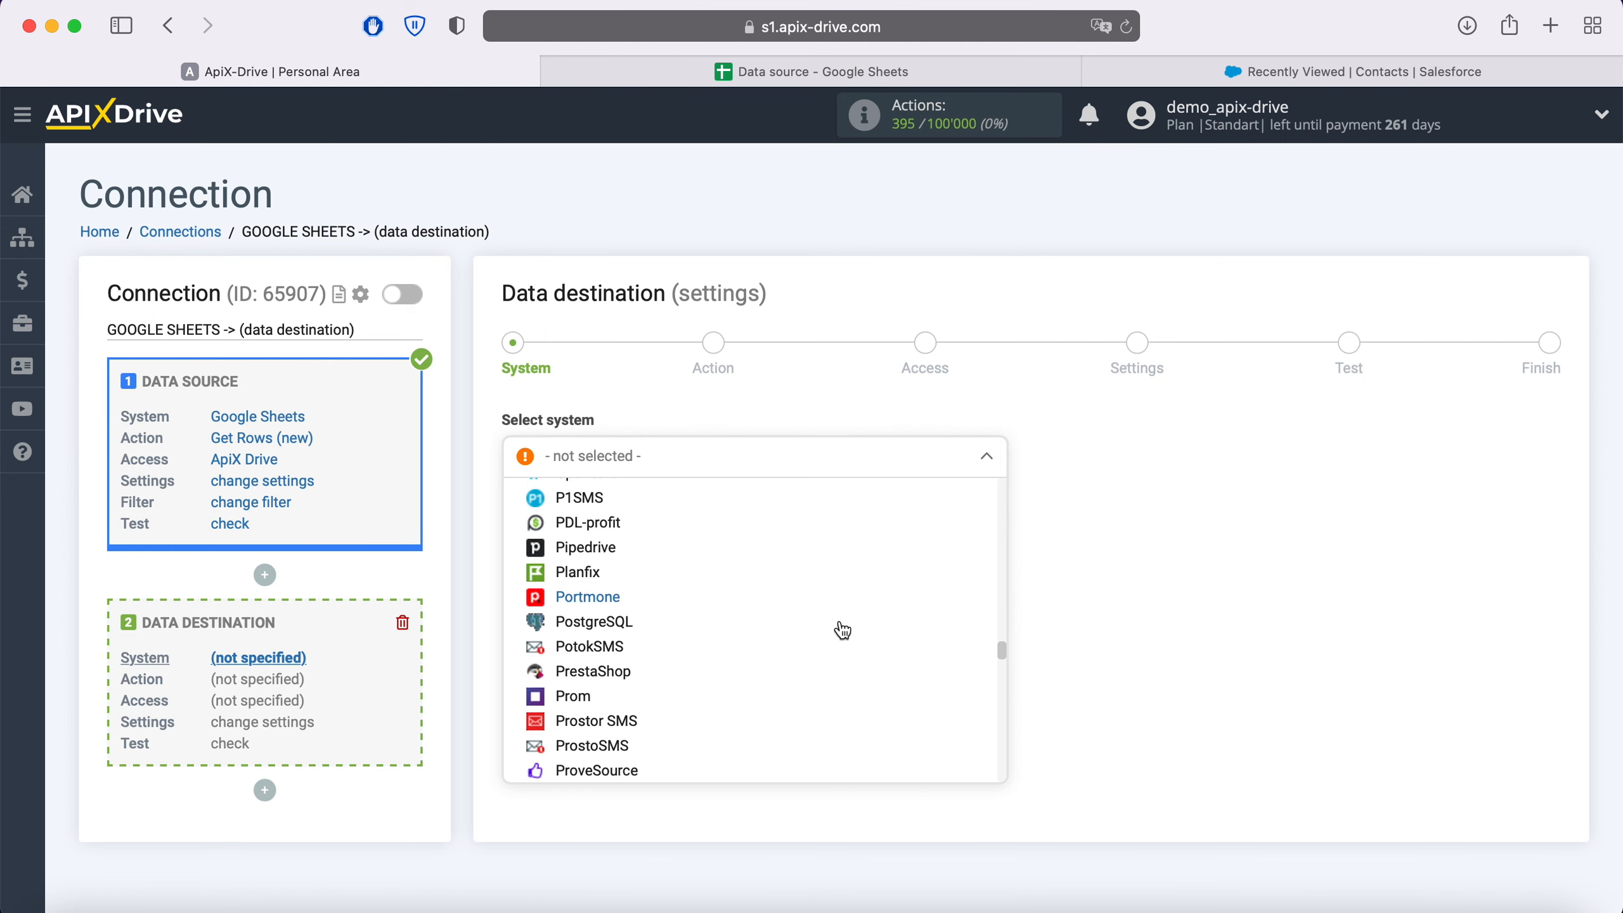
click(608, 457)
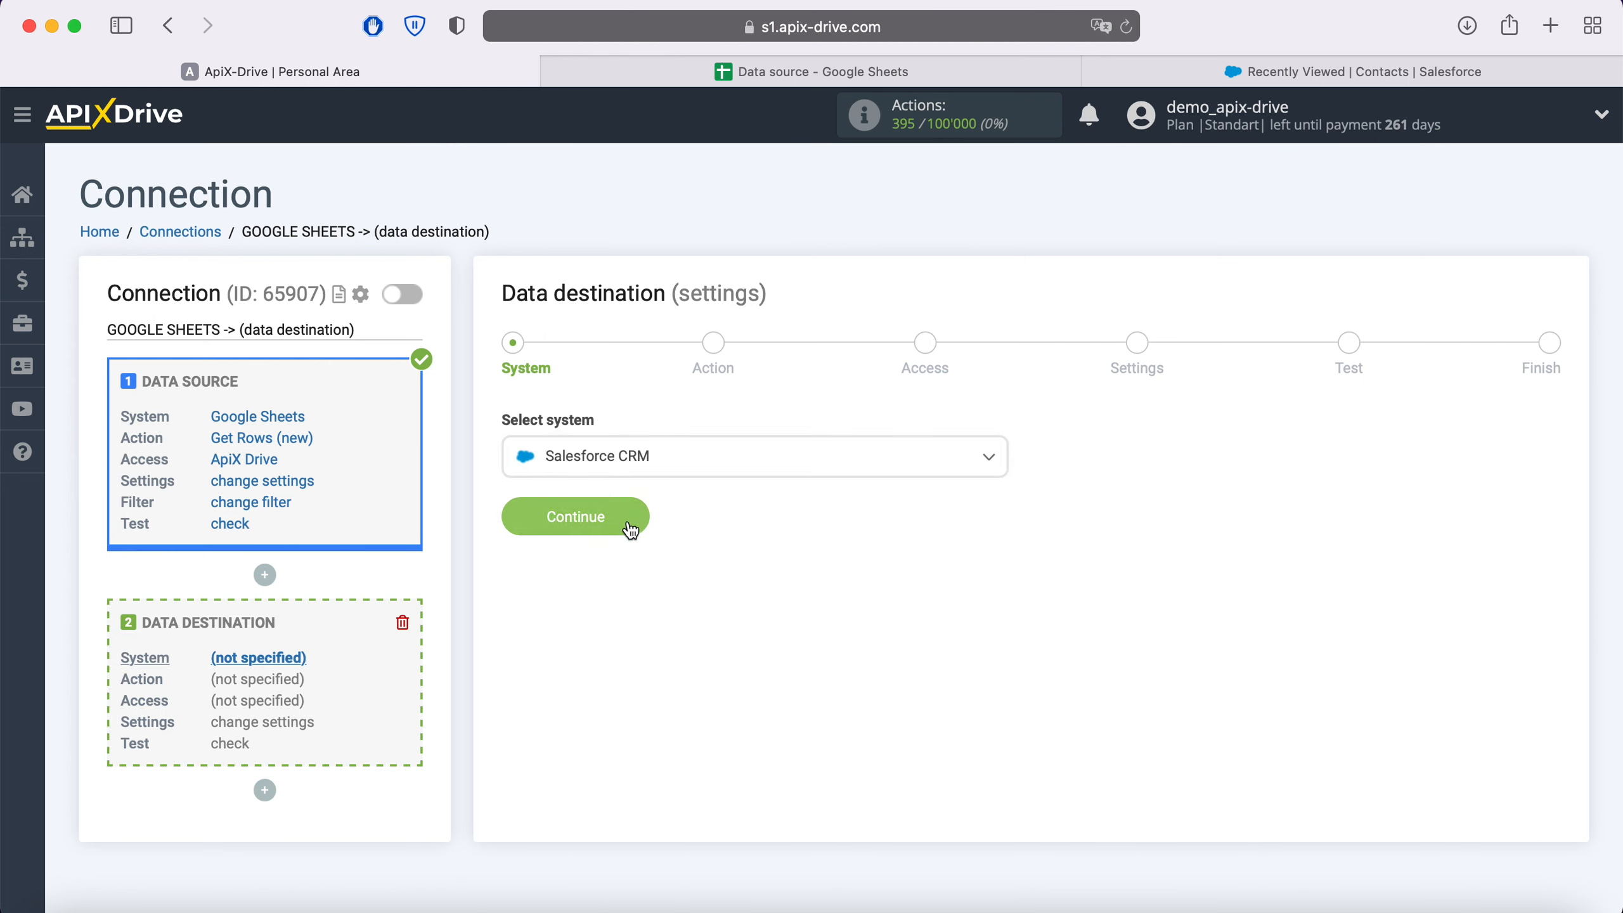
click(574, 516)
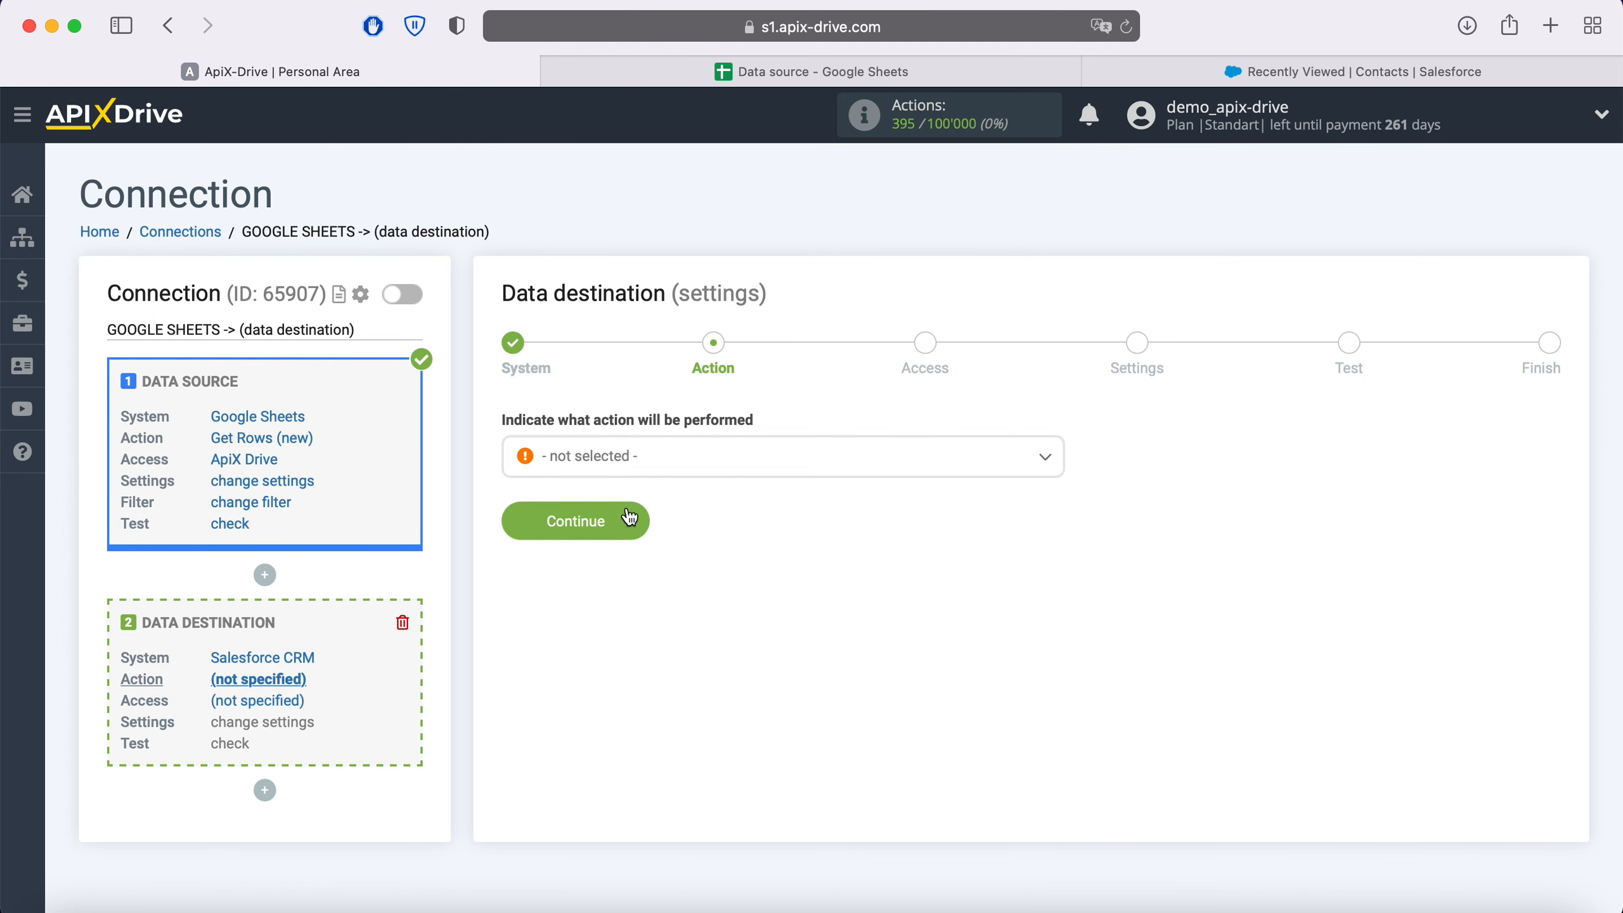
click(781, 456)
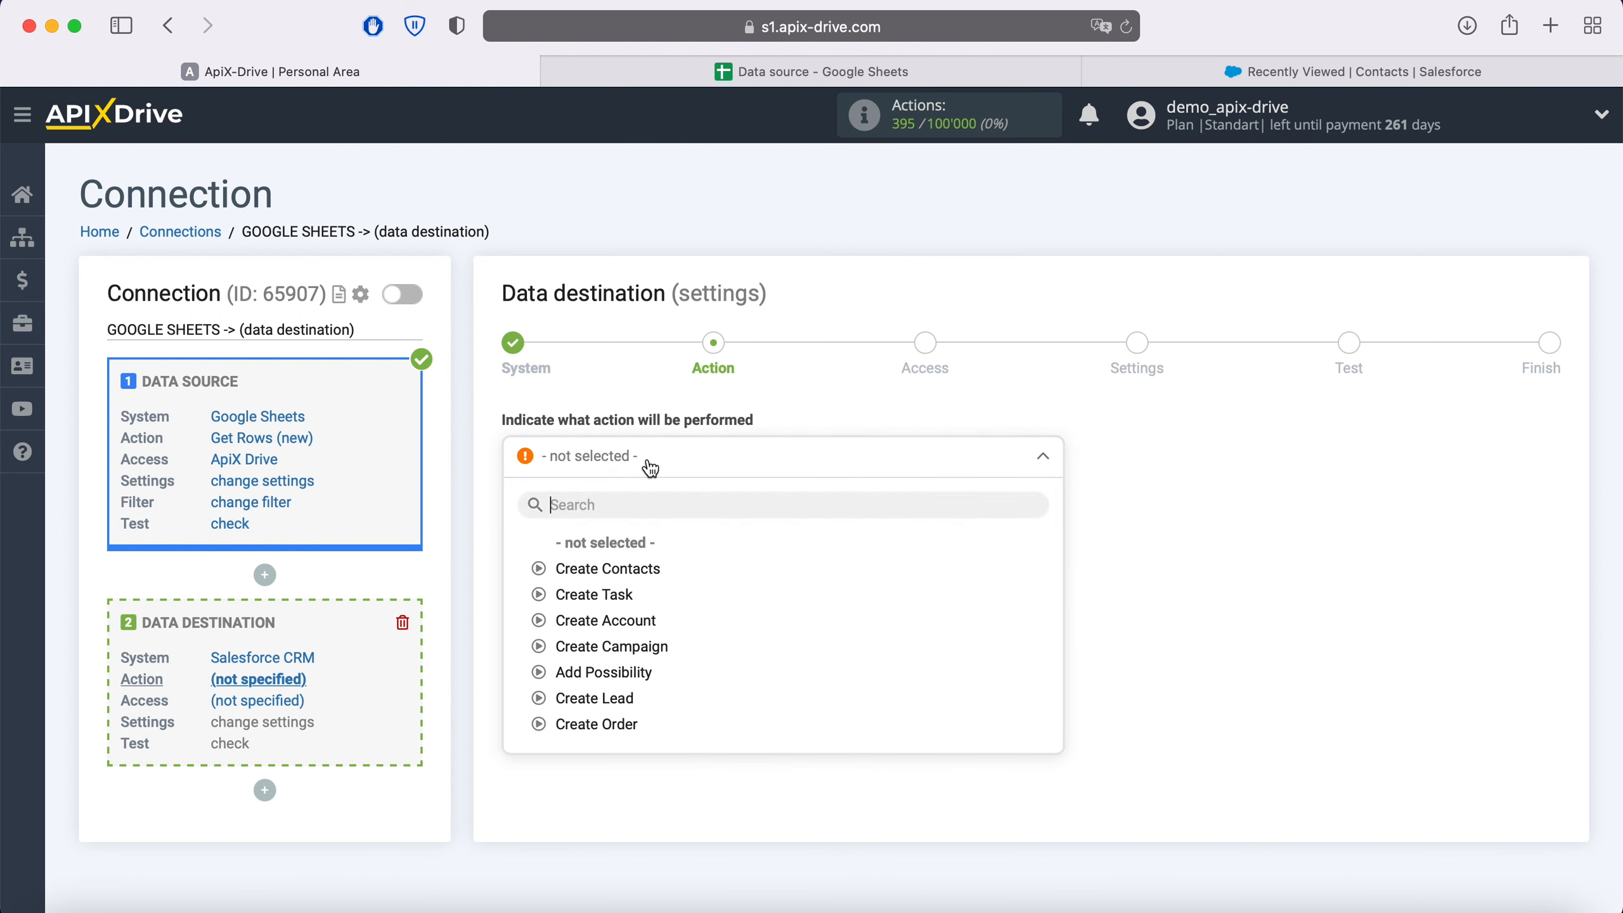
click(607, 568)
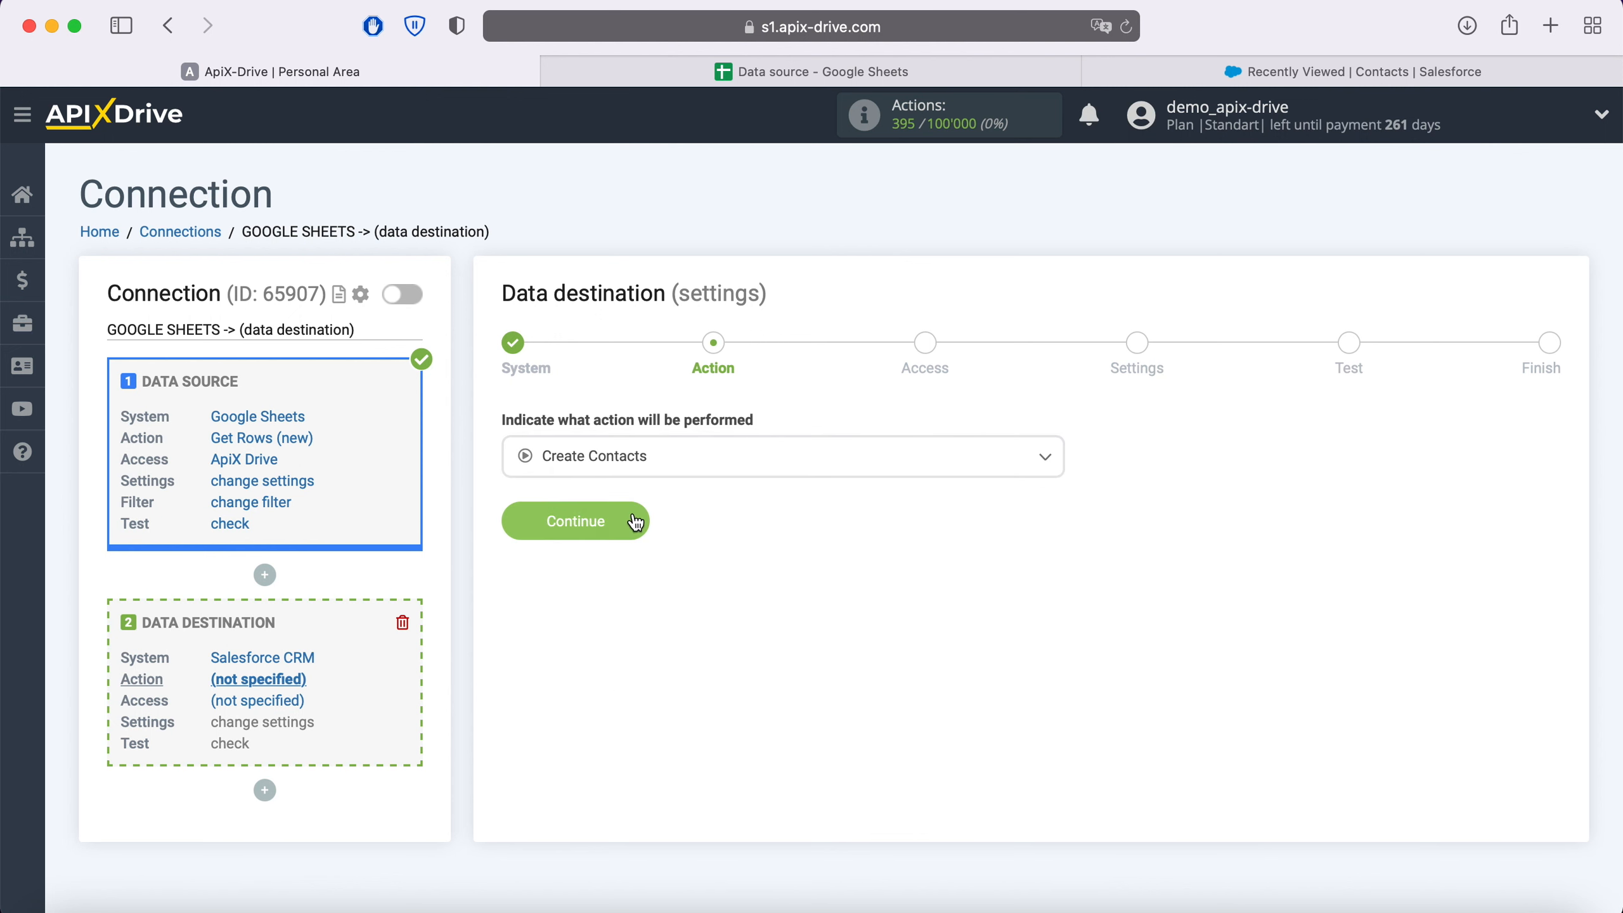
click(575, 520)
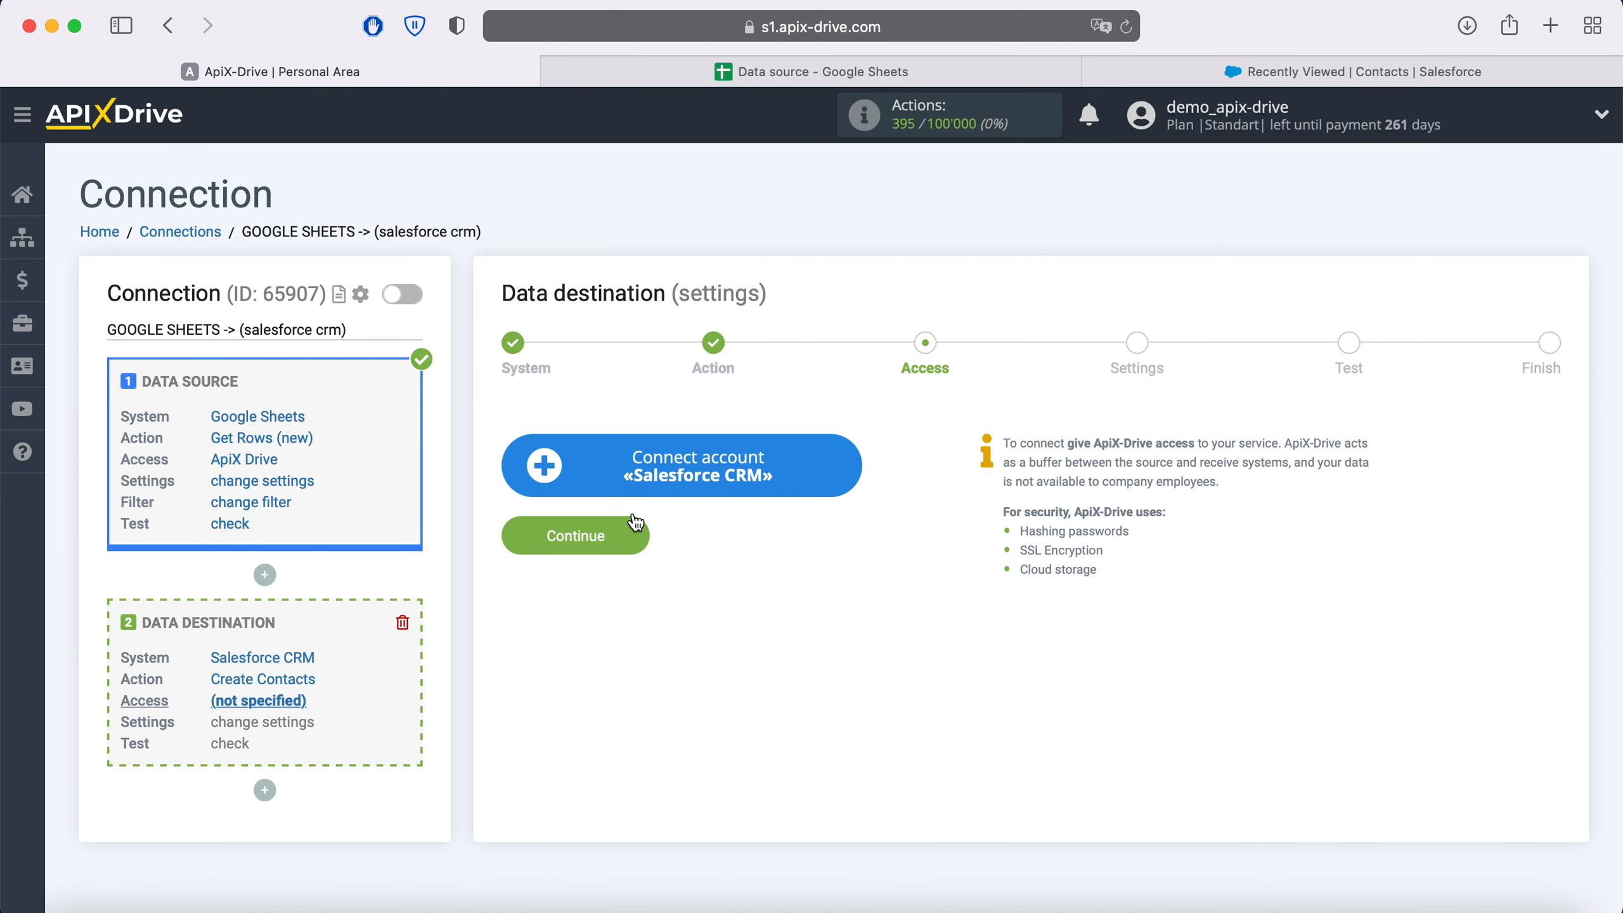
click(680, 465)
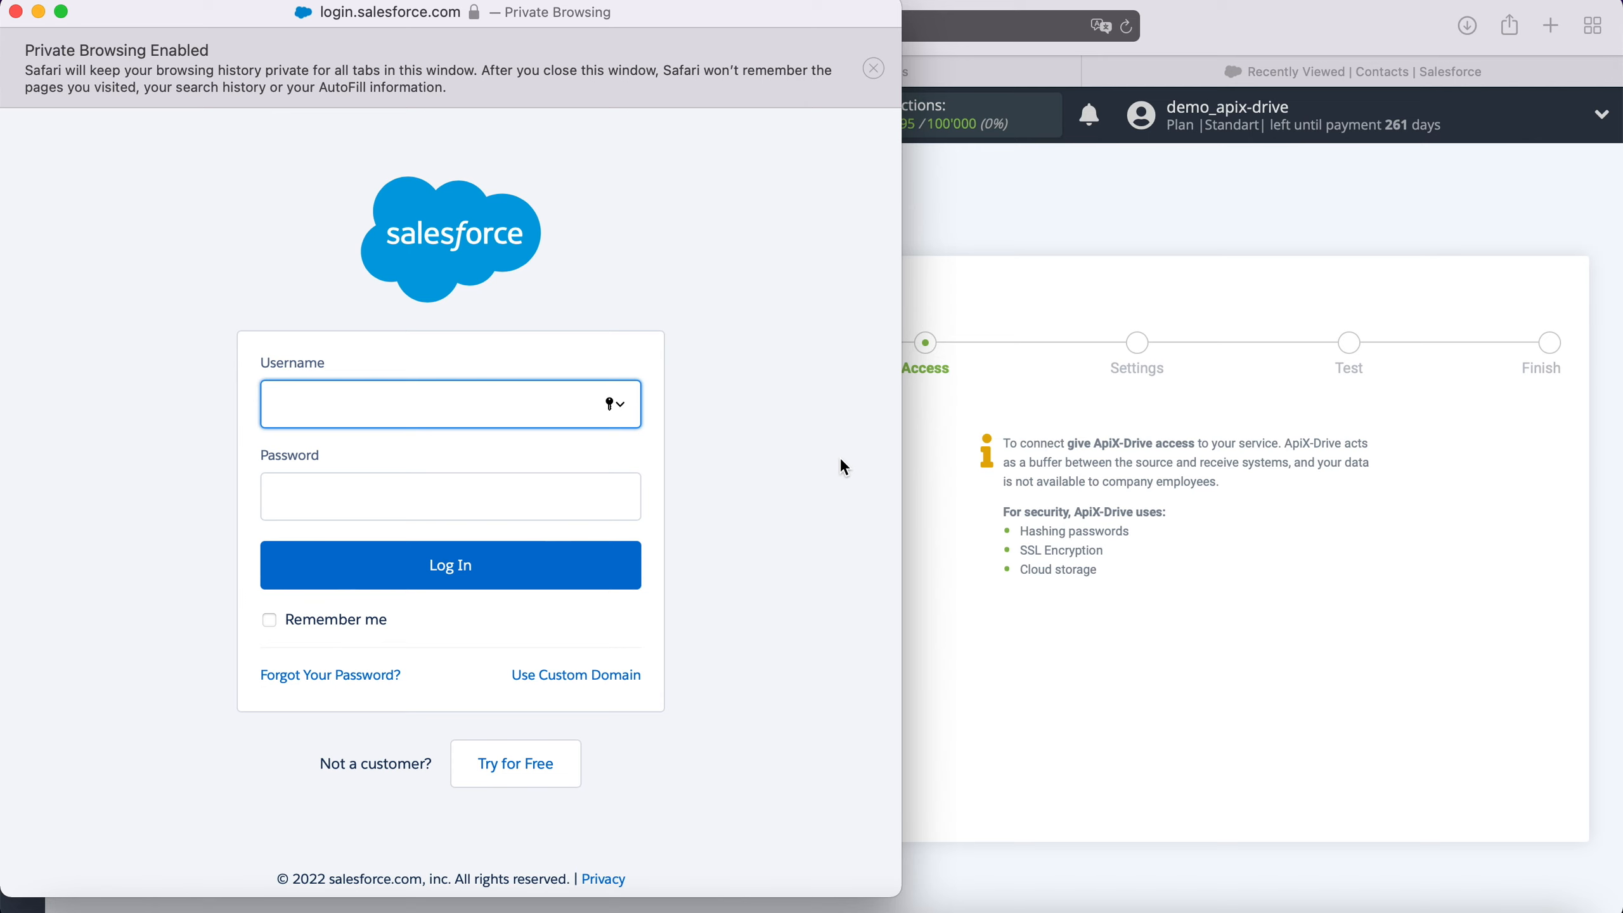
Log in to Salesforce with username and password and proceed with the connected account
right_click(398, 403)
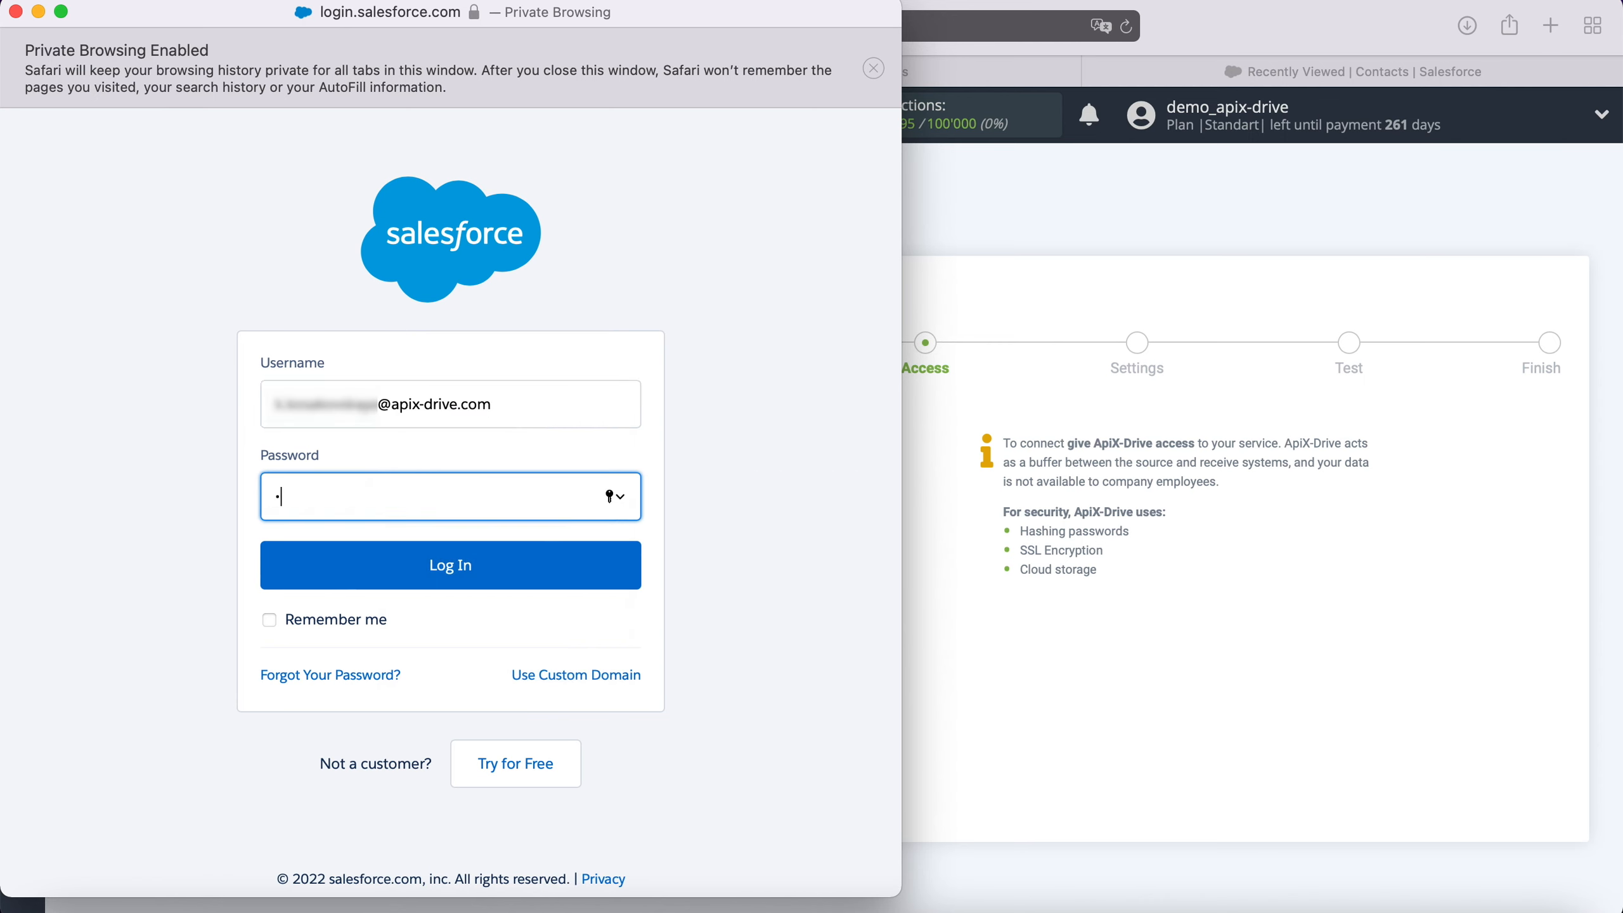
text(password)
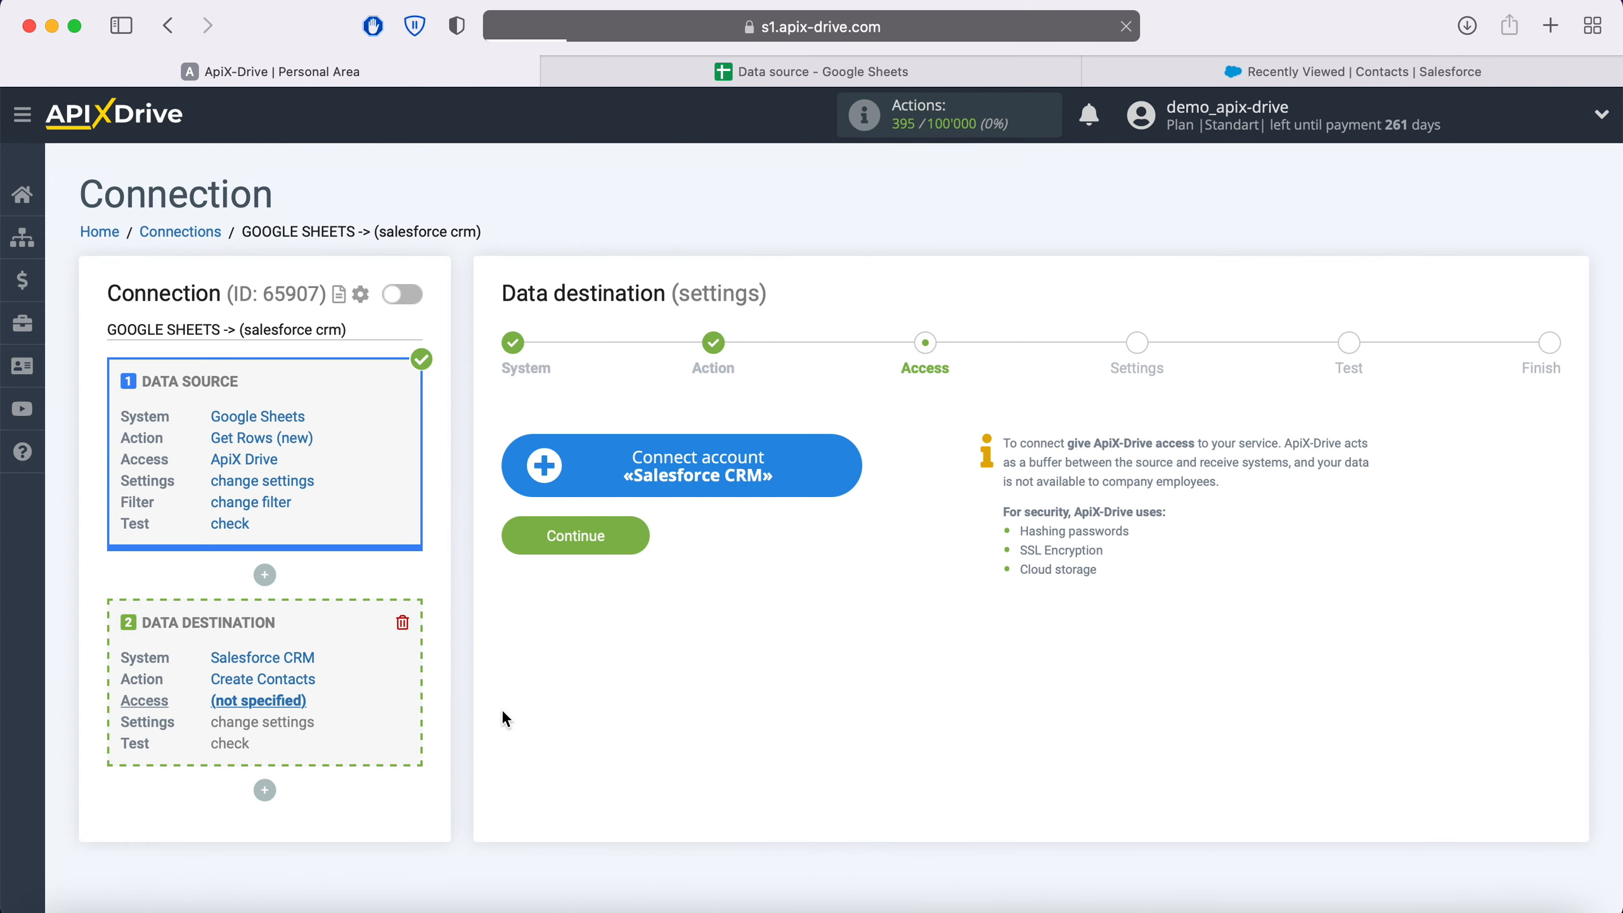
click(680, 464)
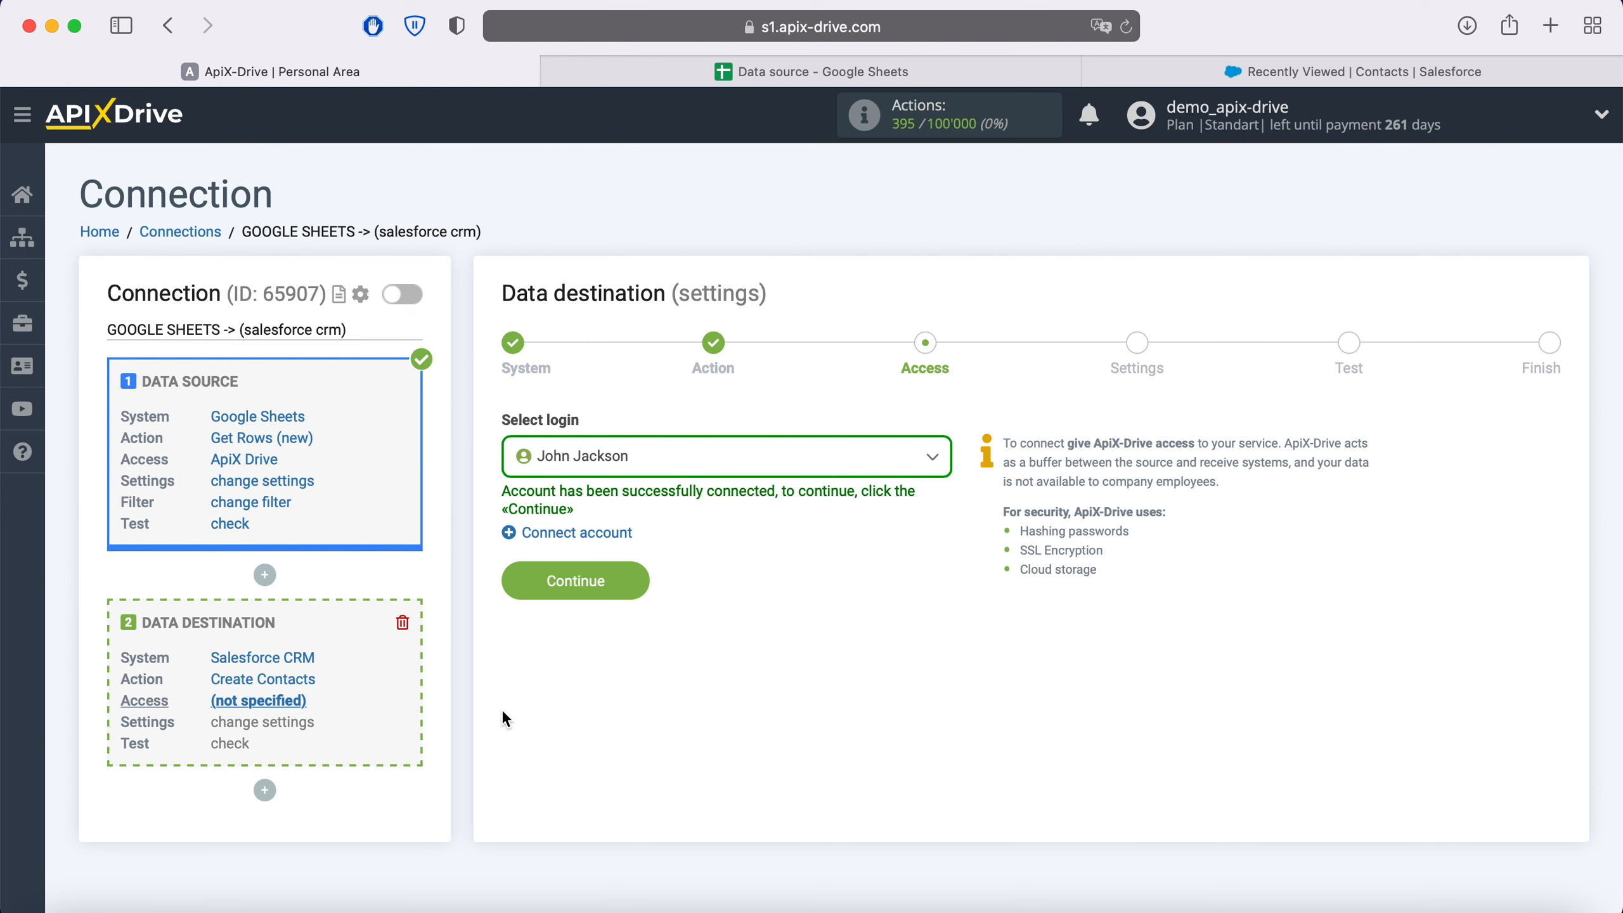
click(575, 579)
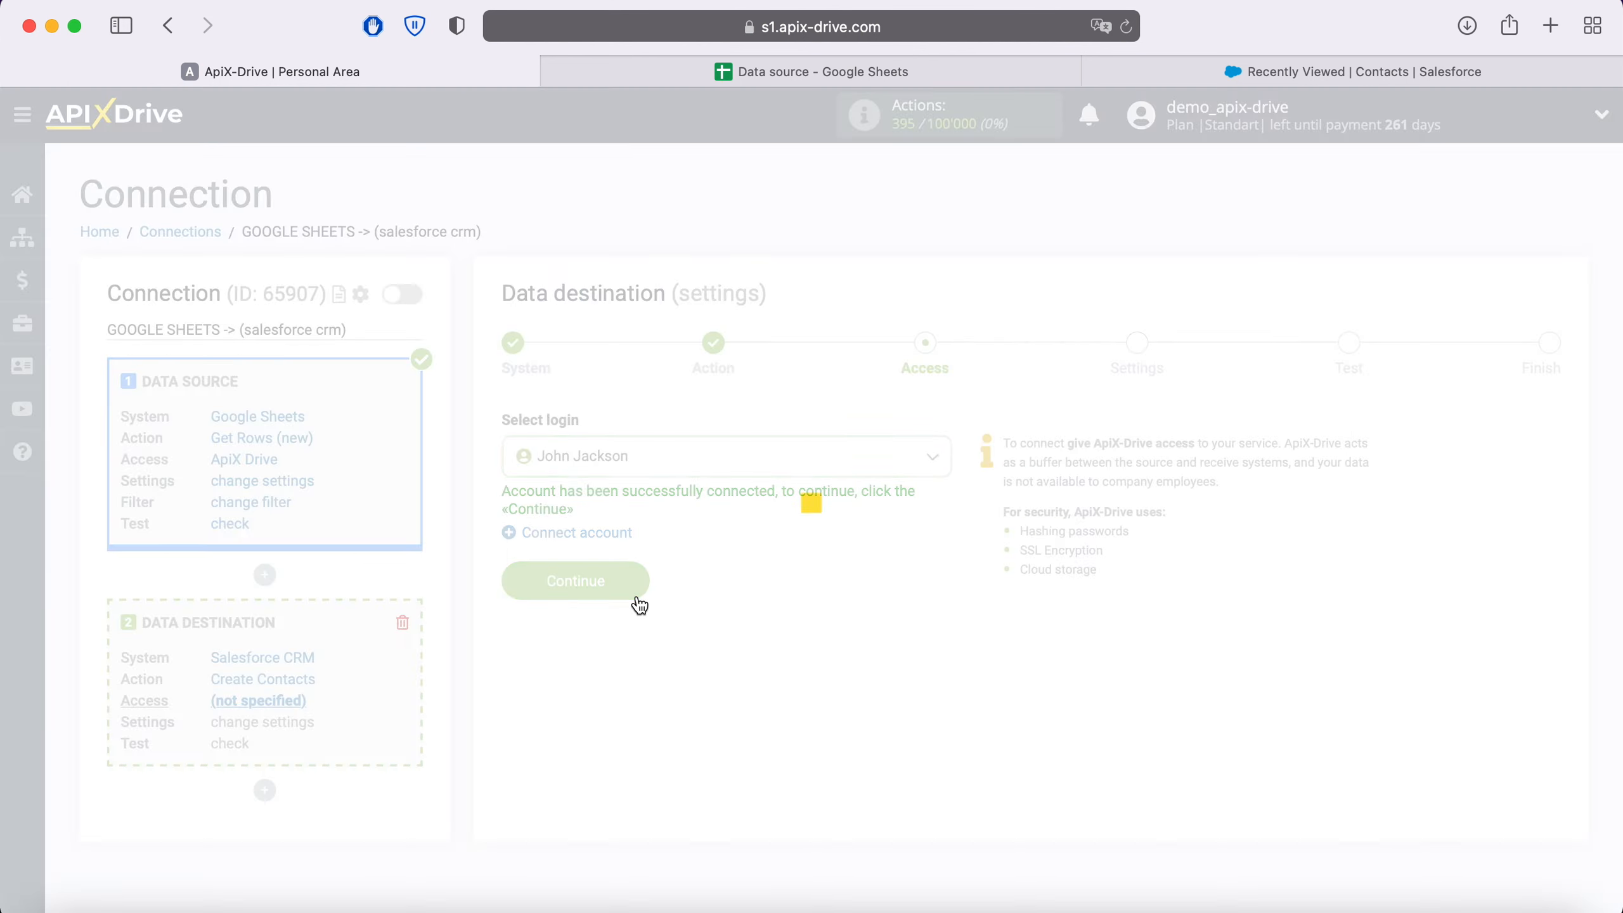
click(575, 580)
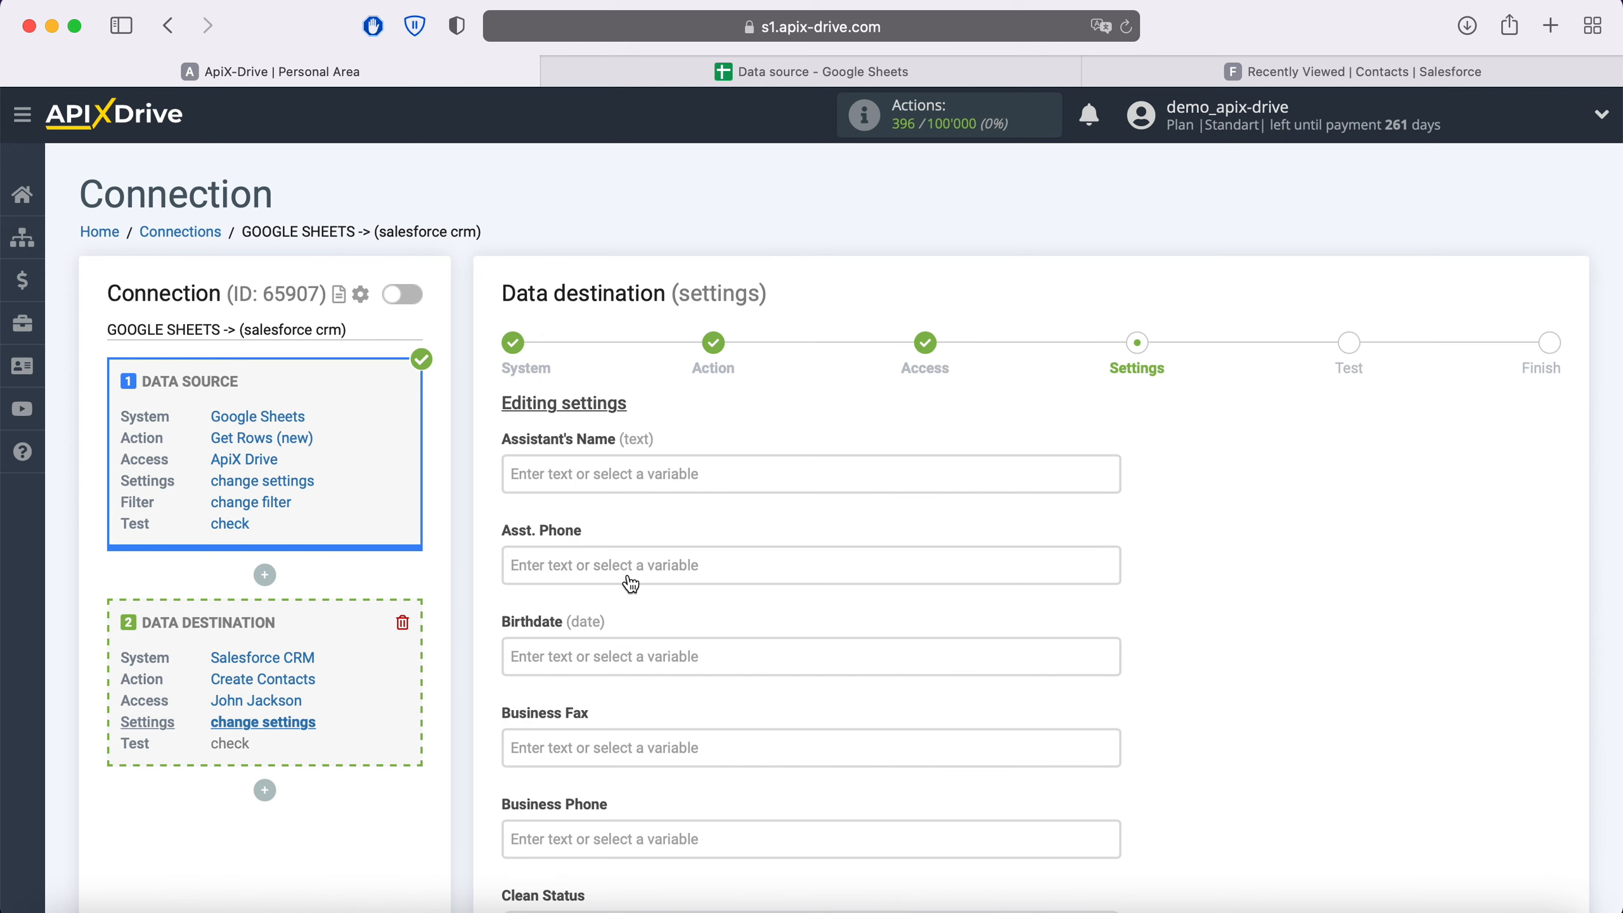
Map the contact Email to column E and First Name to column C
scroll(down, 3)
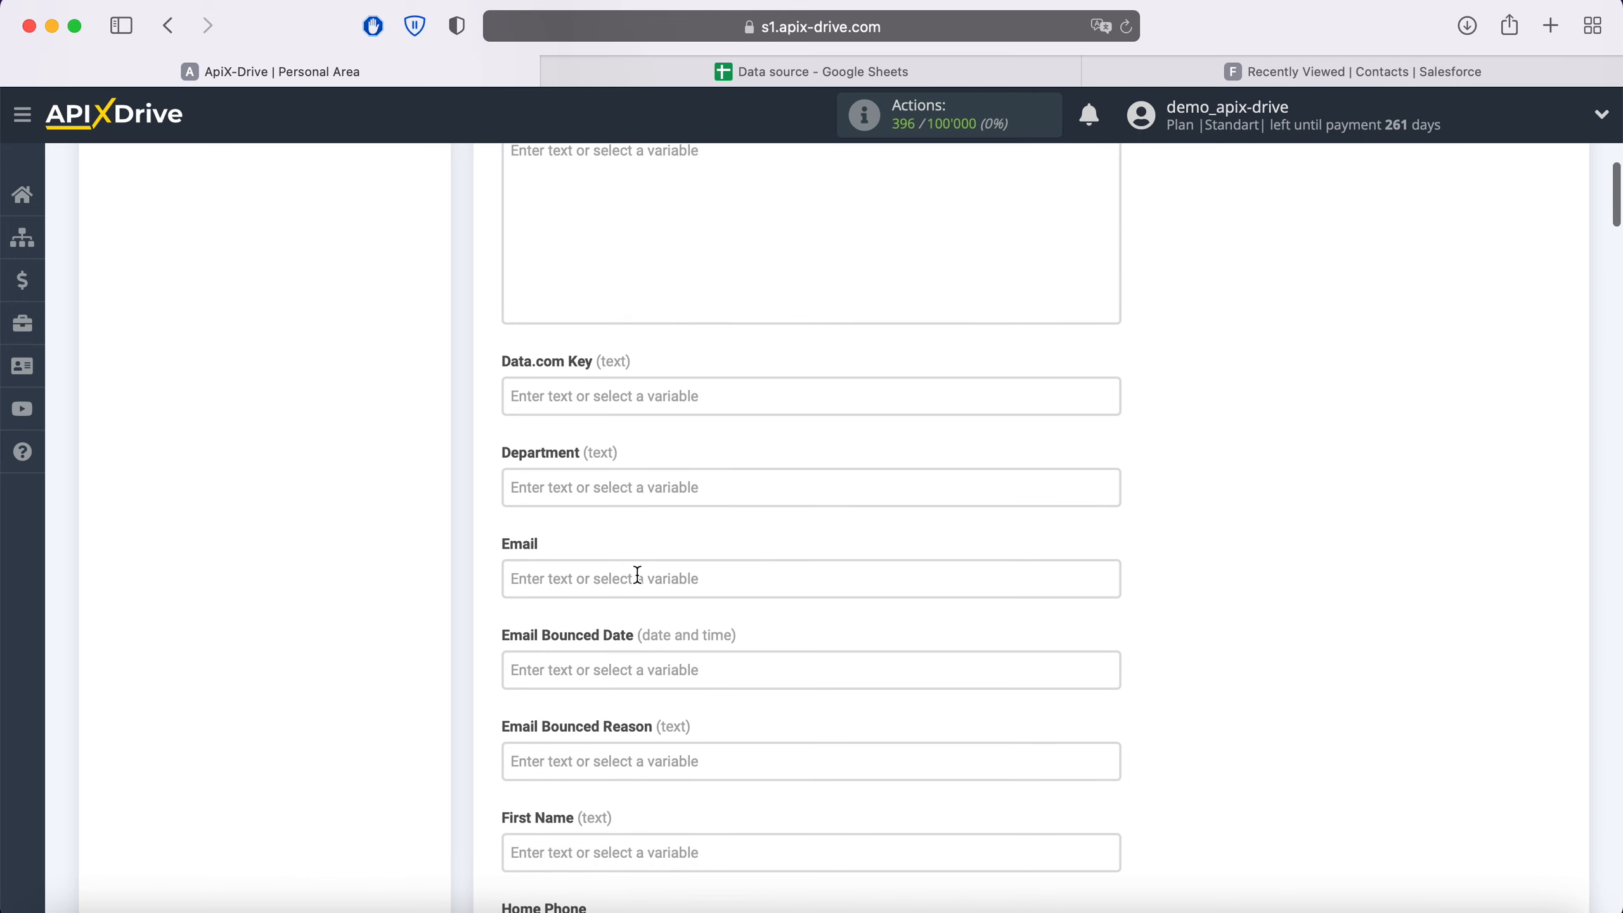
click(810, 578)
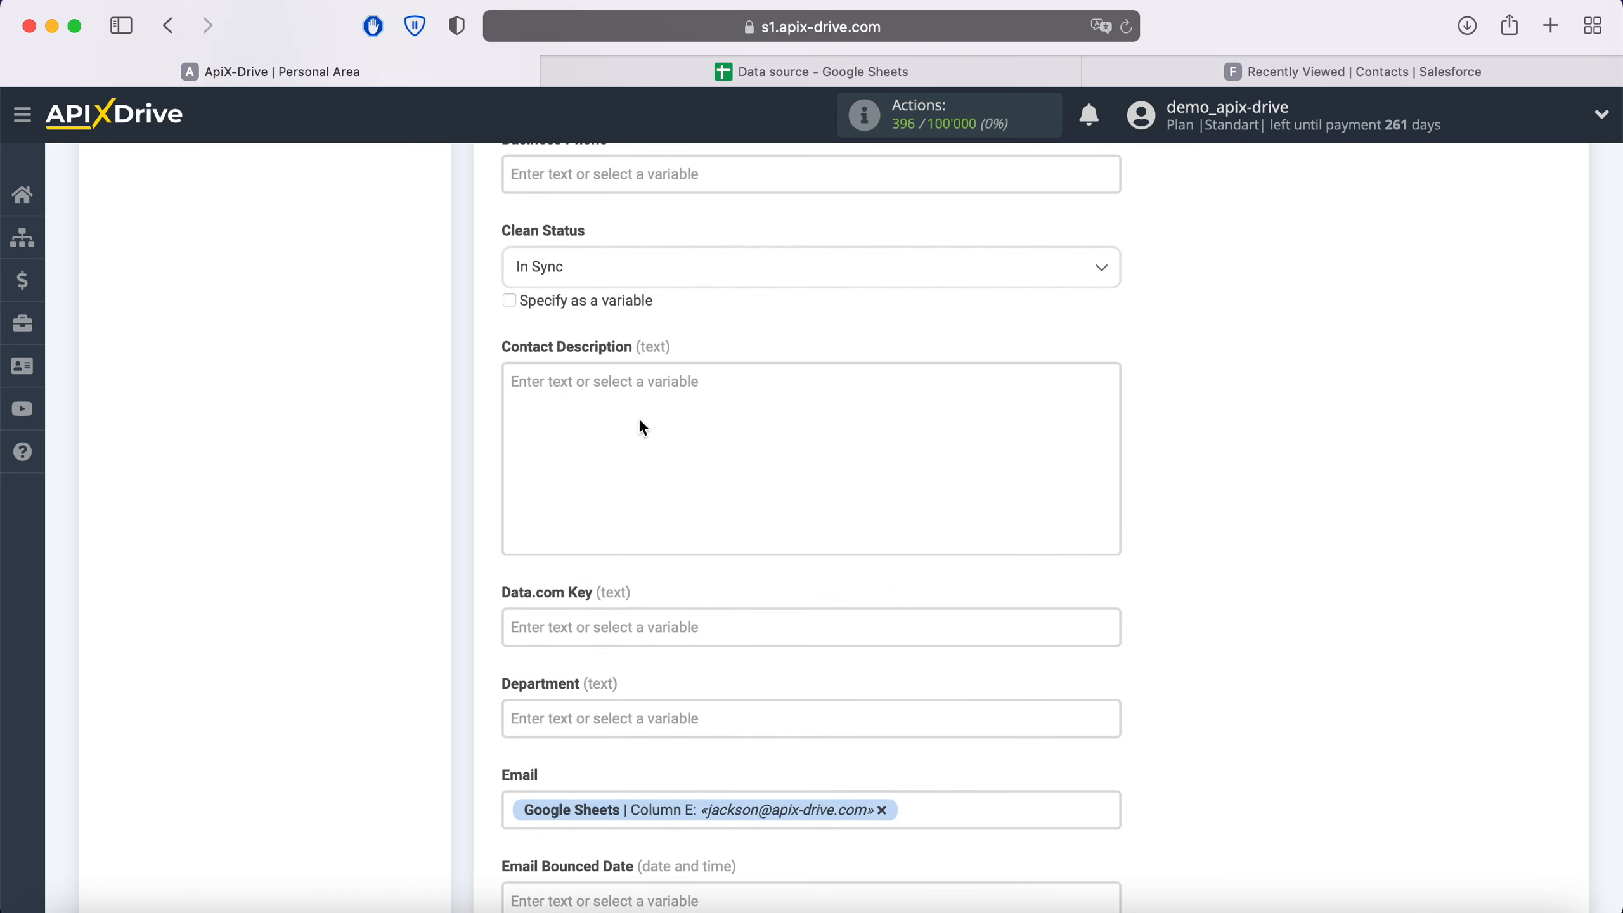
scroll(down, 3)
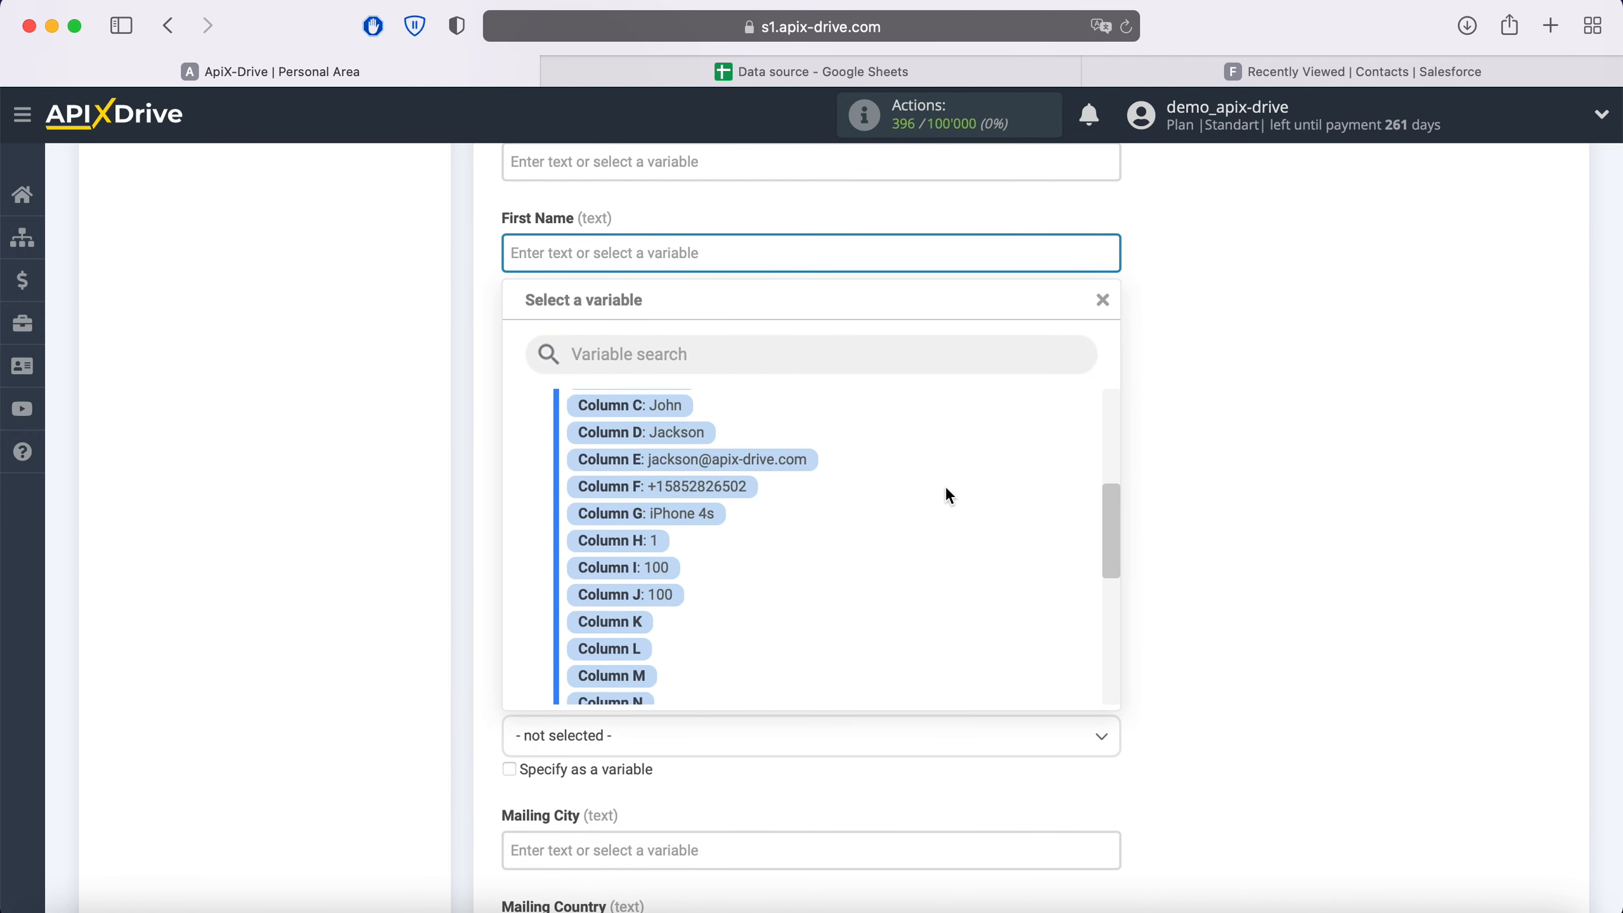
click(628, 404)
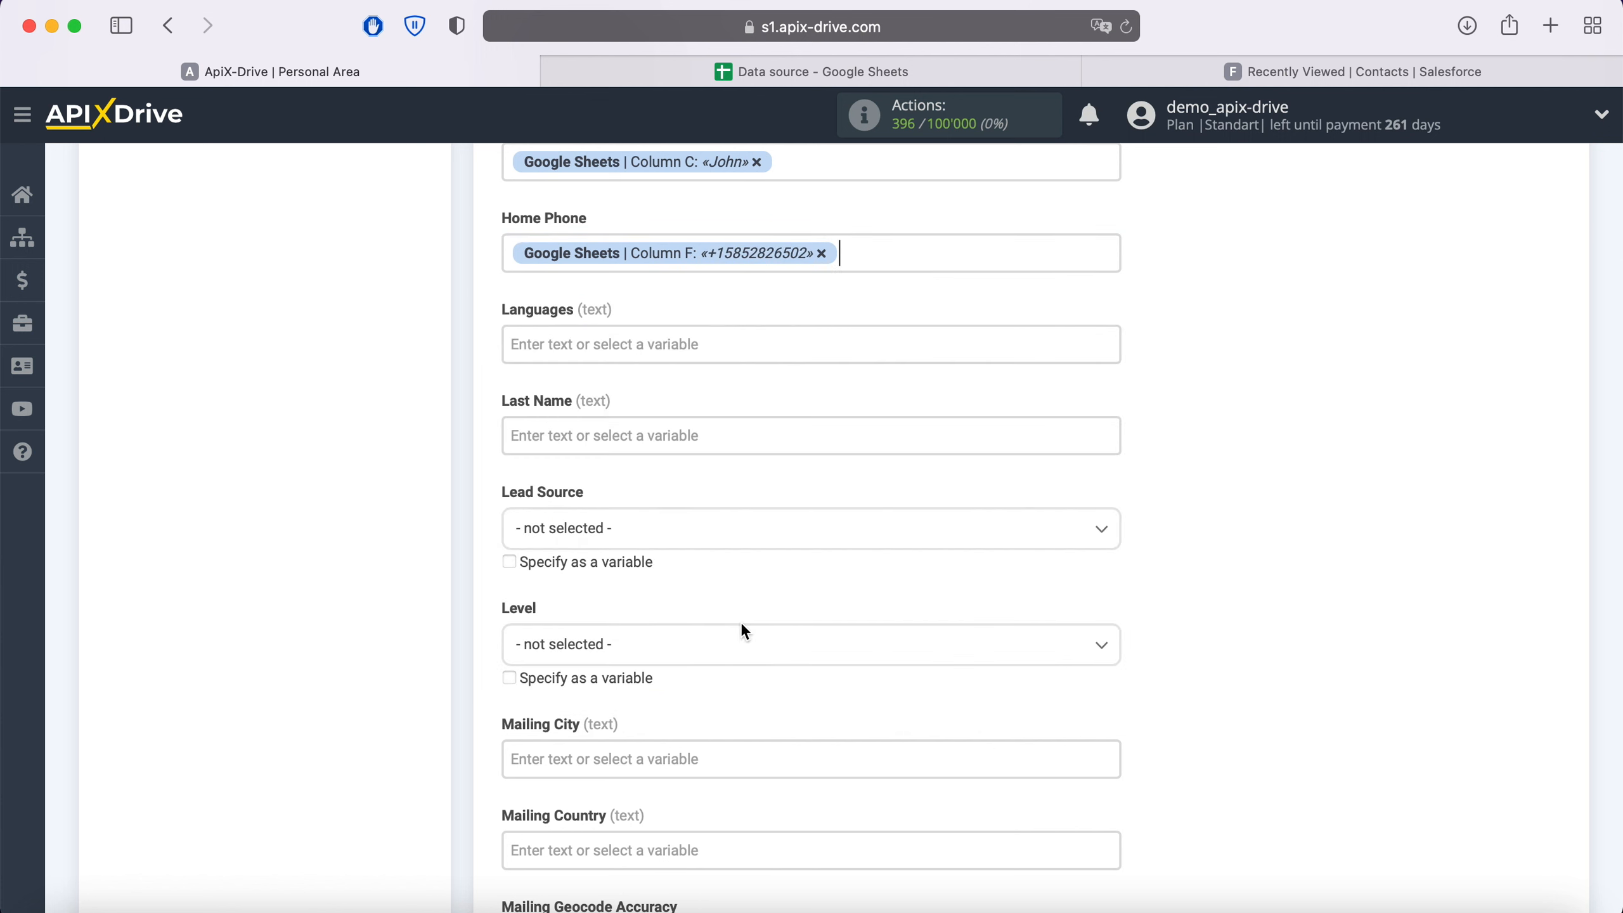
Map Home Phone to column F and review the rest of the form to its end
click(810, 252)
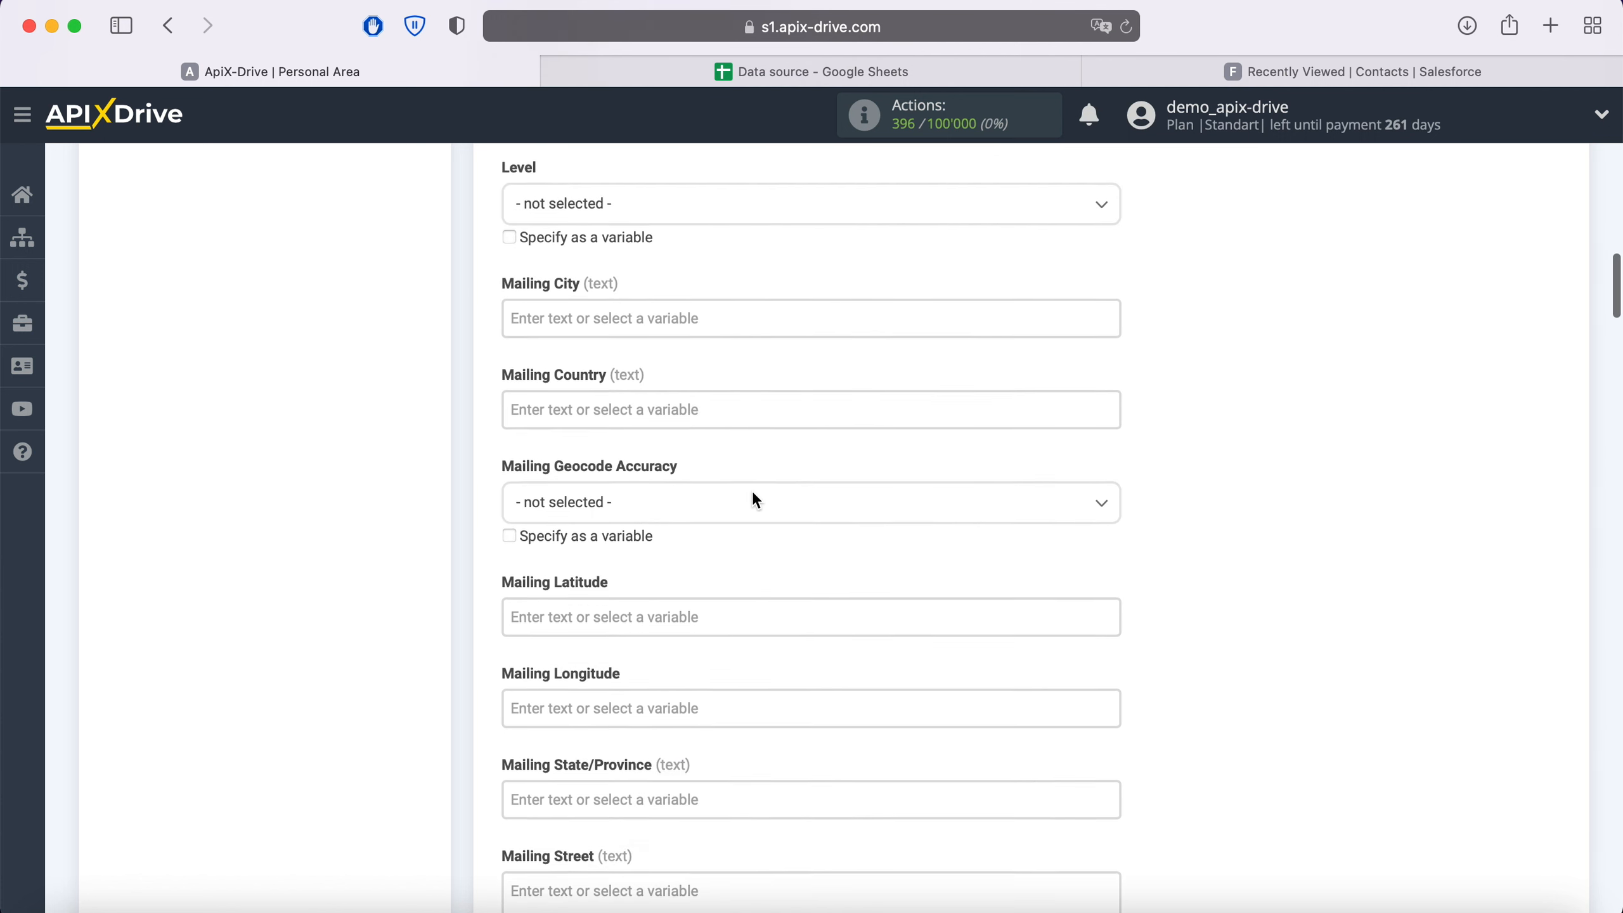
scroll(down, 3)
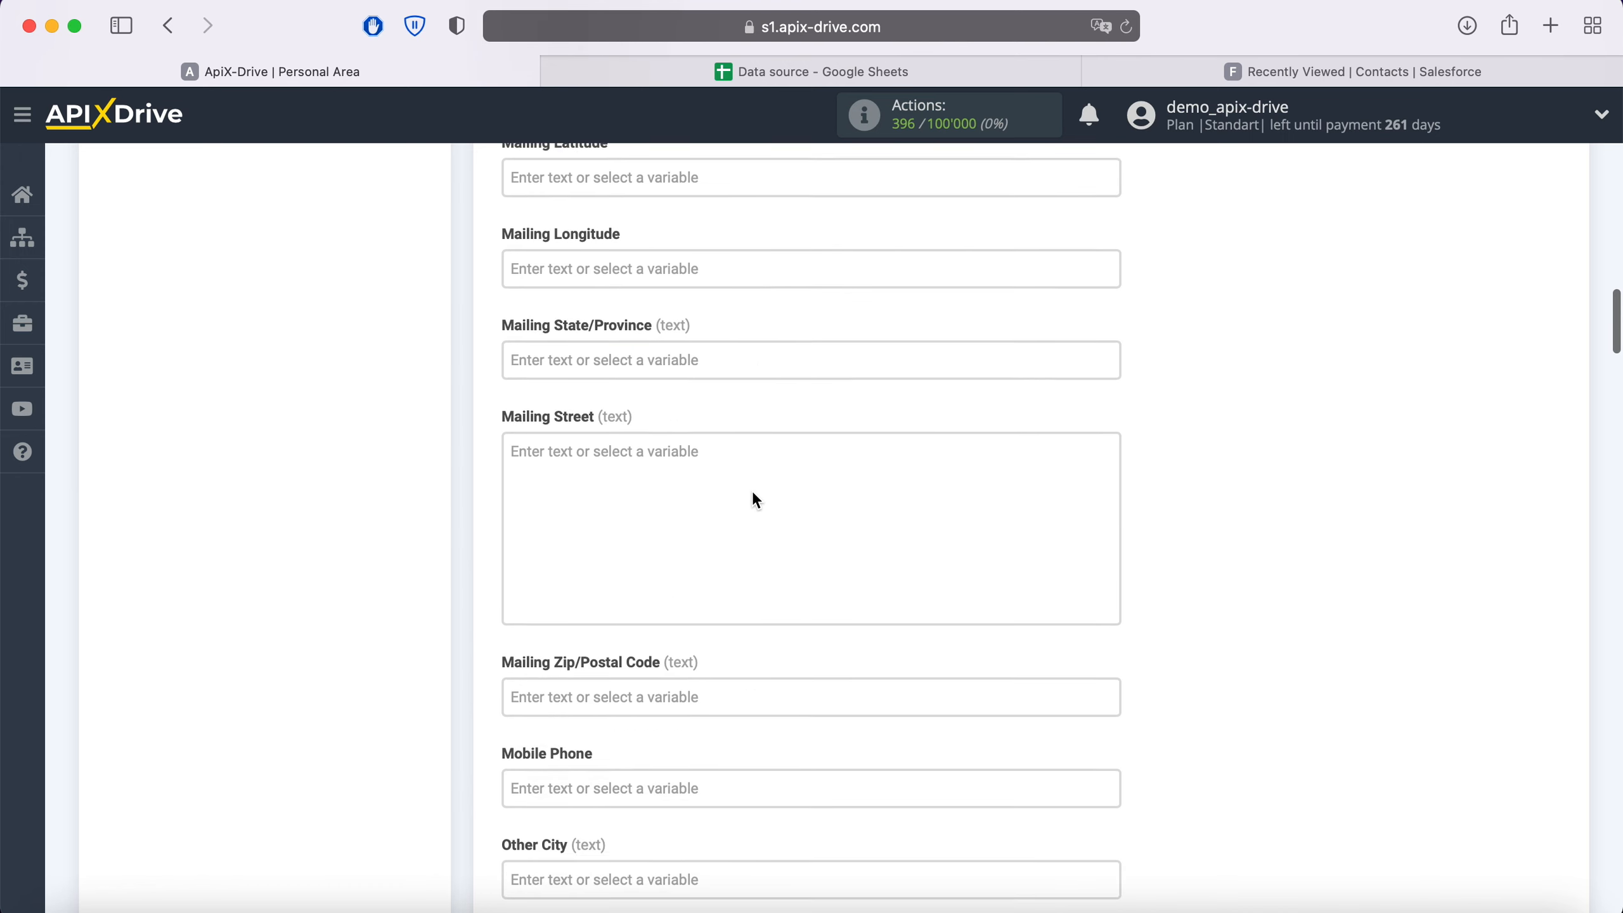
click(810, 252)
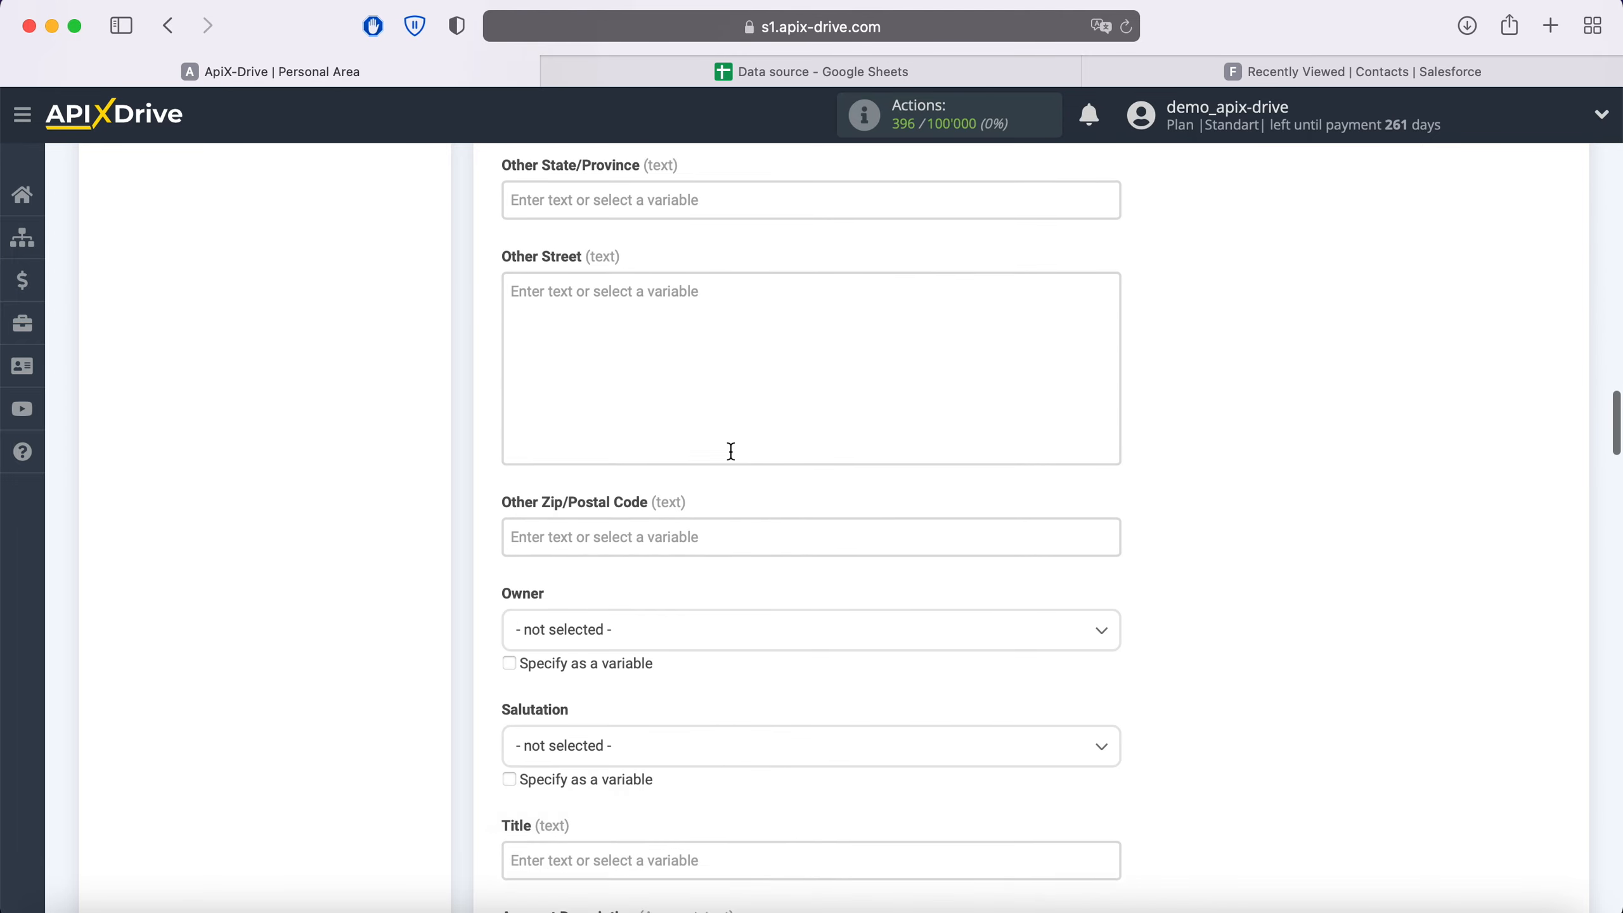
scroll(down, 3)
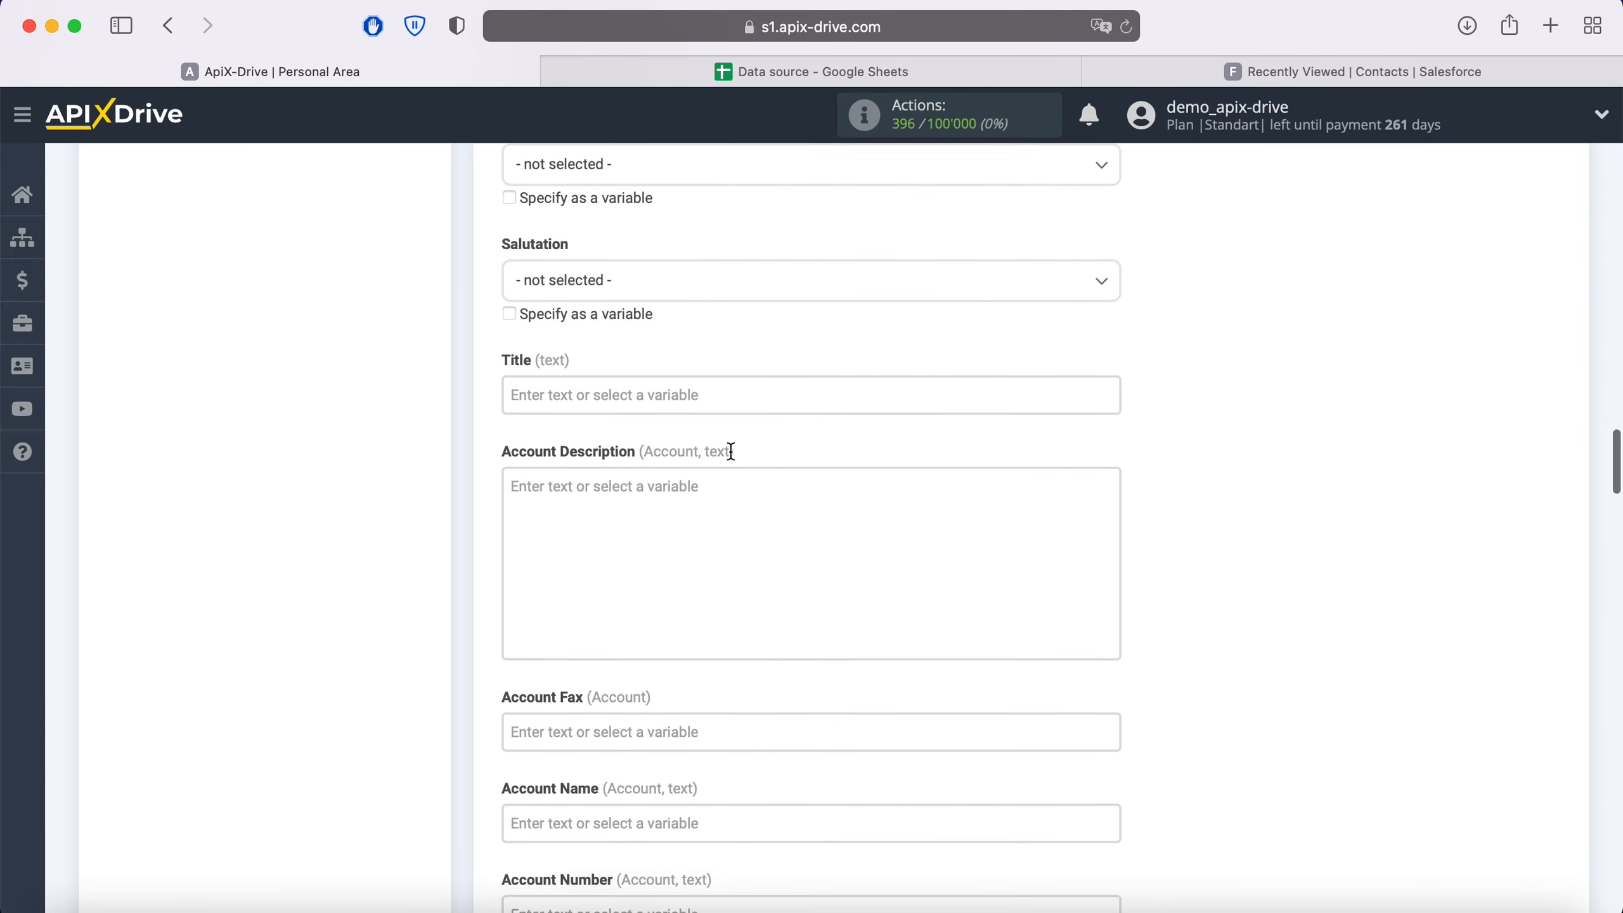
scroll(down, 3)
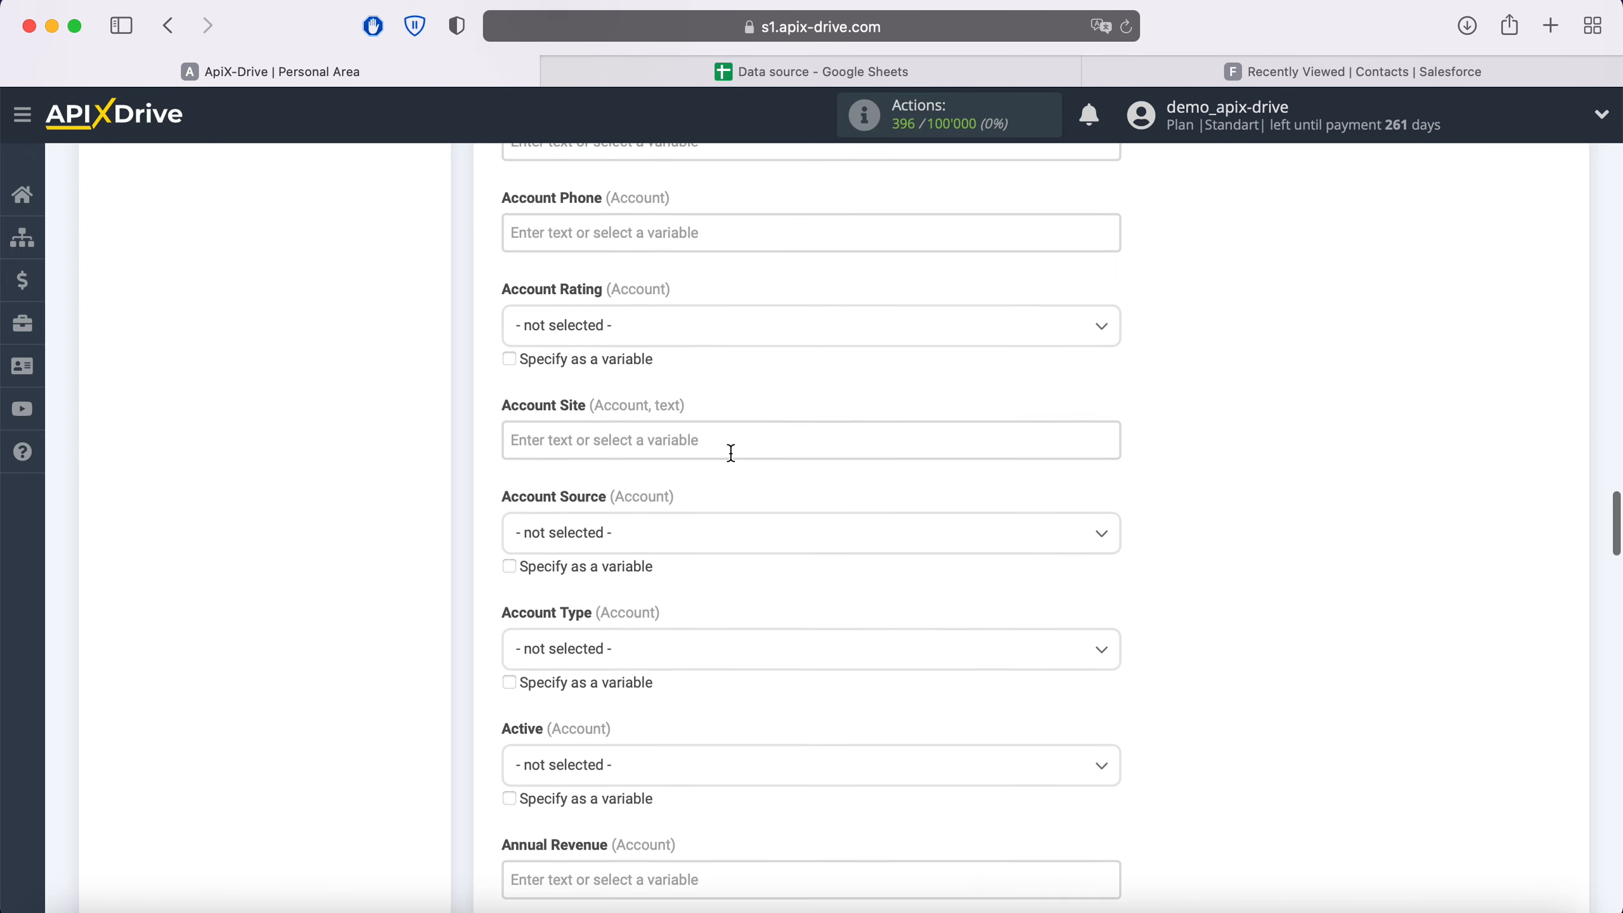
scroll(down, 3)
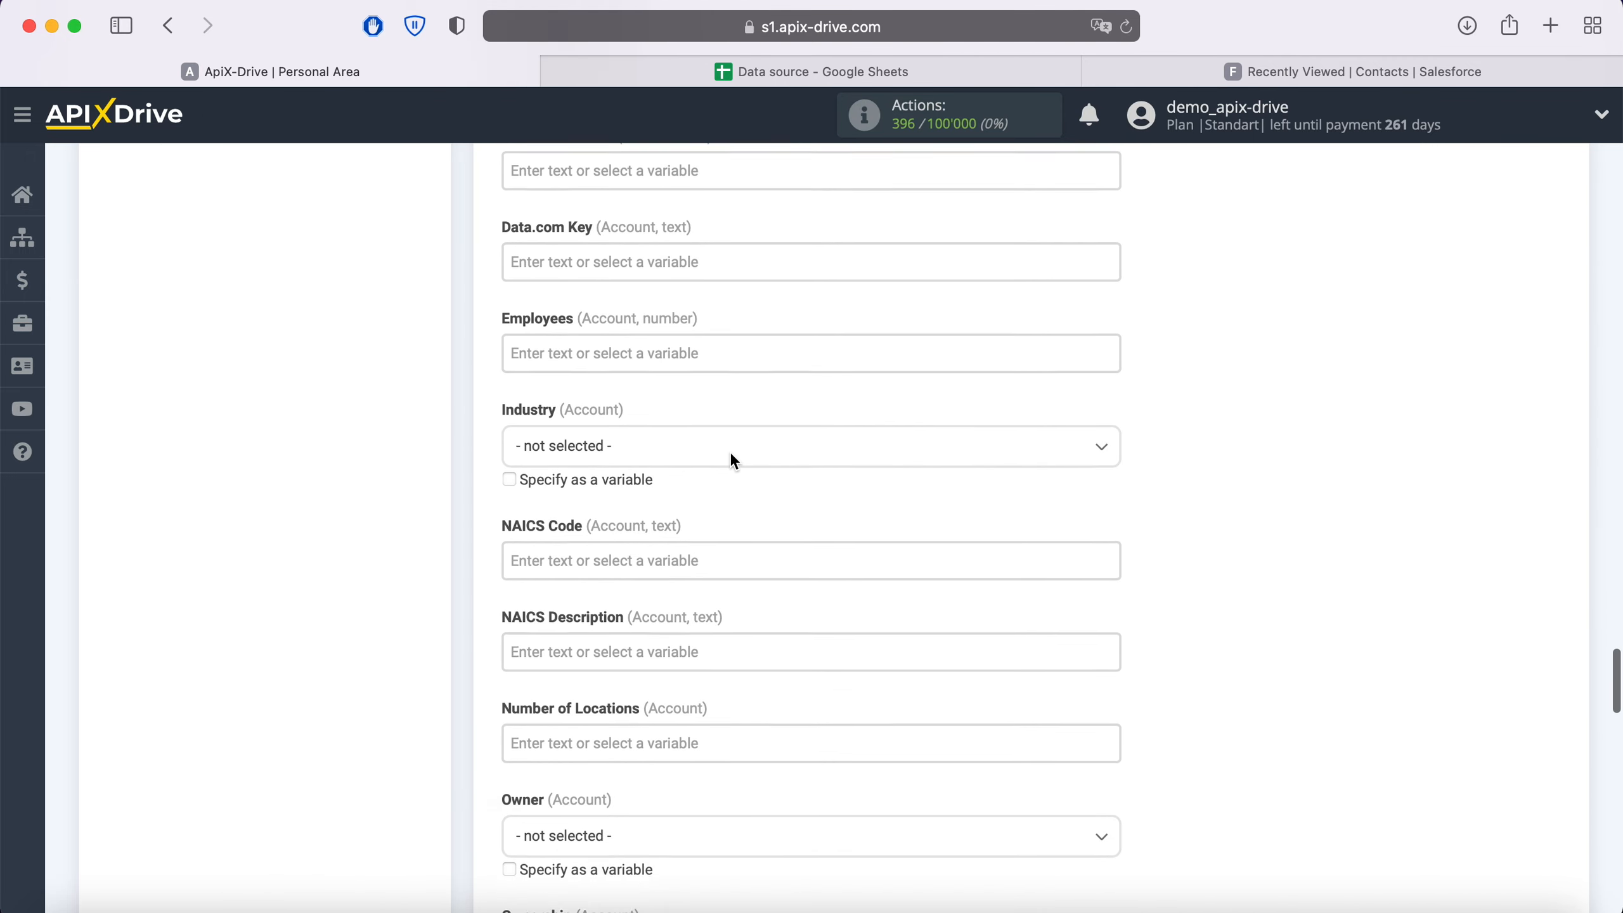
scroll(down, 3)
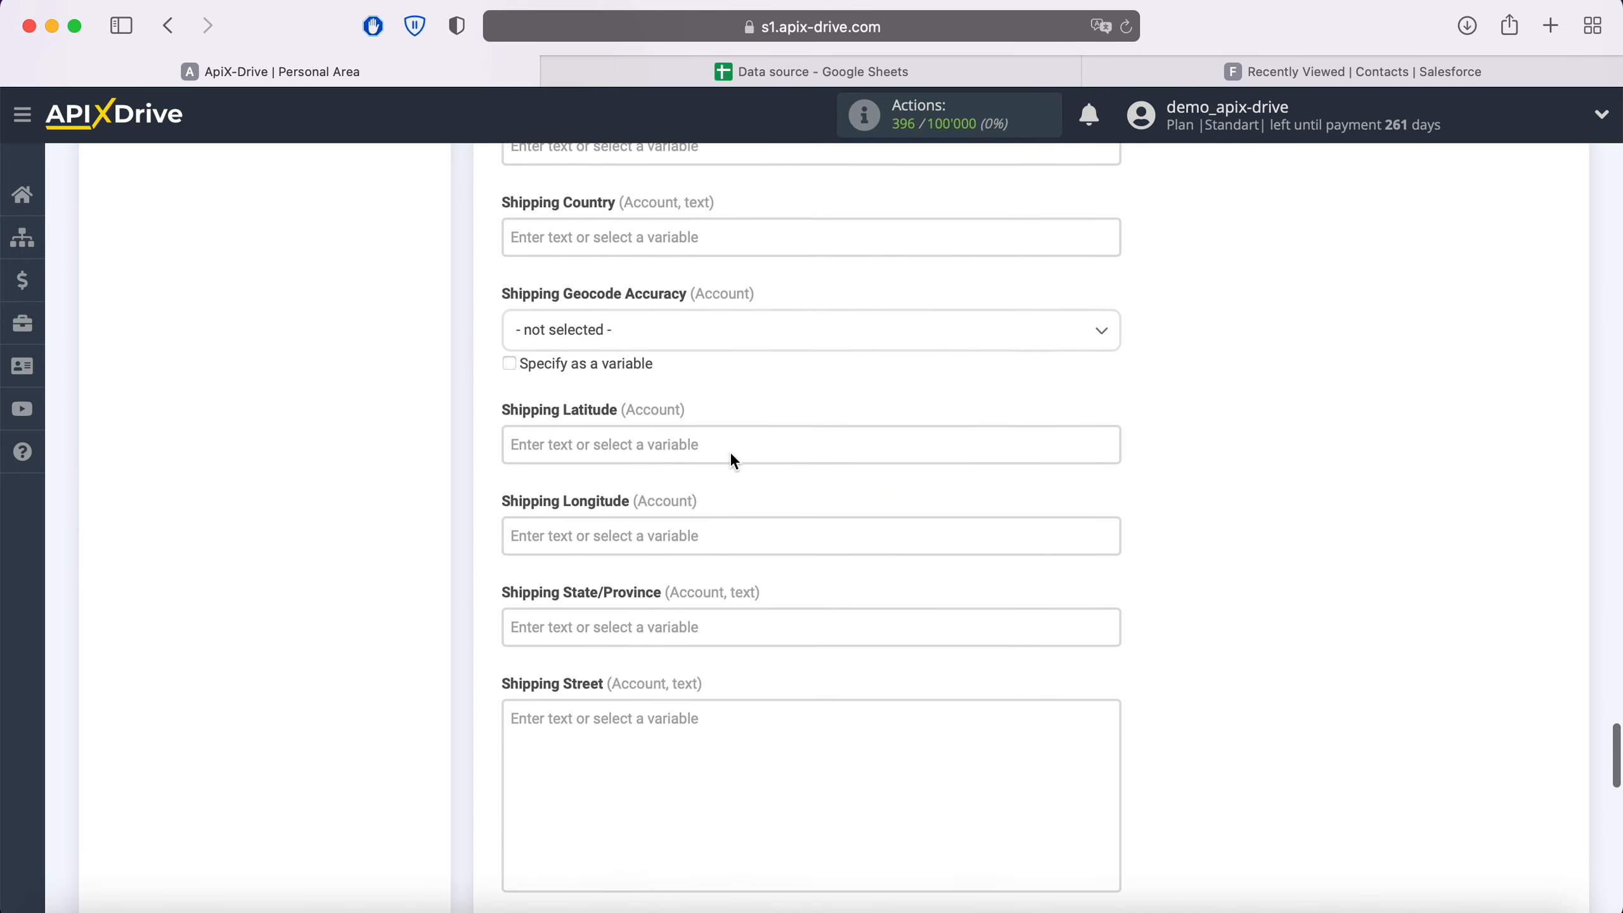
scroll(down, 3)
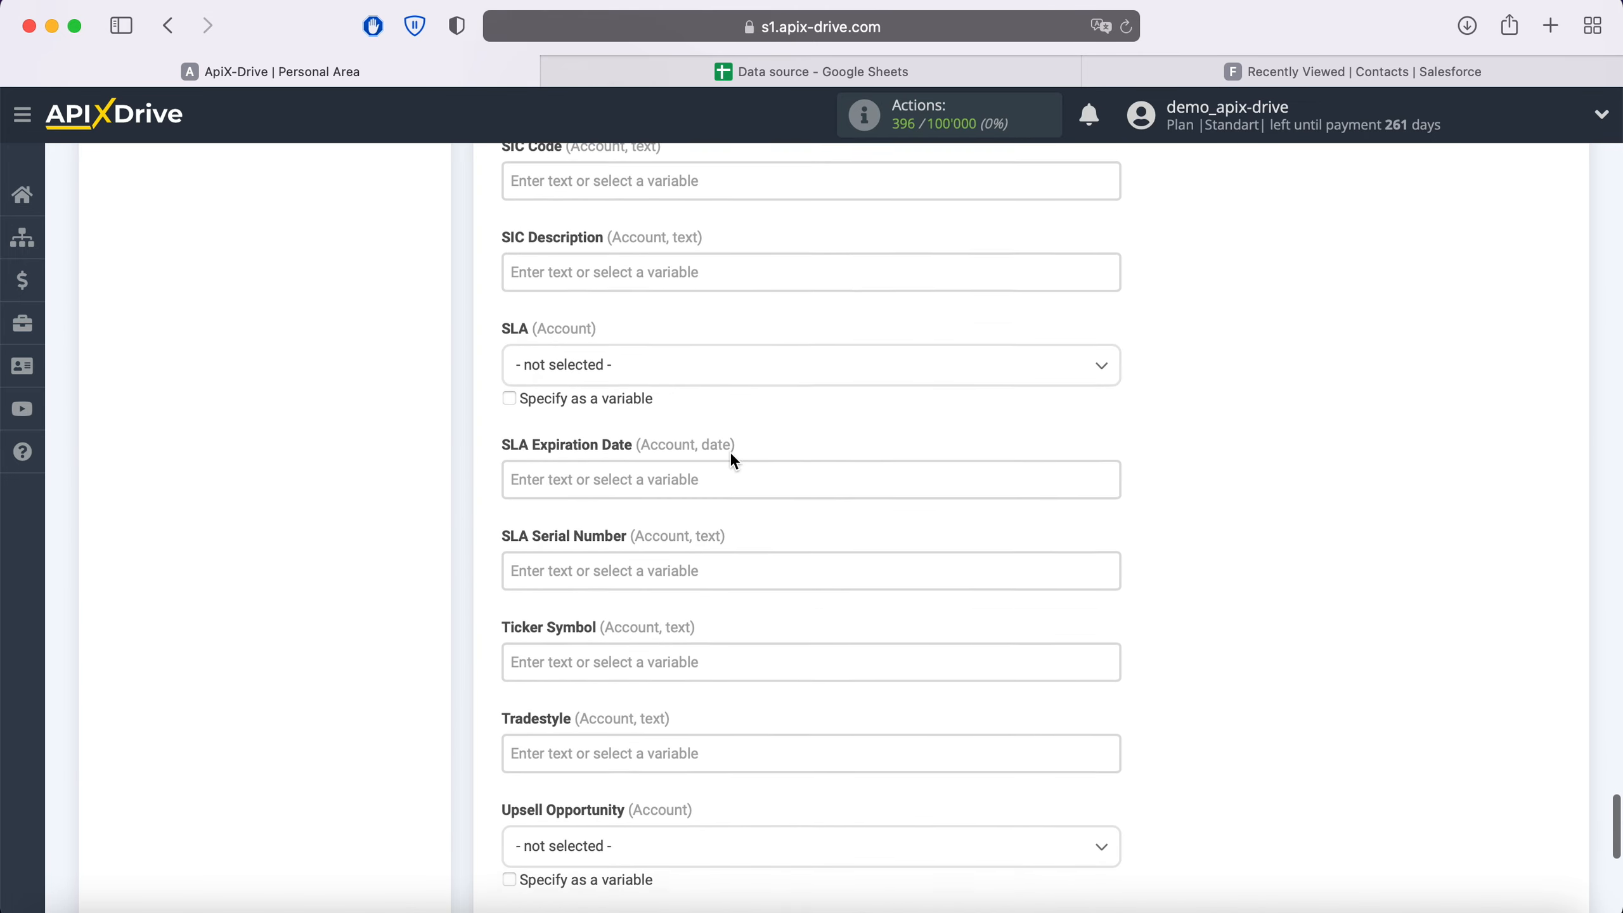
scroll(down, 3)
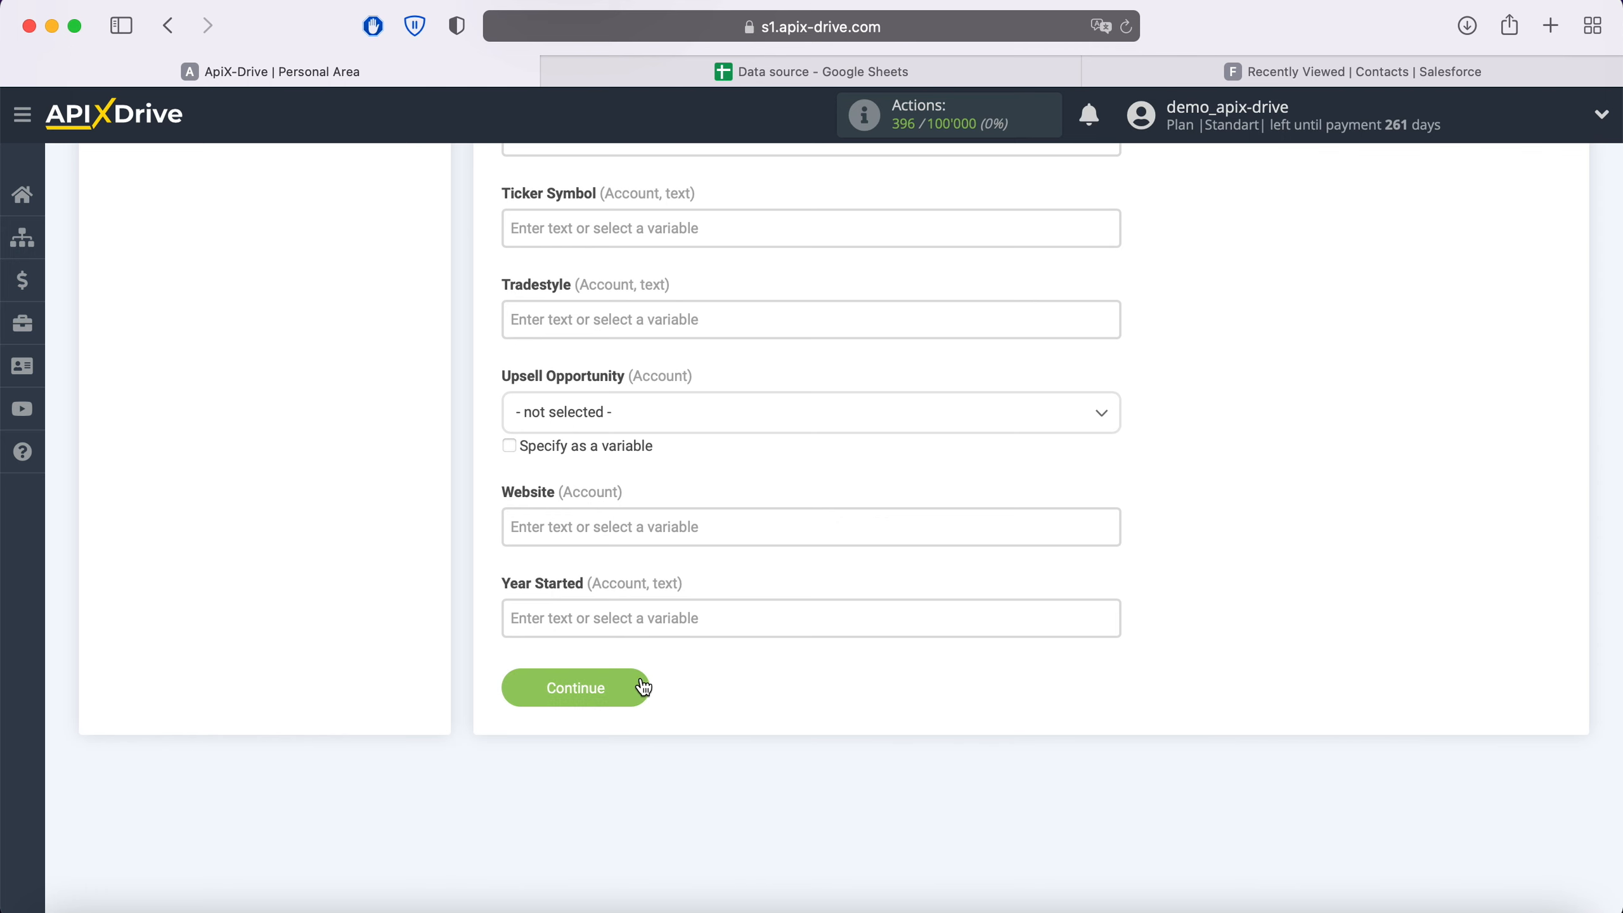
click(575, 687)
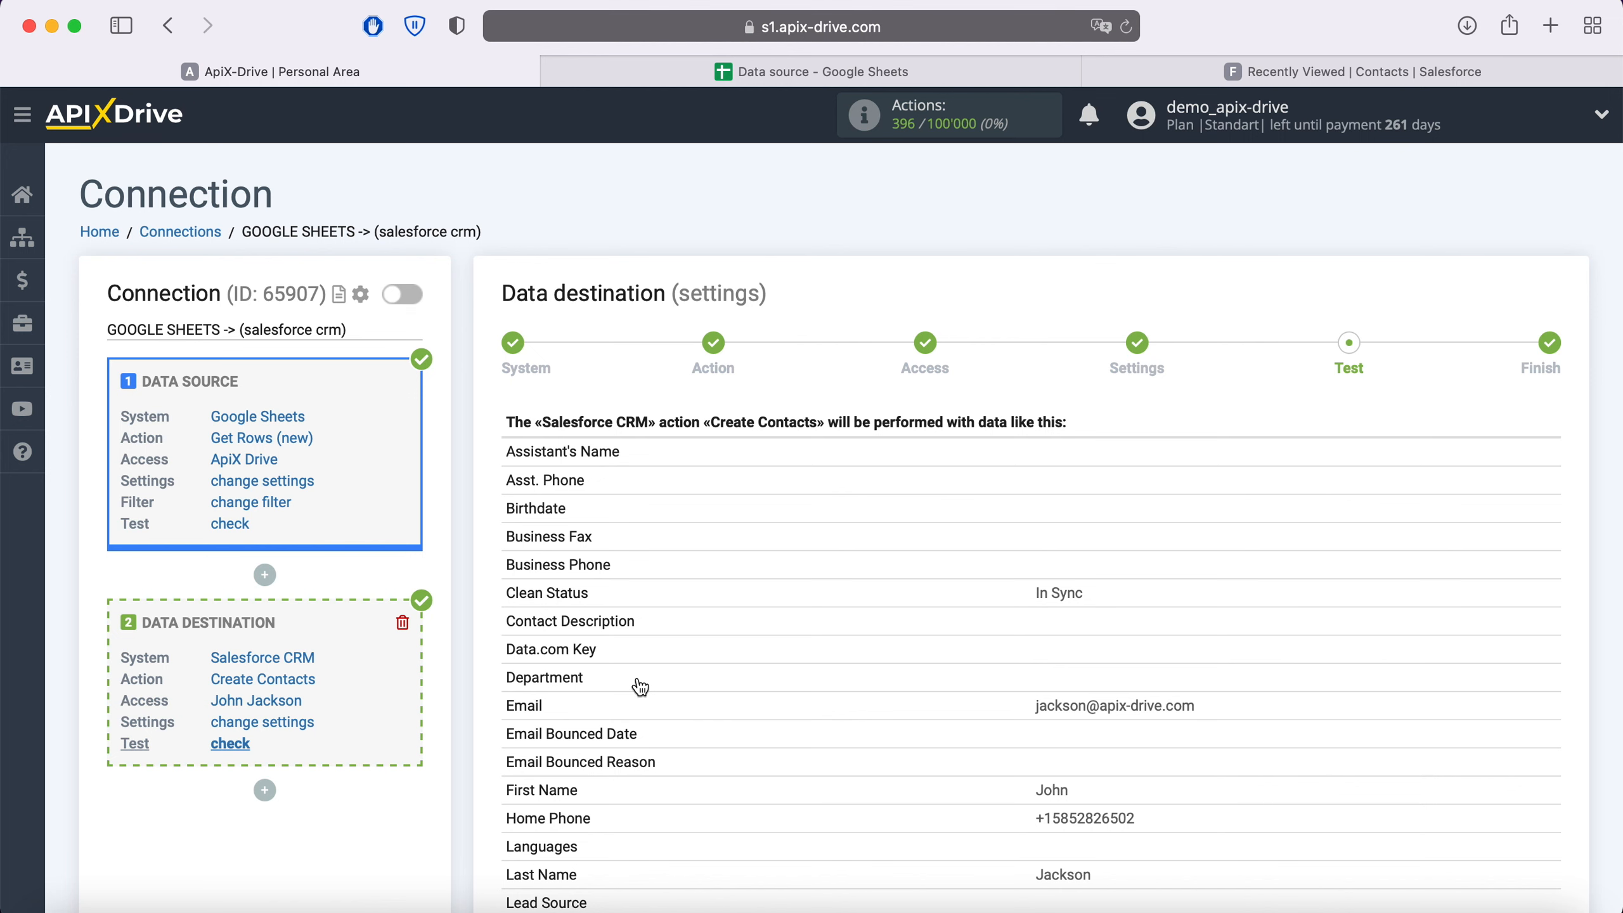
scroll(down, 3)
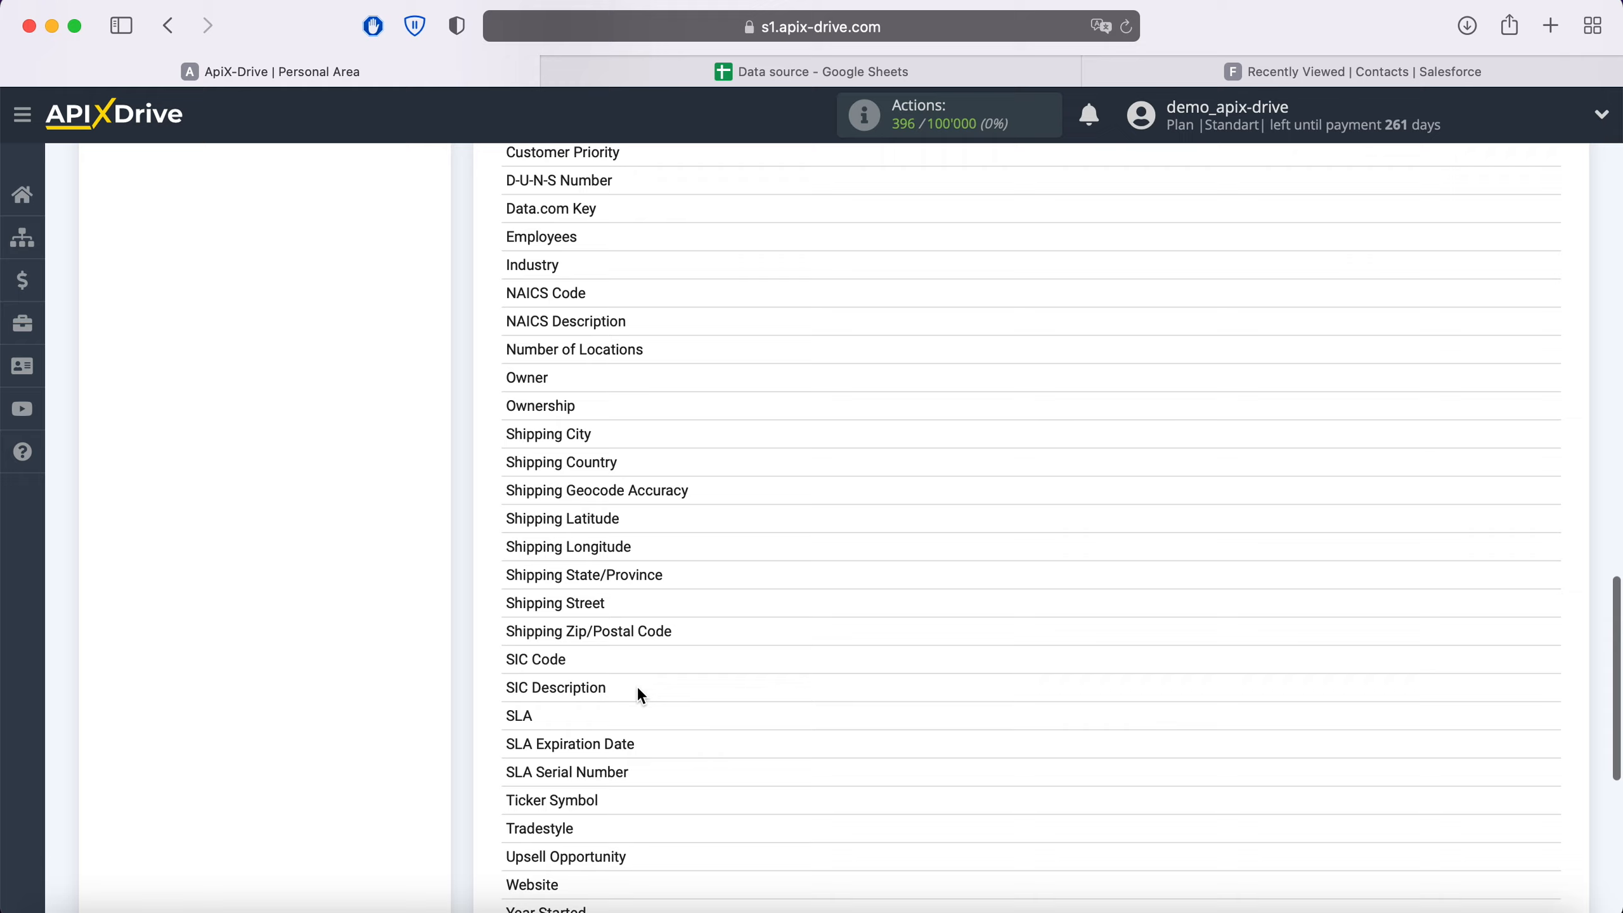
scroll(down, 3)
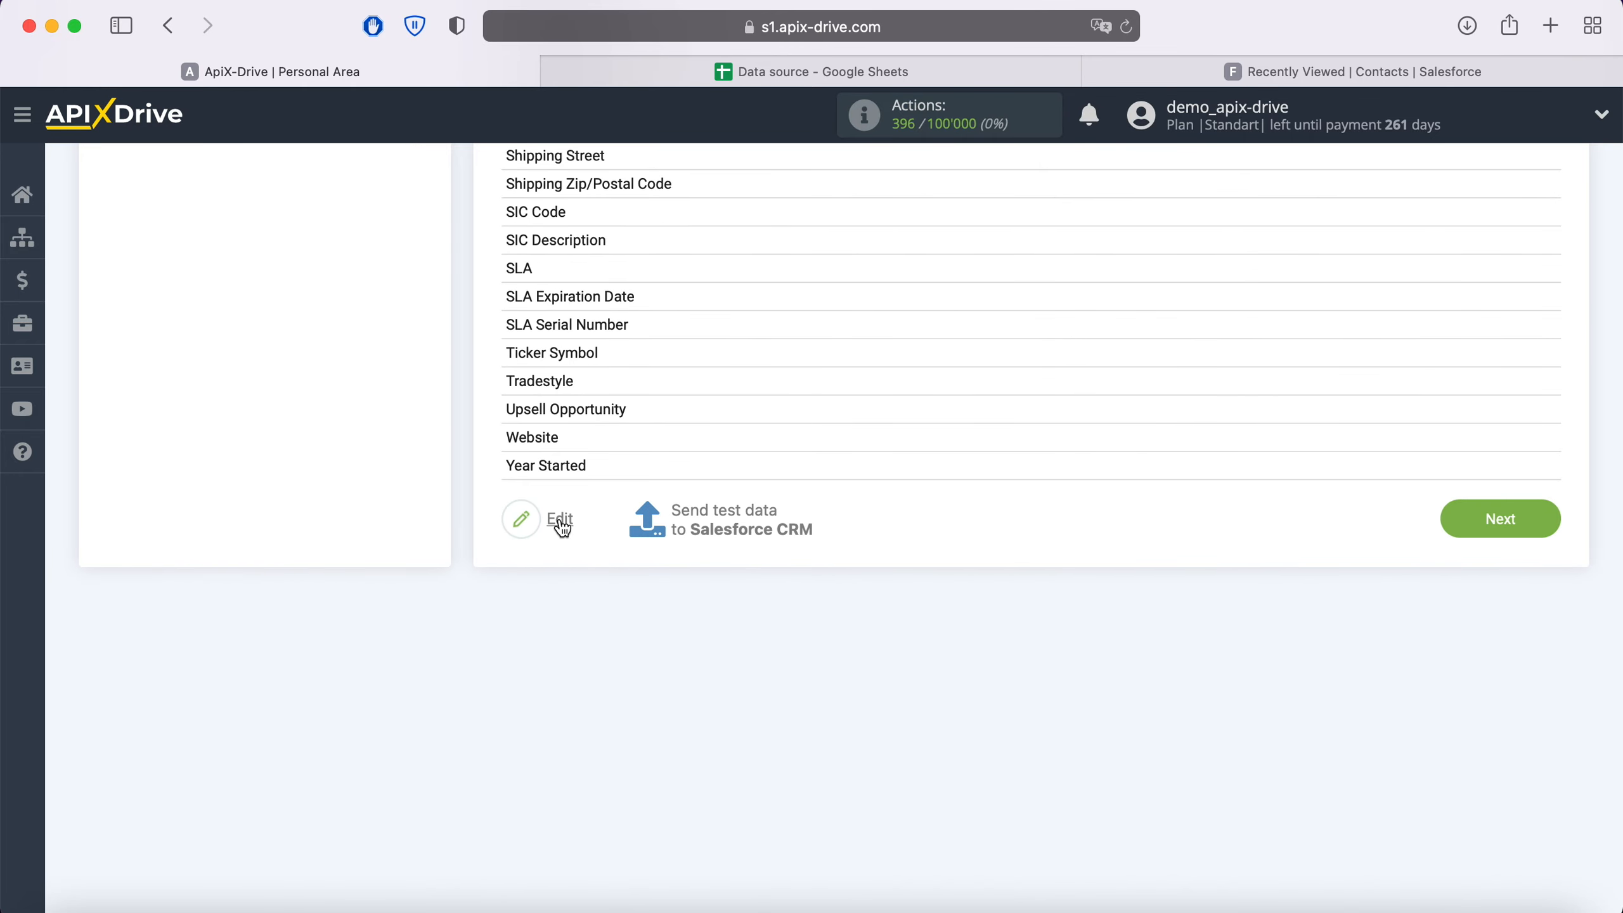
mouse_move(725, 518)
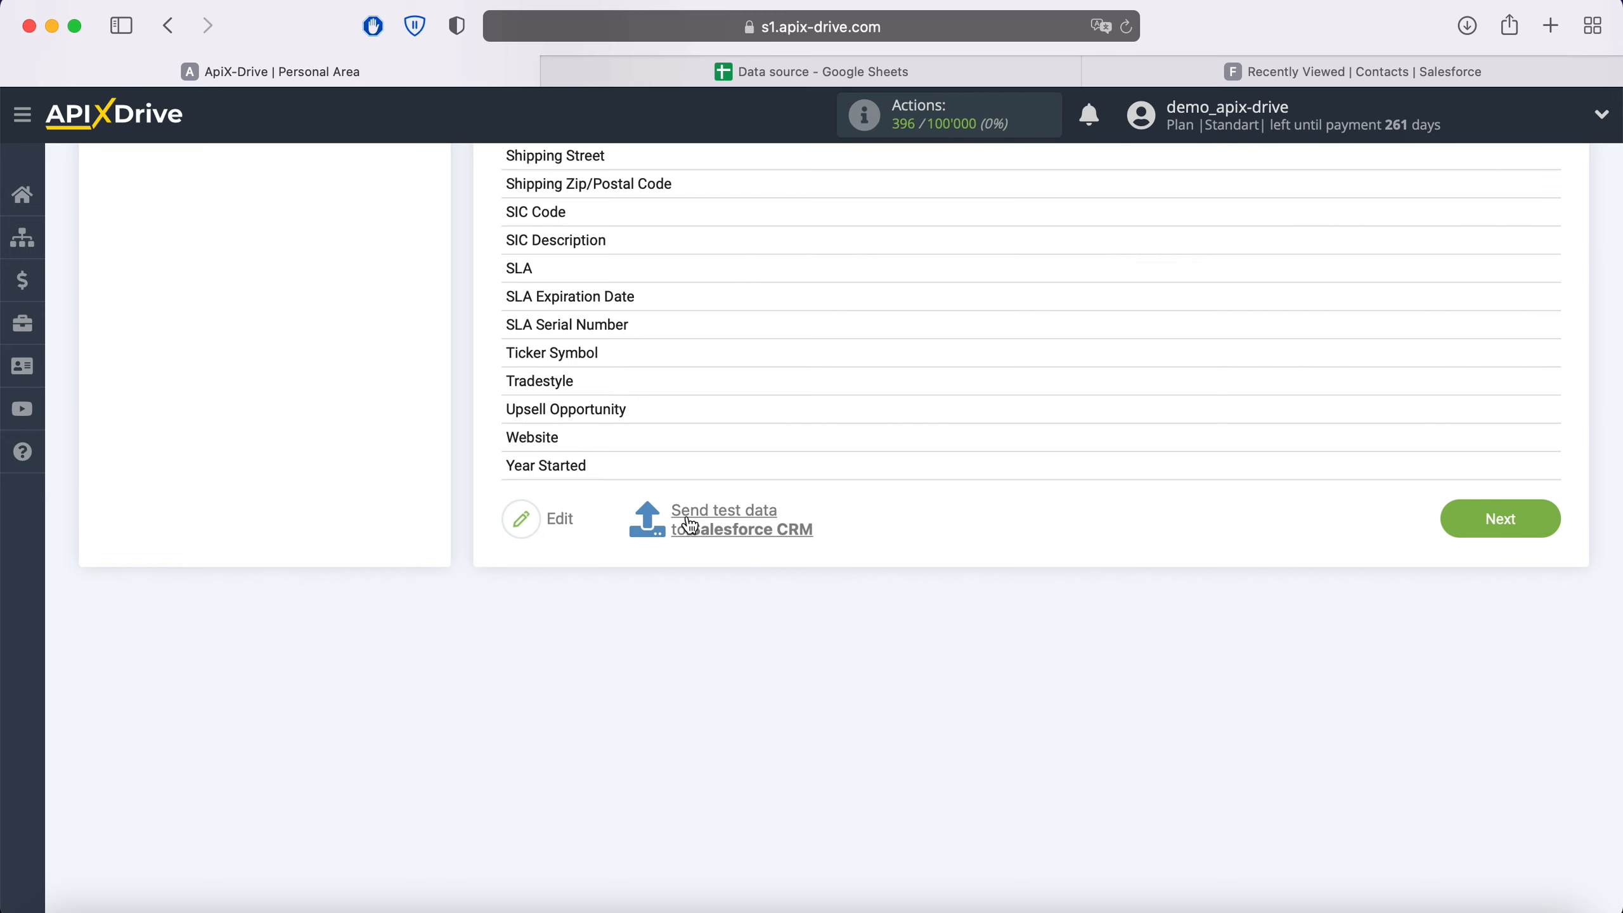
click(722, 518)
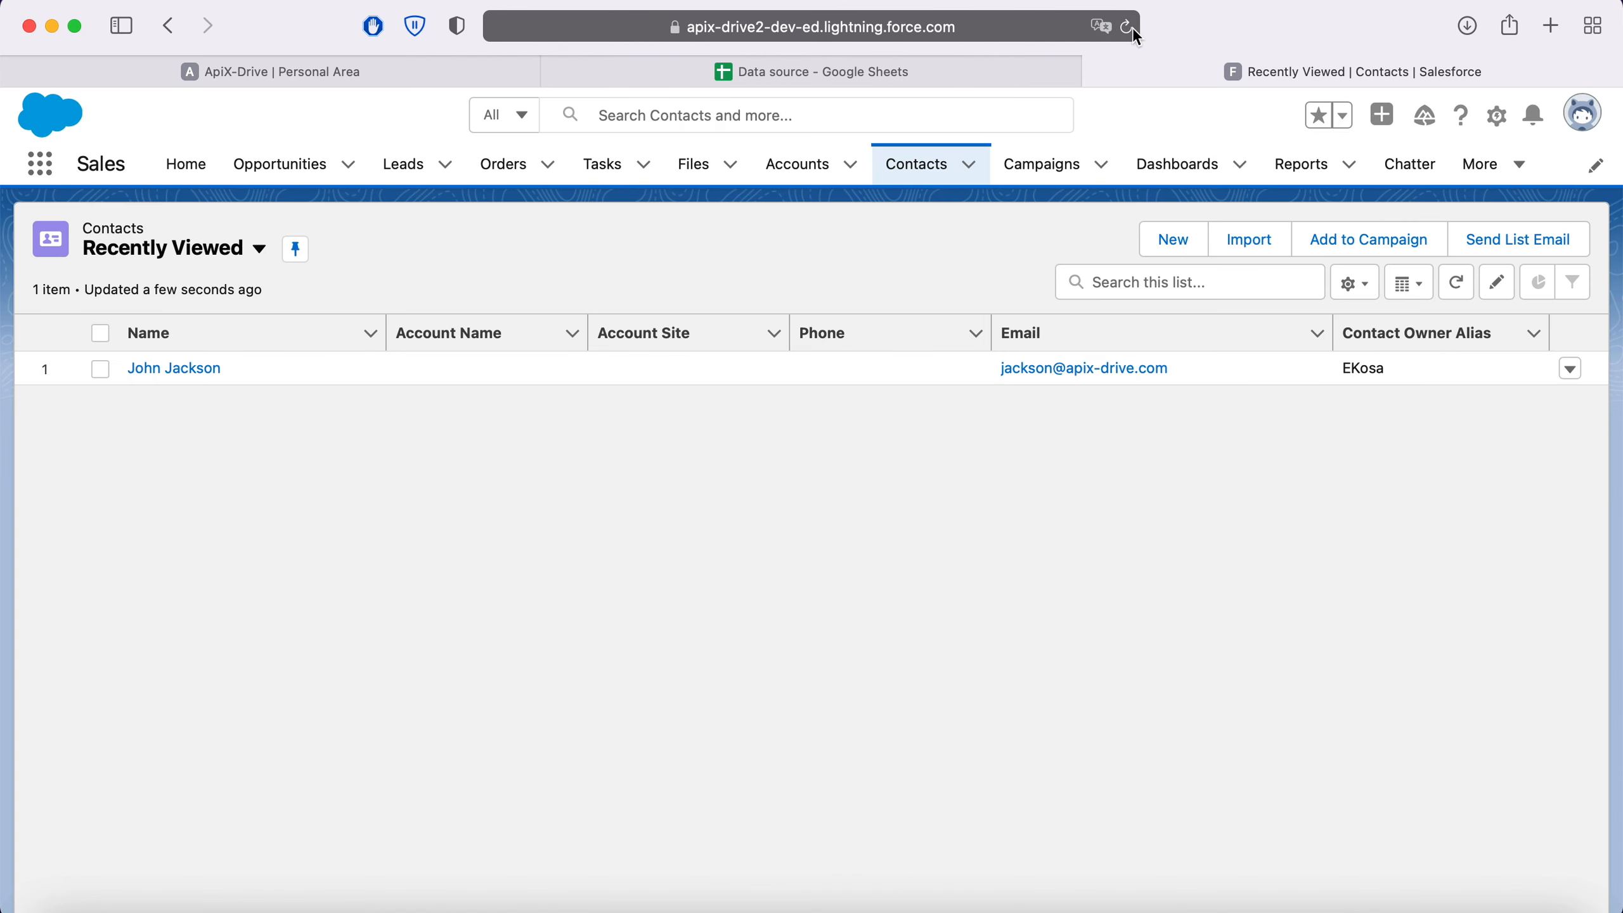
click(173, 368)
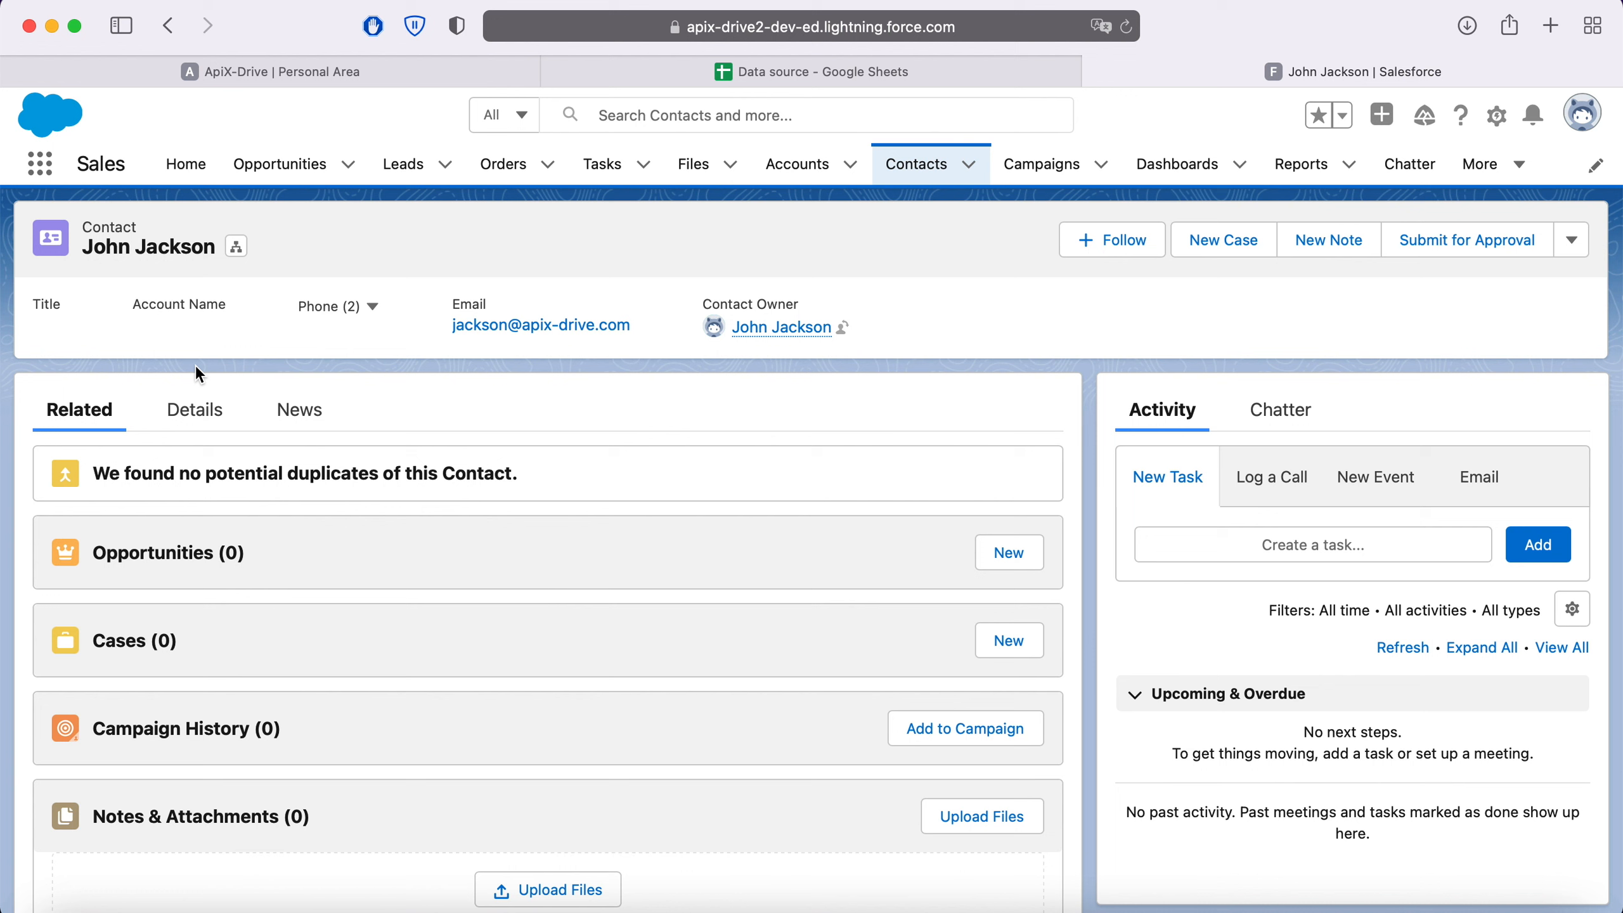
click(372, 306)
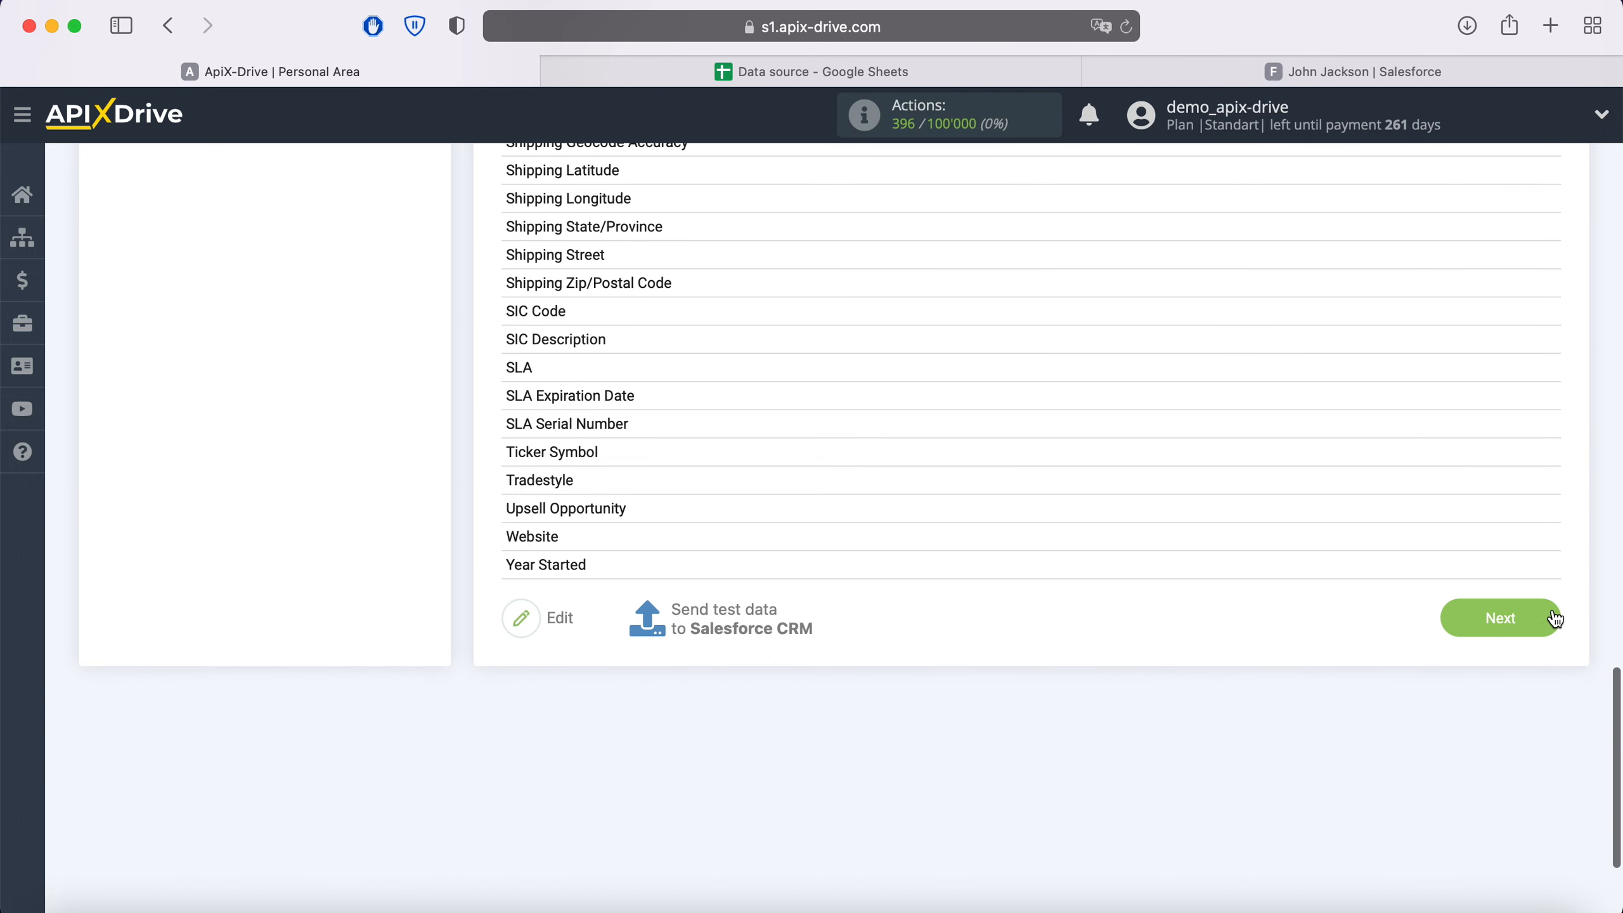
Complete the destination step and enable auto-update on the connection
click(1500, 618)
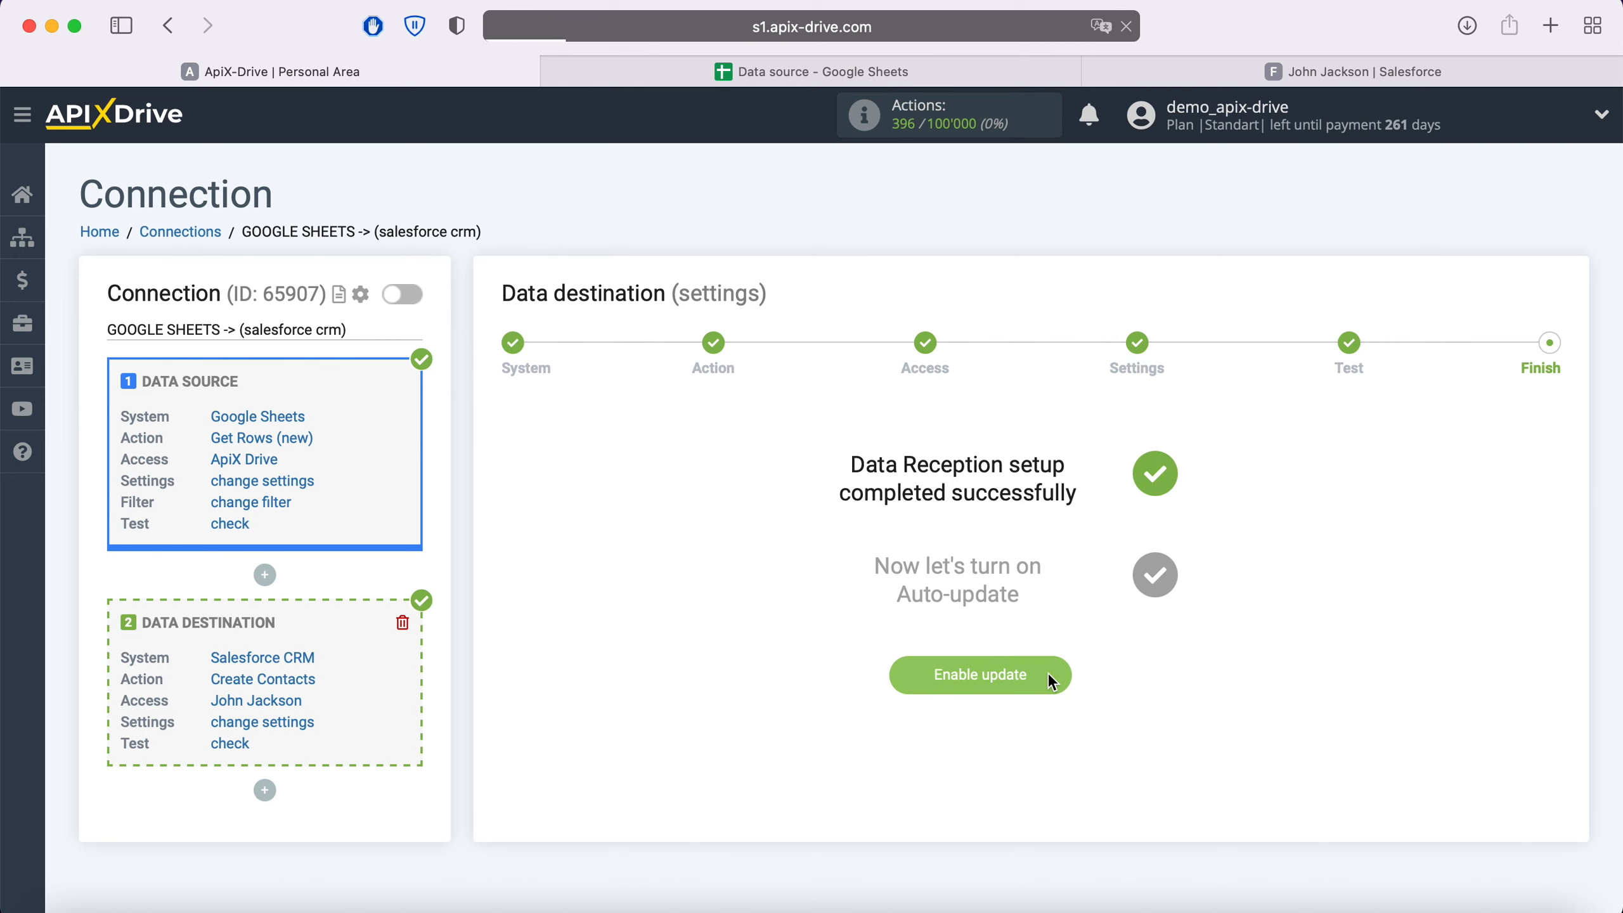
click(979, 675)
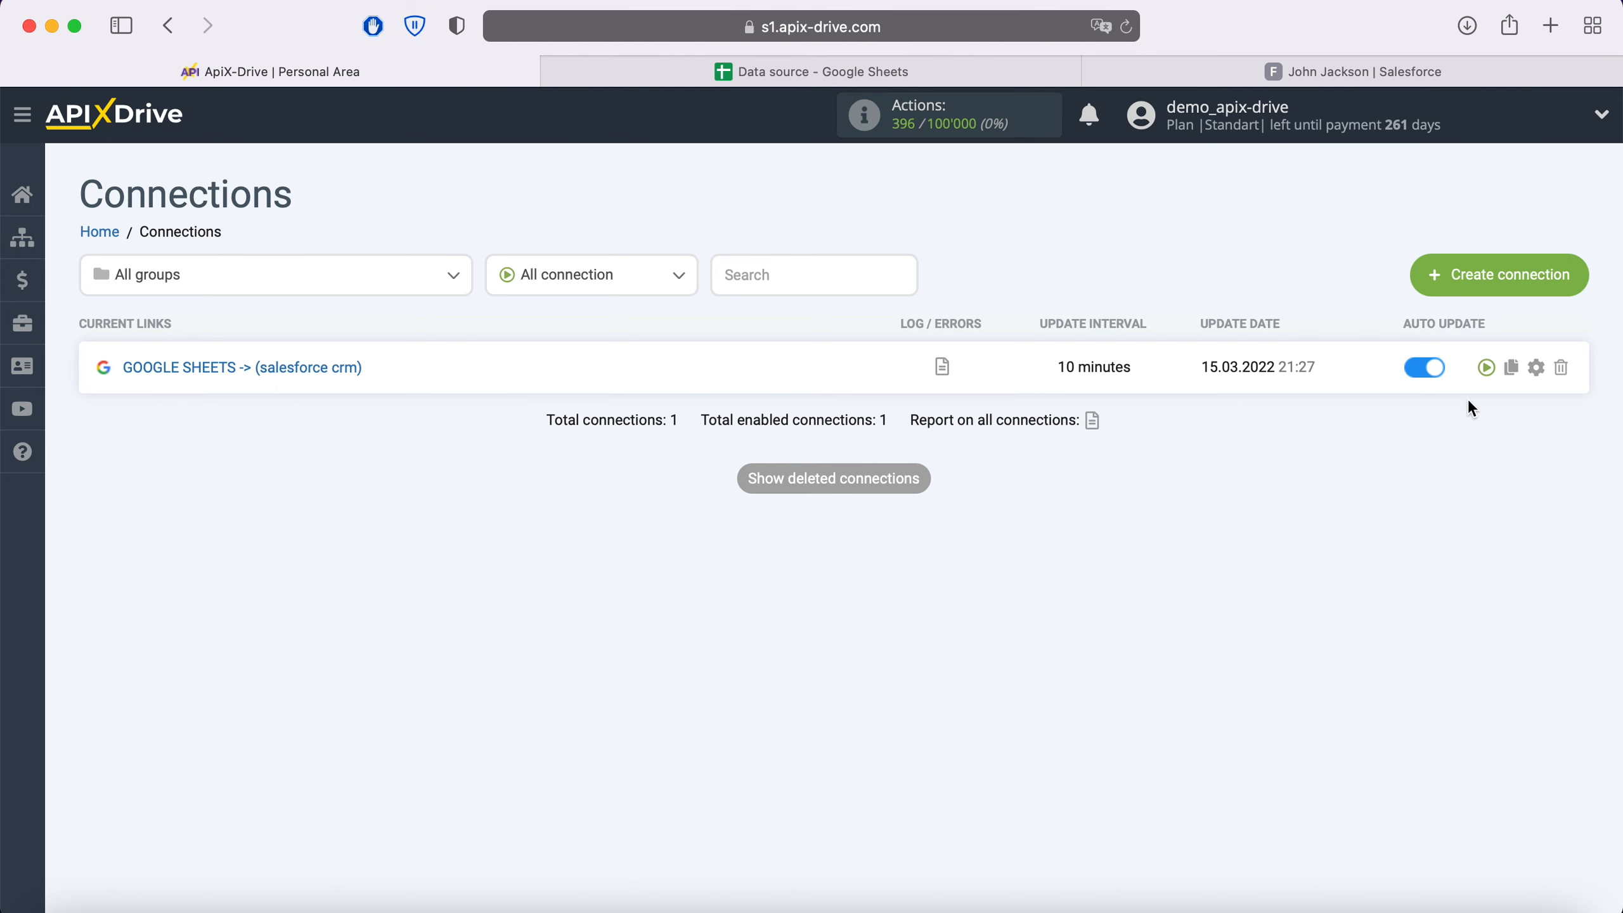
Change the Google Sheets to Salesforce connection's update interval from 10 to 5 minutes and save
click(1536, 366)
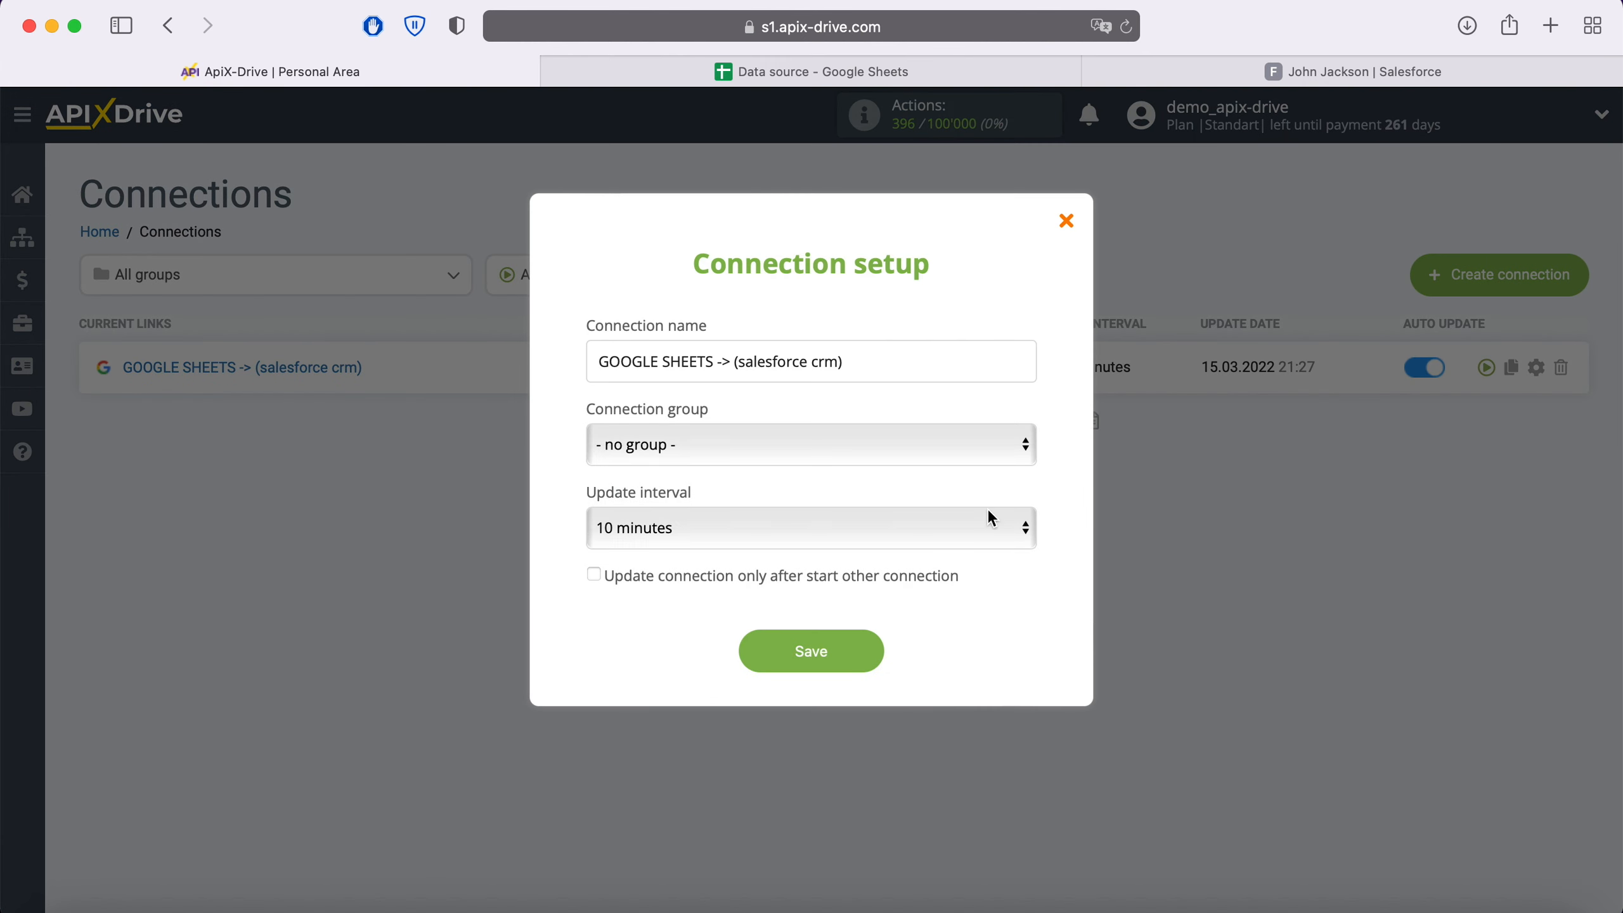
click(810, 528)
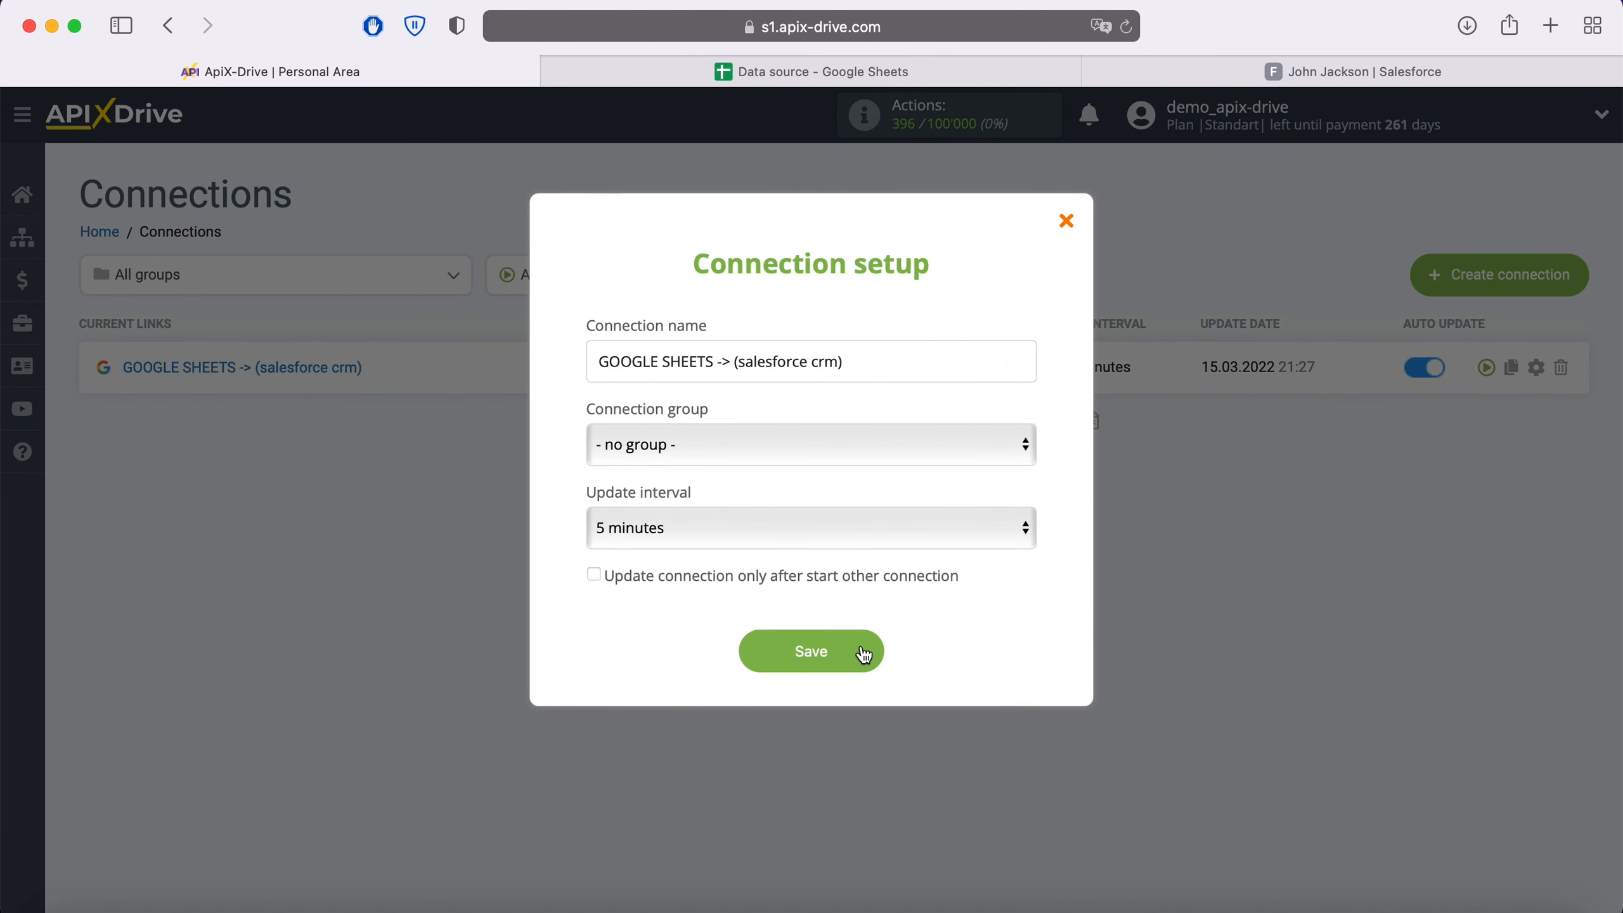
click(810, 651)
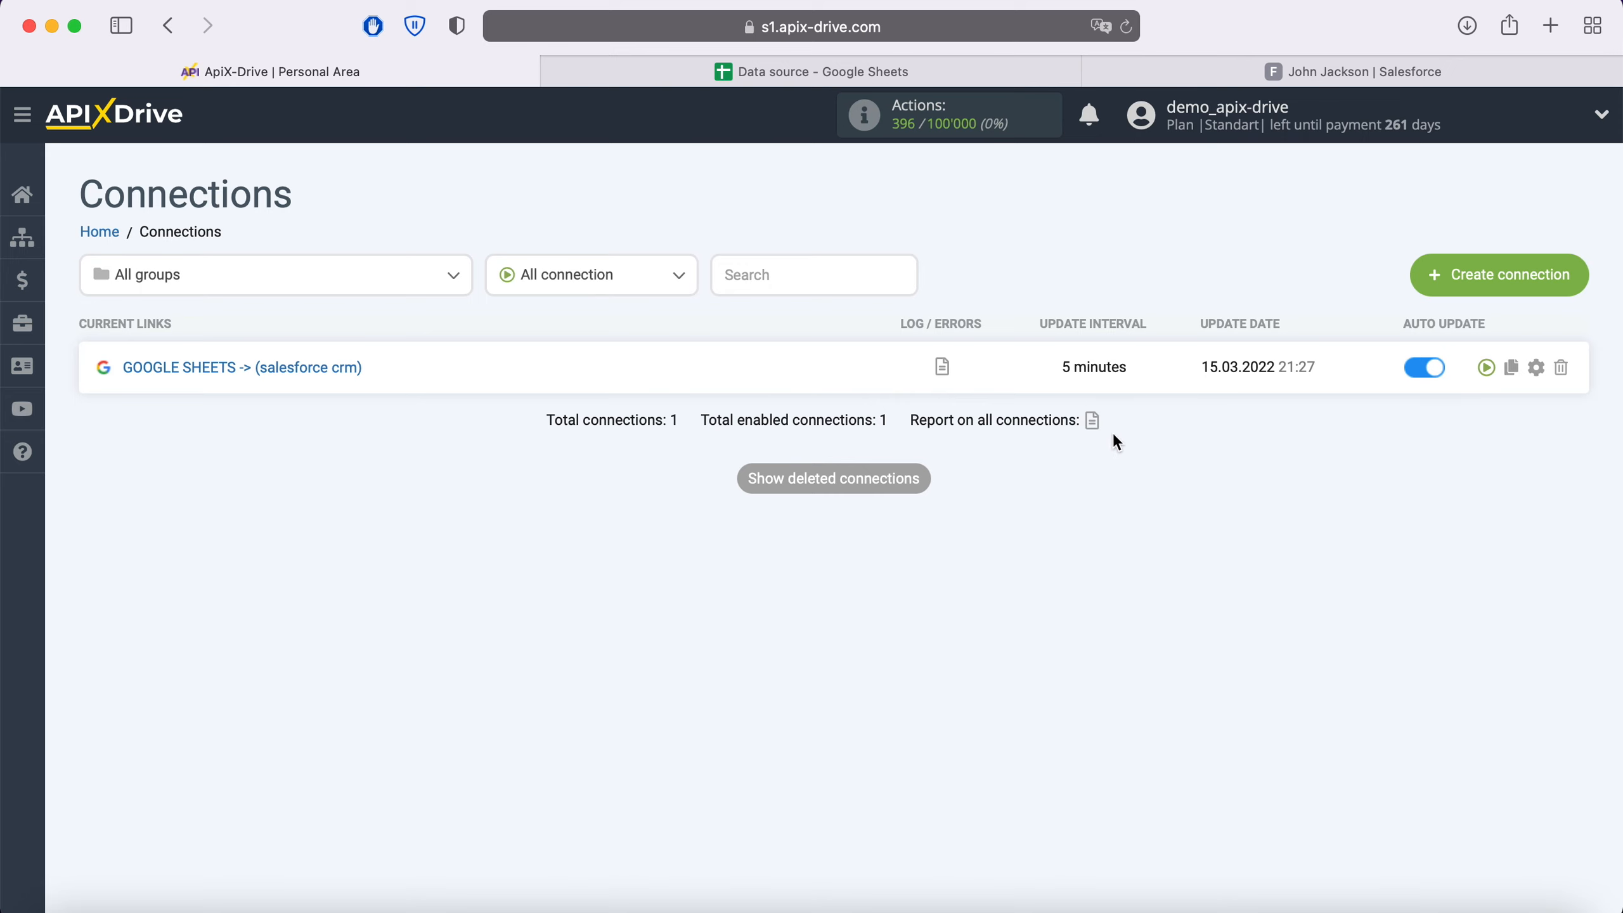